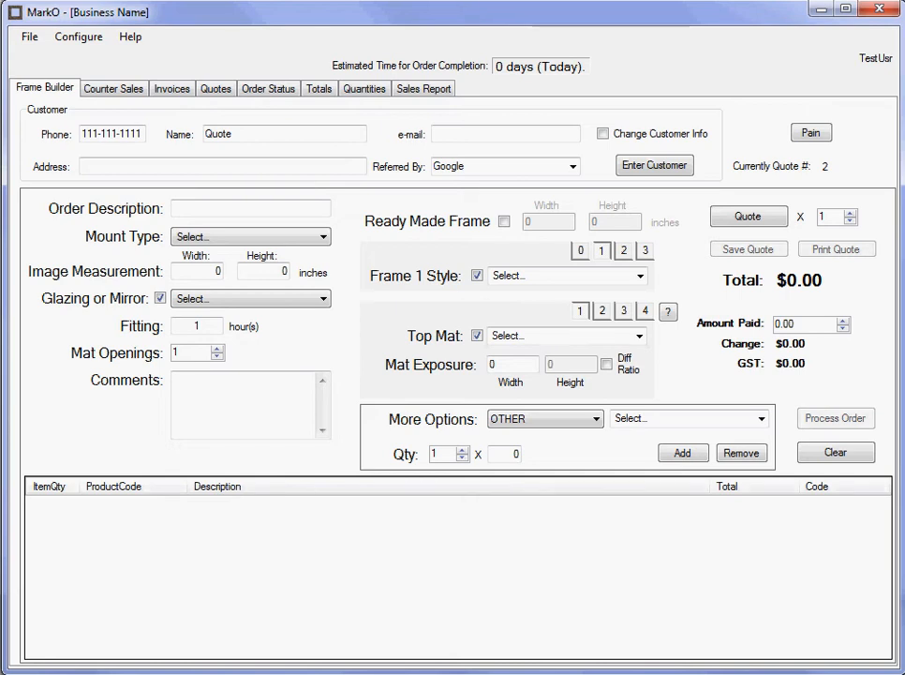
mouse_move(62, 615)
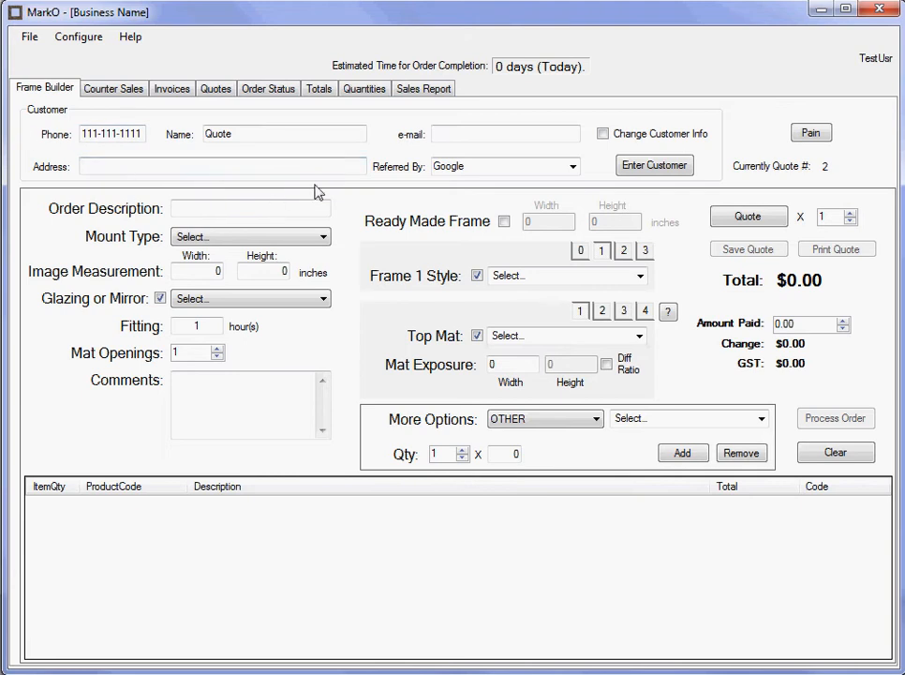
mouse_move(48, 115)
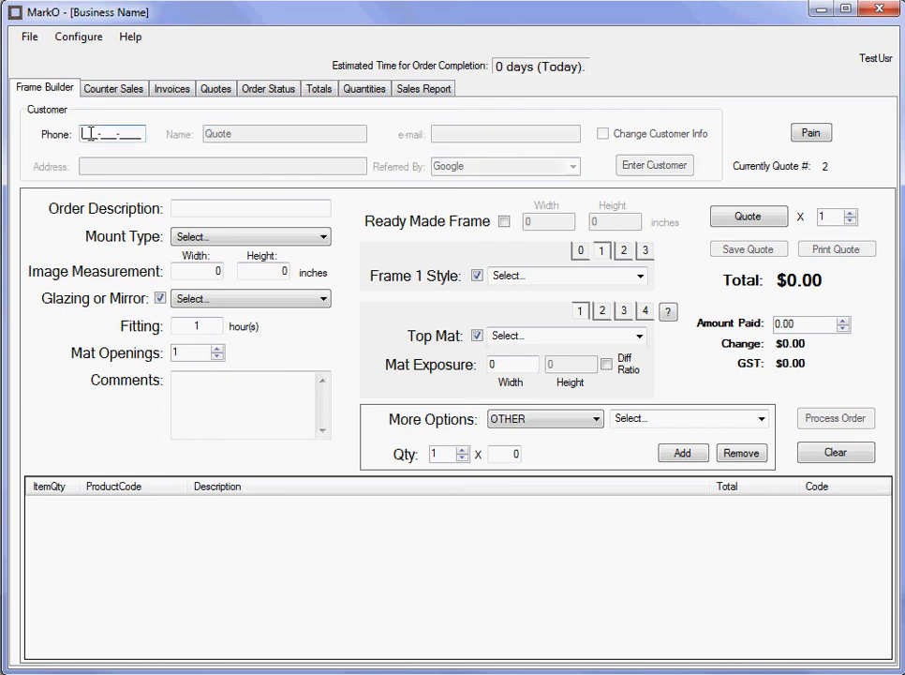
text(222)
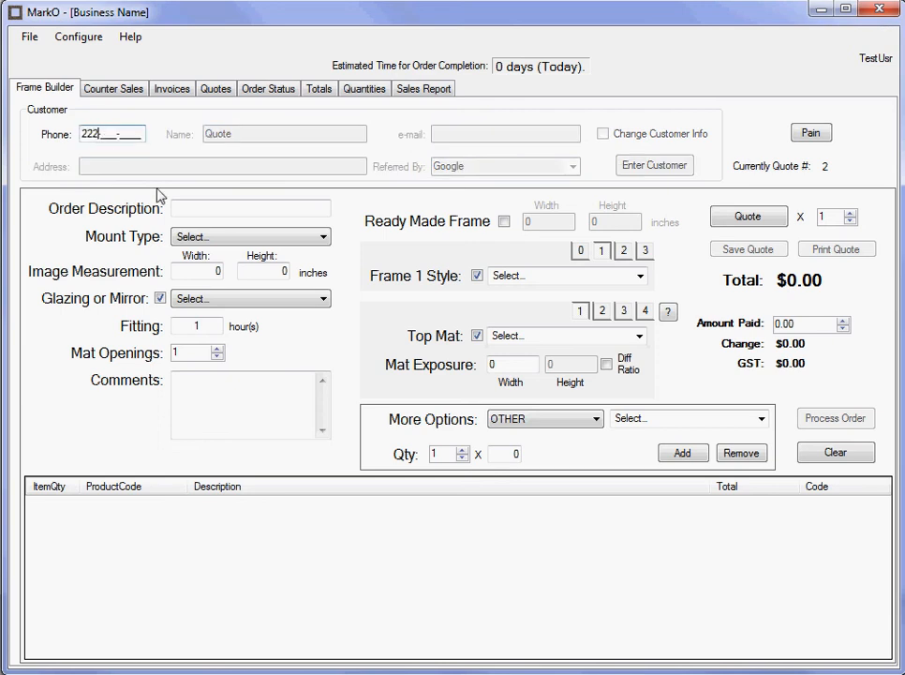
click(654, 165)
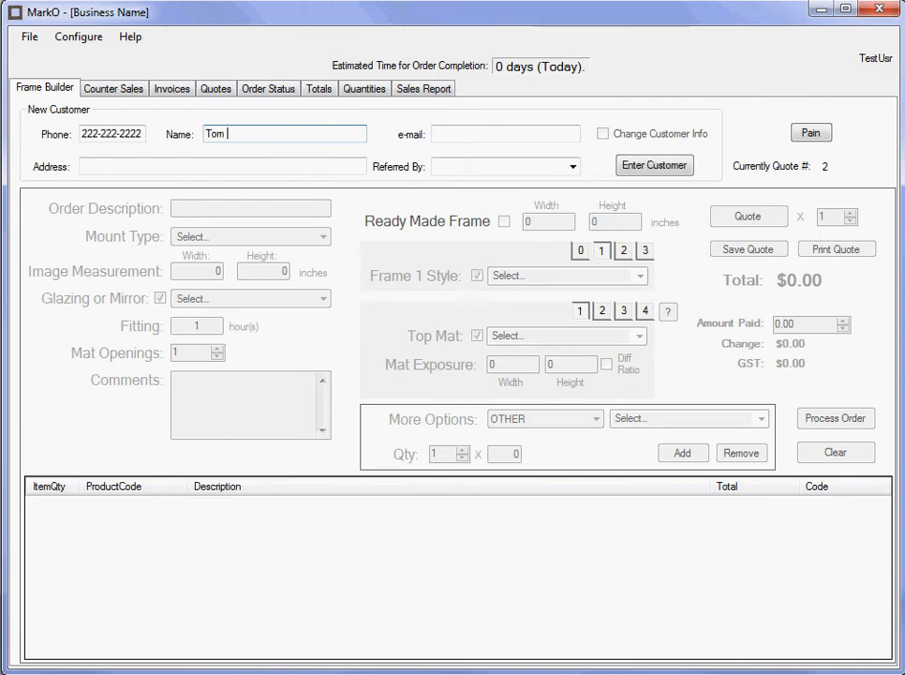
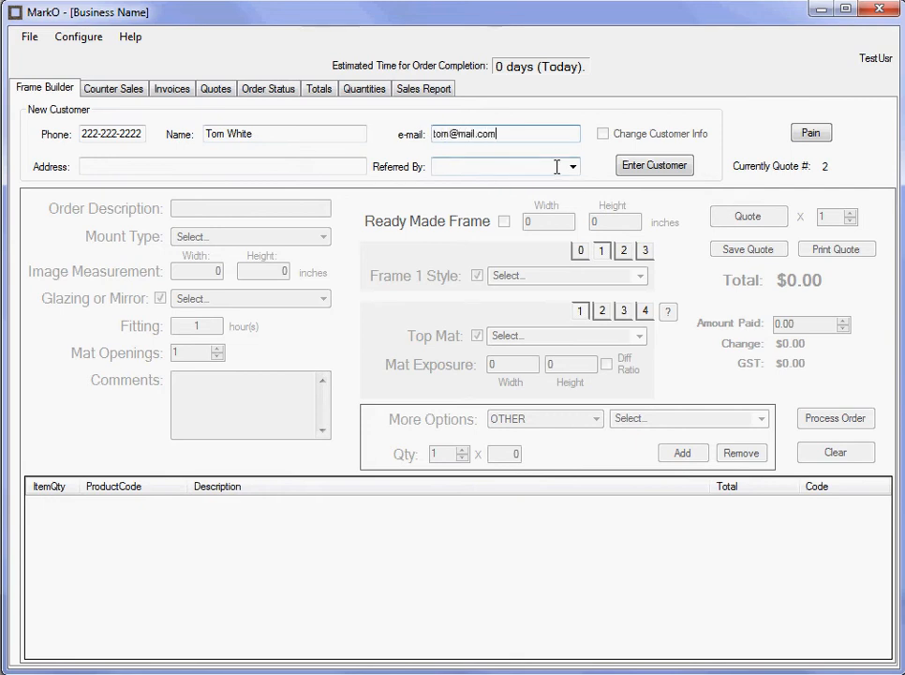
mouse_move(518, 169)
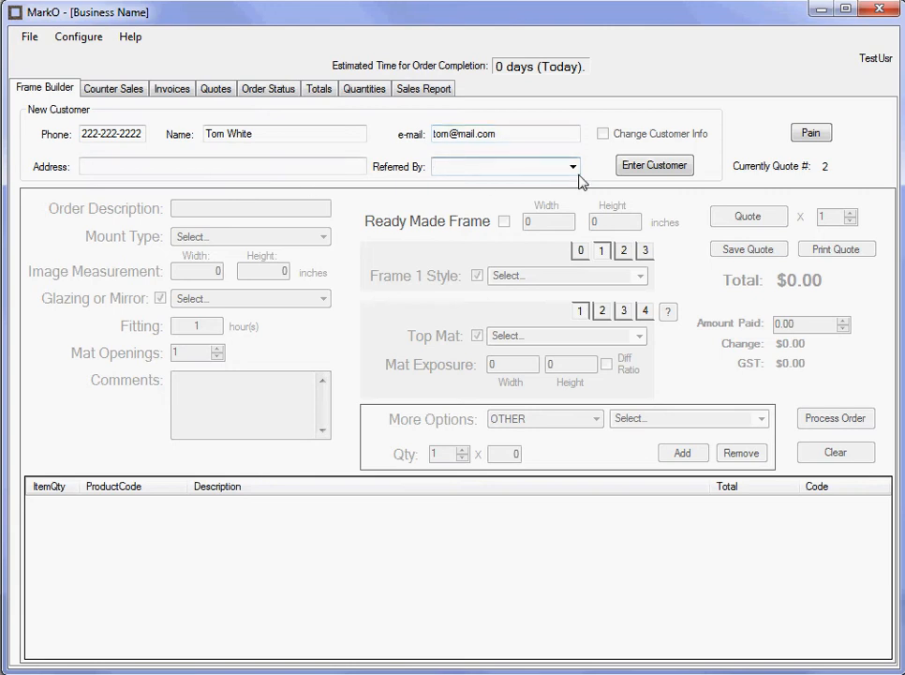
Set Referred By to Friend and save the new customer, unlocking the order form.
click(506, 165)
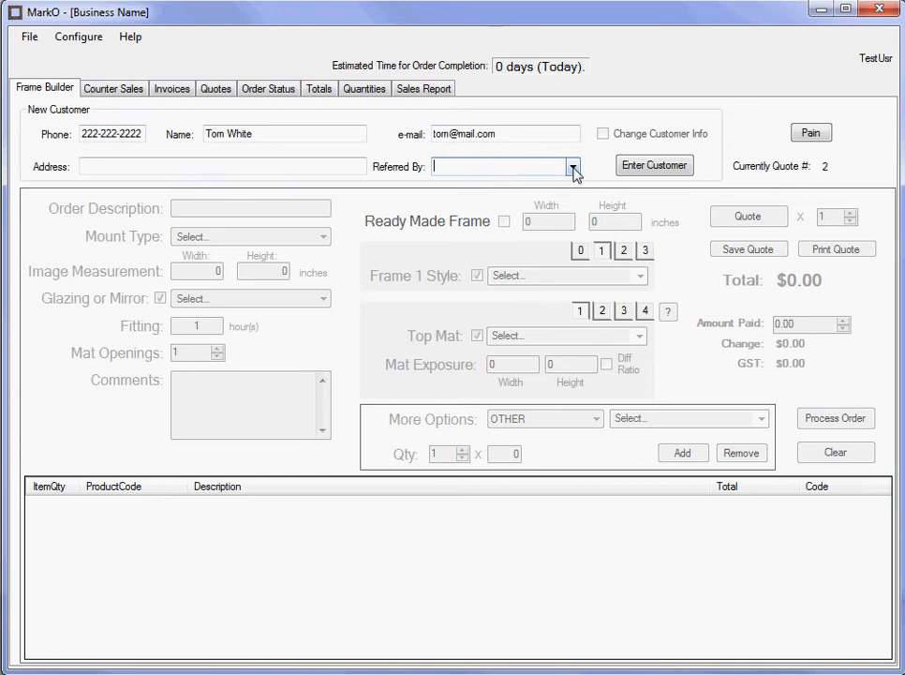
click(574, 165)
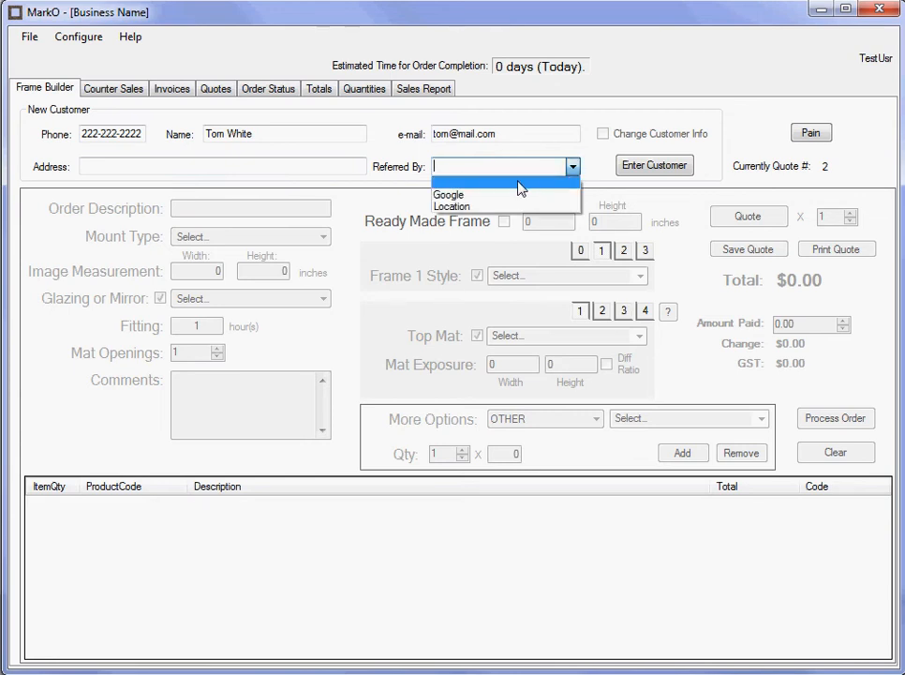
mouse_move(469, 184)
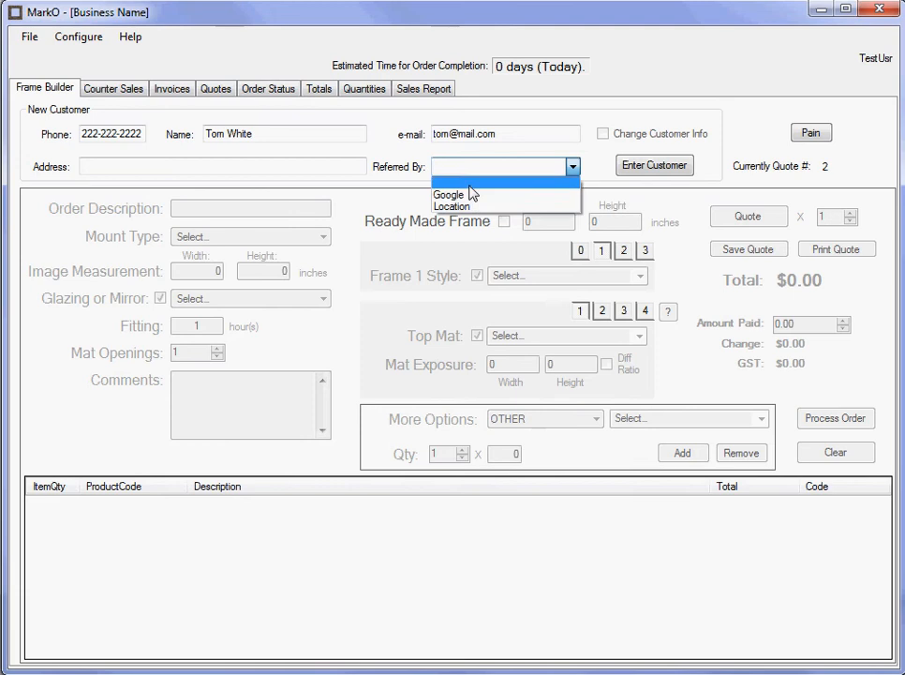
mouse_move(471, 173)
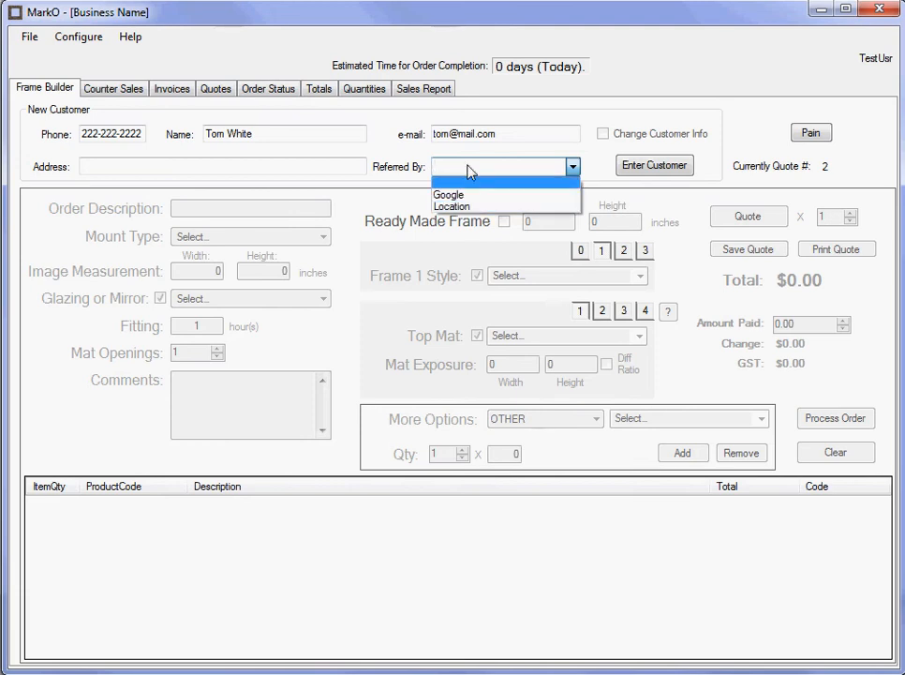
click(572, 167)
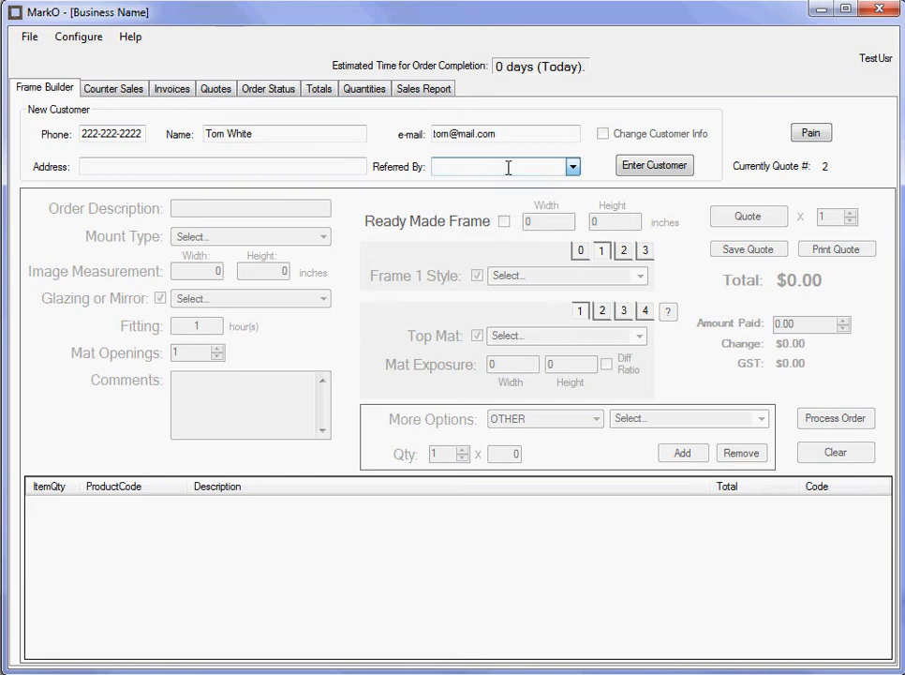
text(Friend)
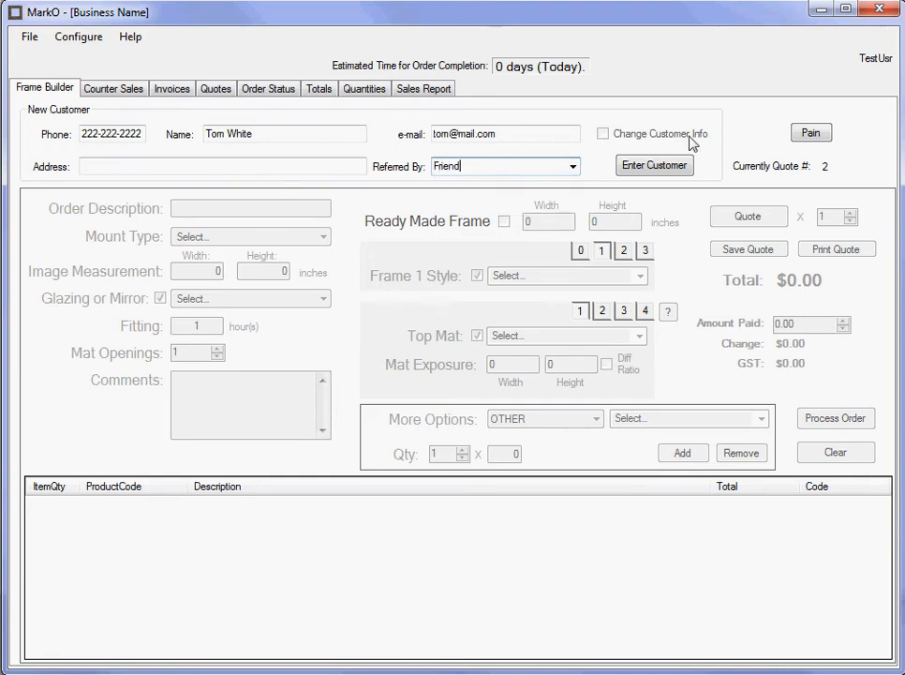
click(654, 165)
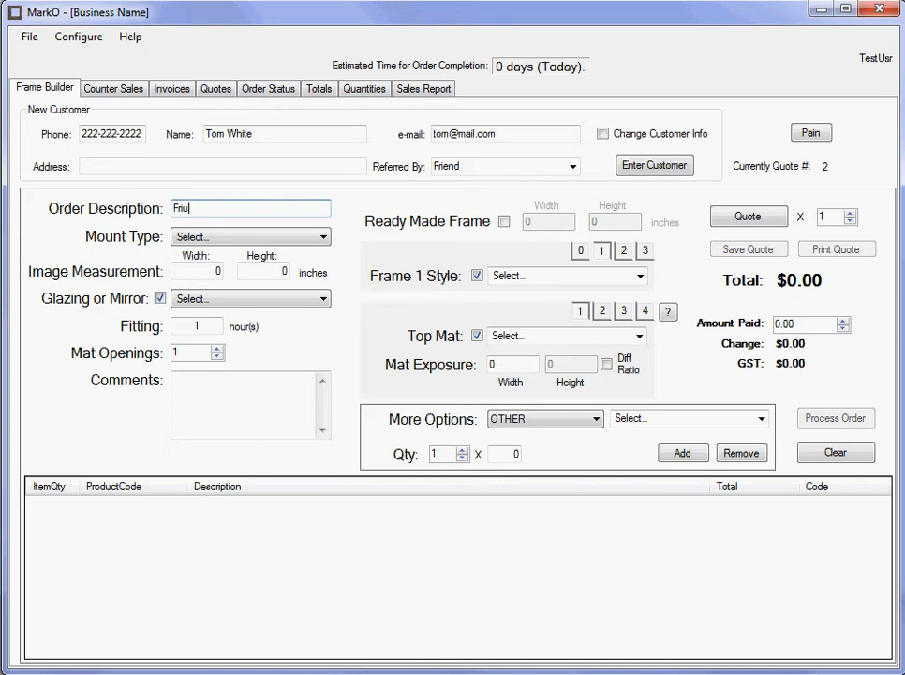
Describe the order as a Fruit Basket with Canvas as the mount type.
text(t)
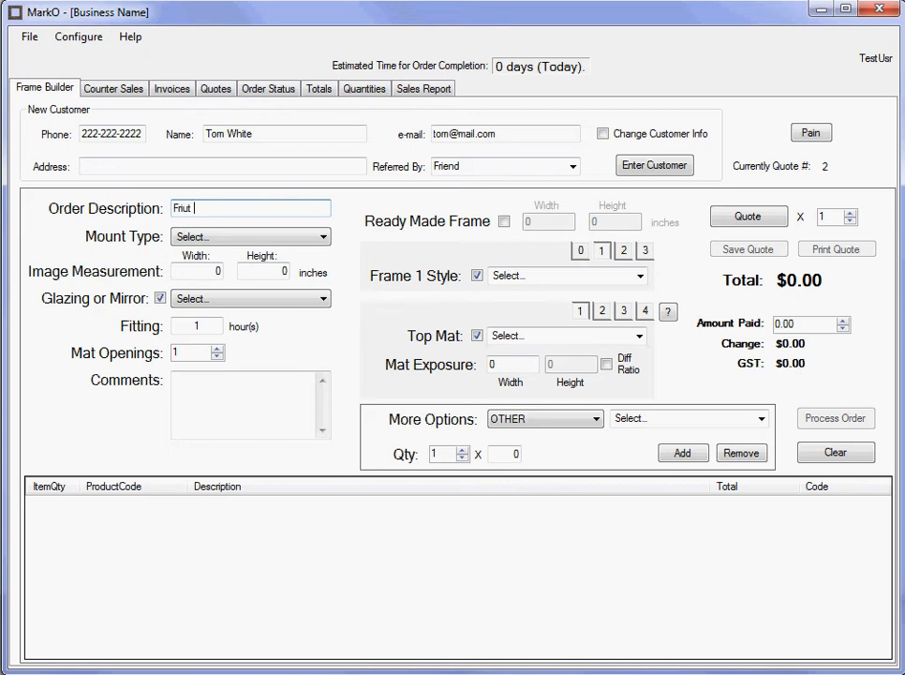
text(Bas)
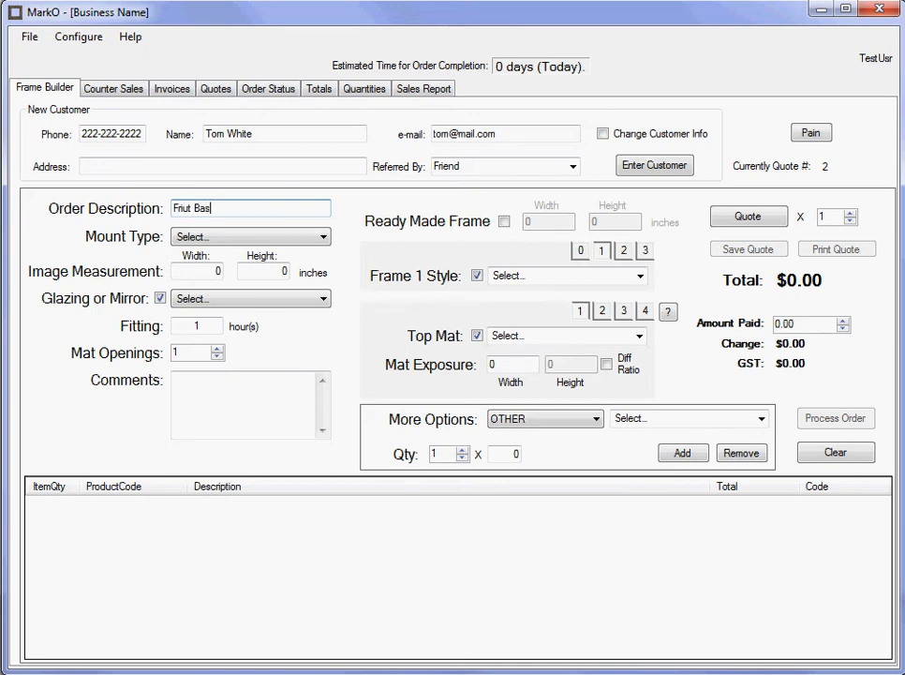
text(ket)
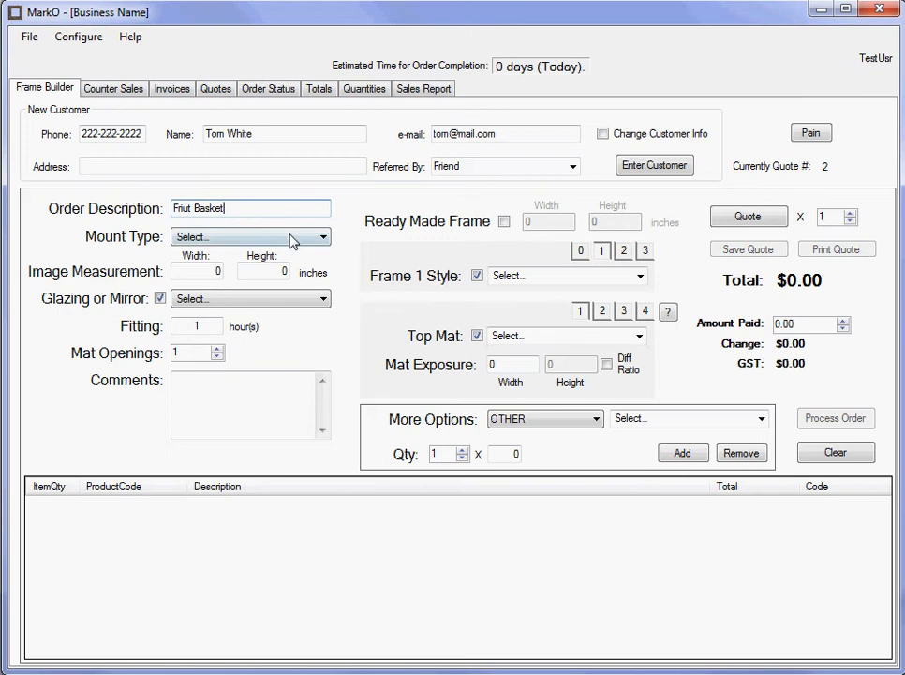
click(326, 236)
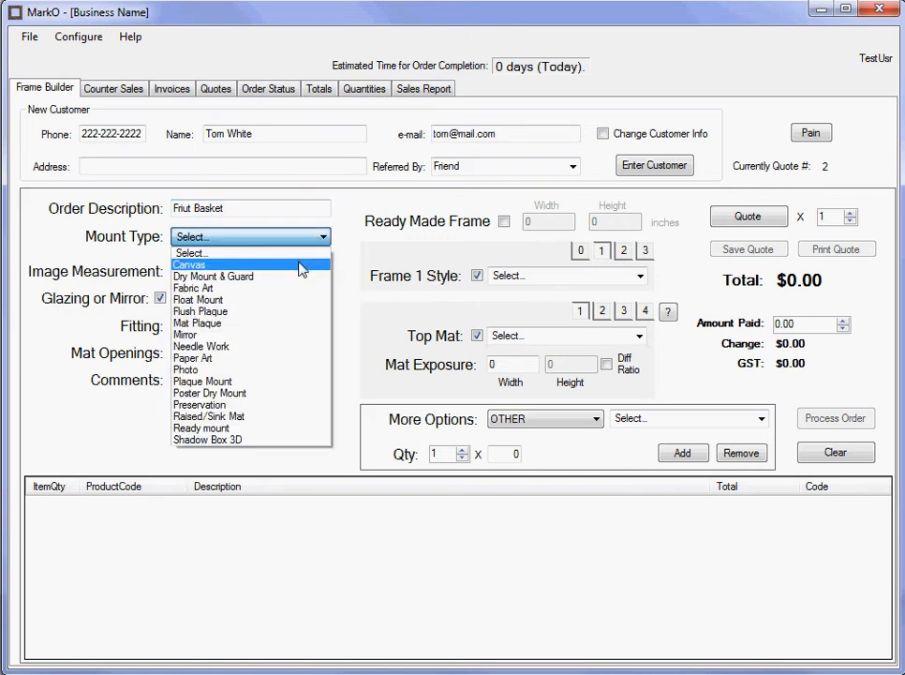
click(191, 265)
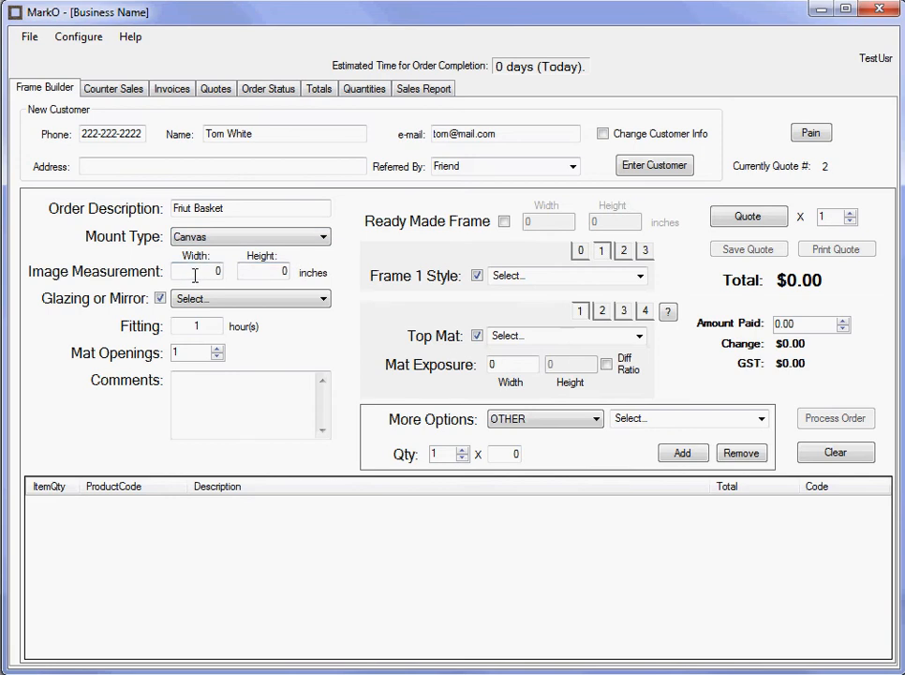
Set the image to 12 by 16 inches, no glazing, and 1.5 hours fitting.
click(197, 270)
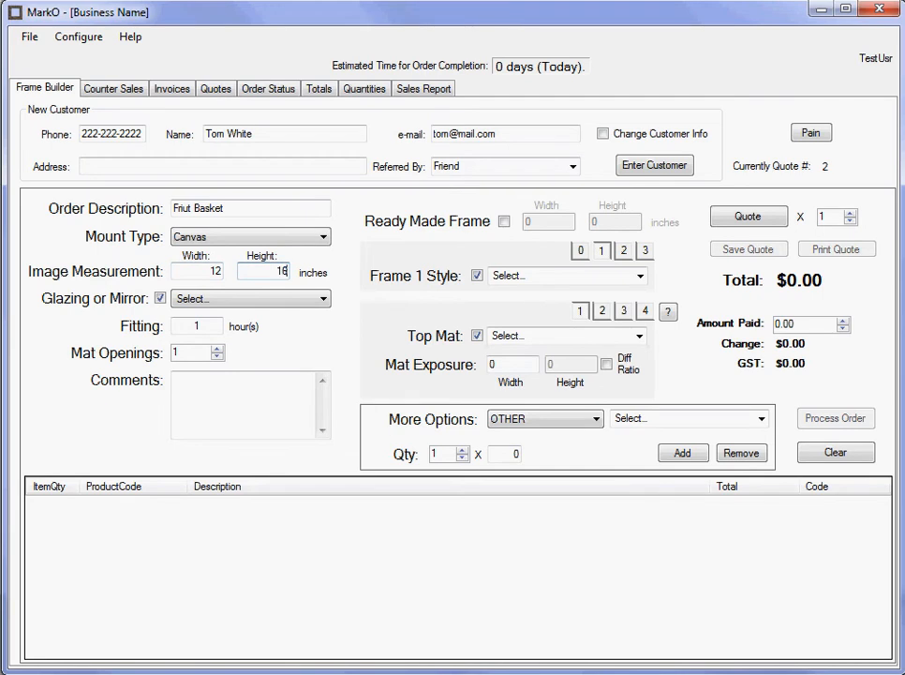
click(159, 298)
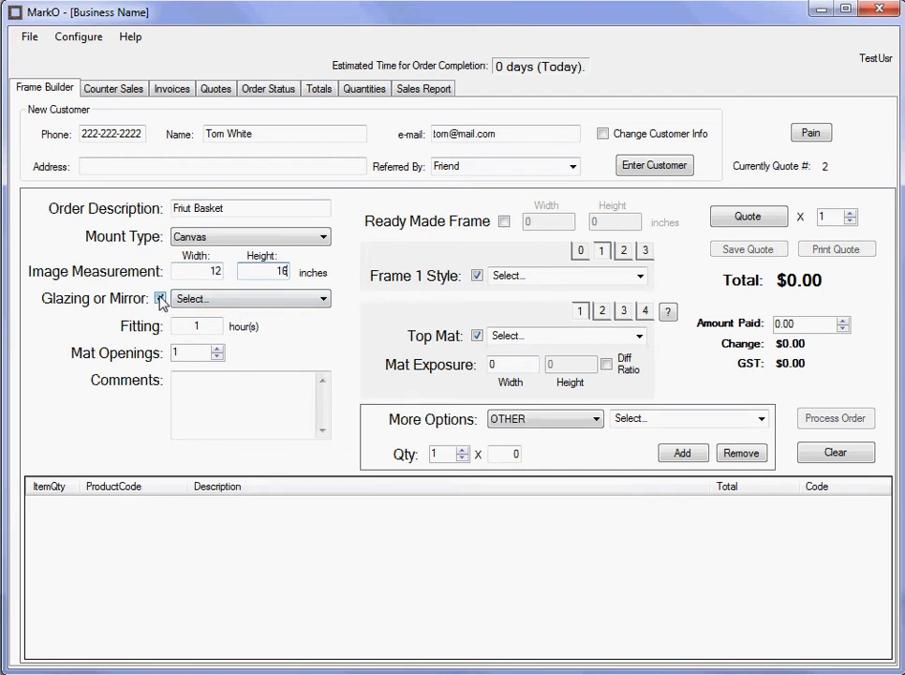
click(161, 298)
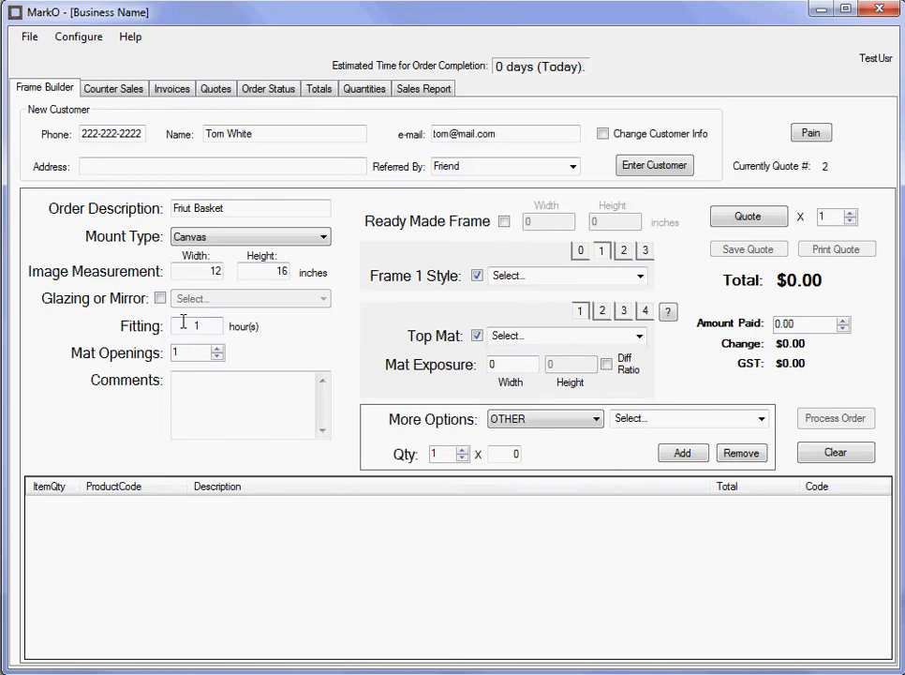
triple_click(196, 327)
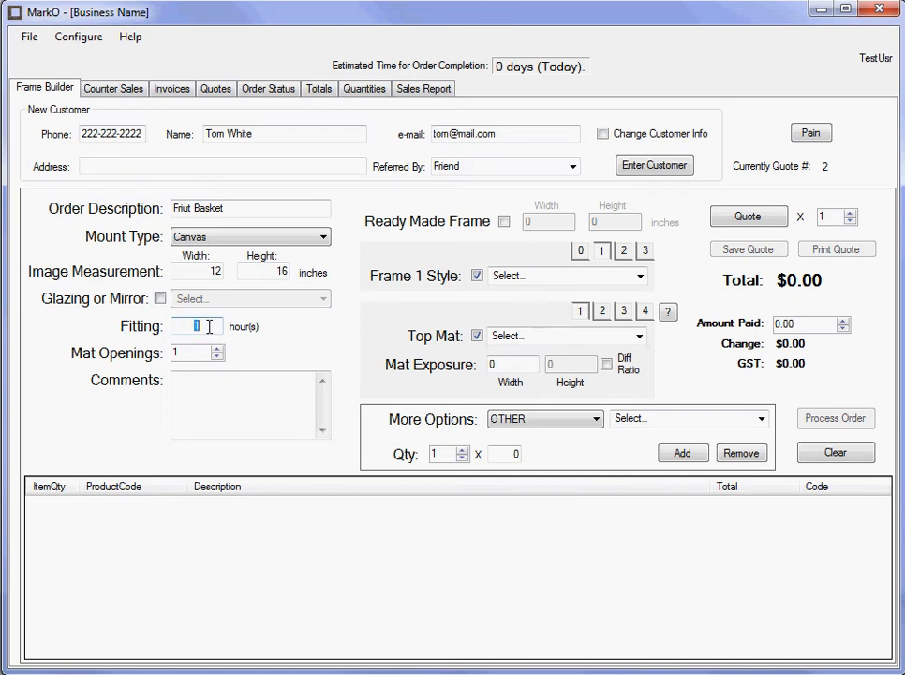
text(.5)
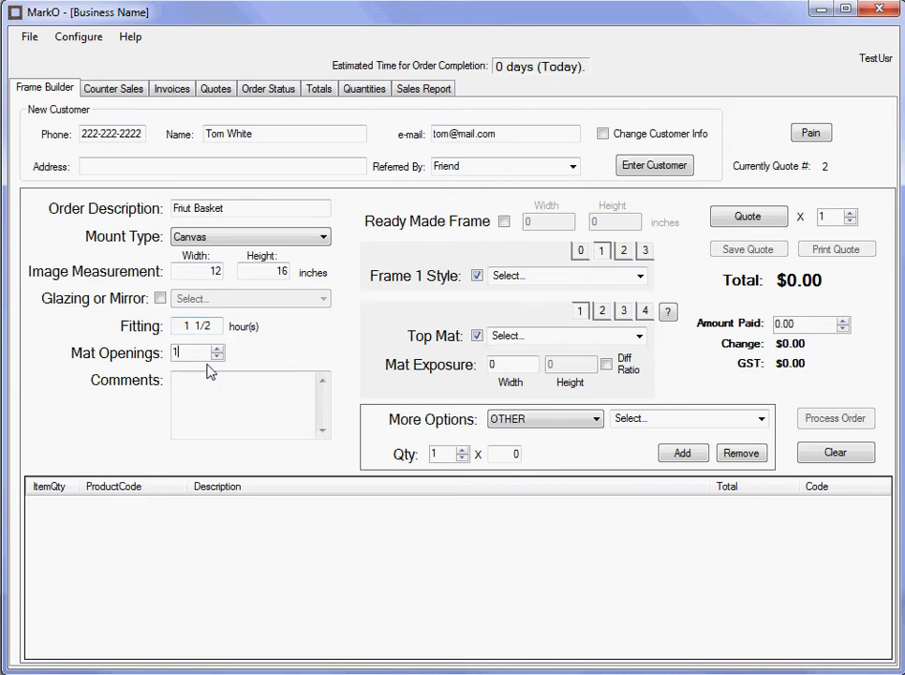
mouse_move(143, 356)
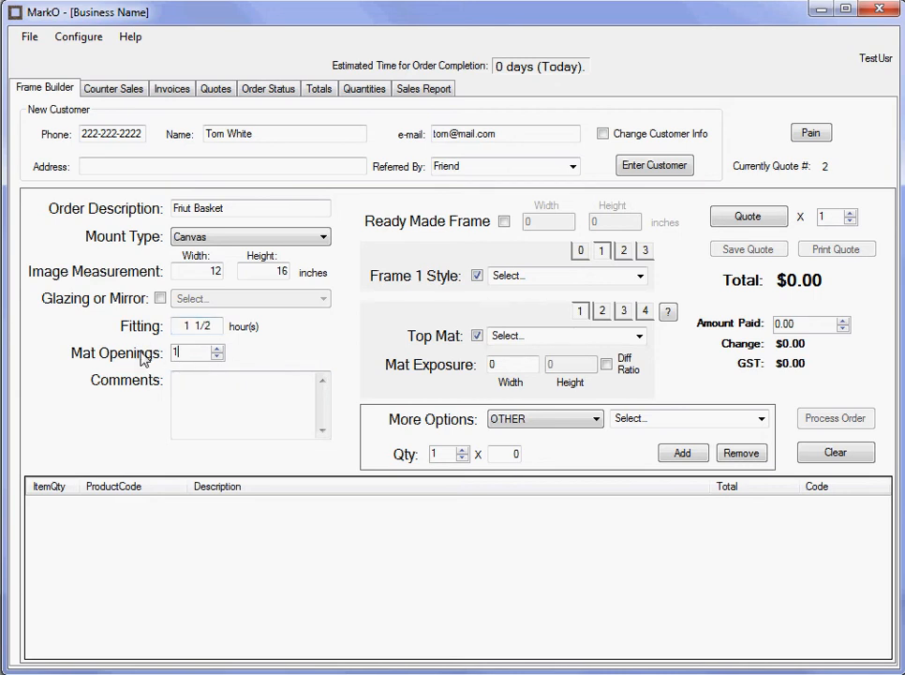
click(248, 405)
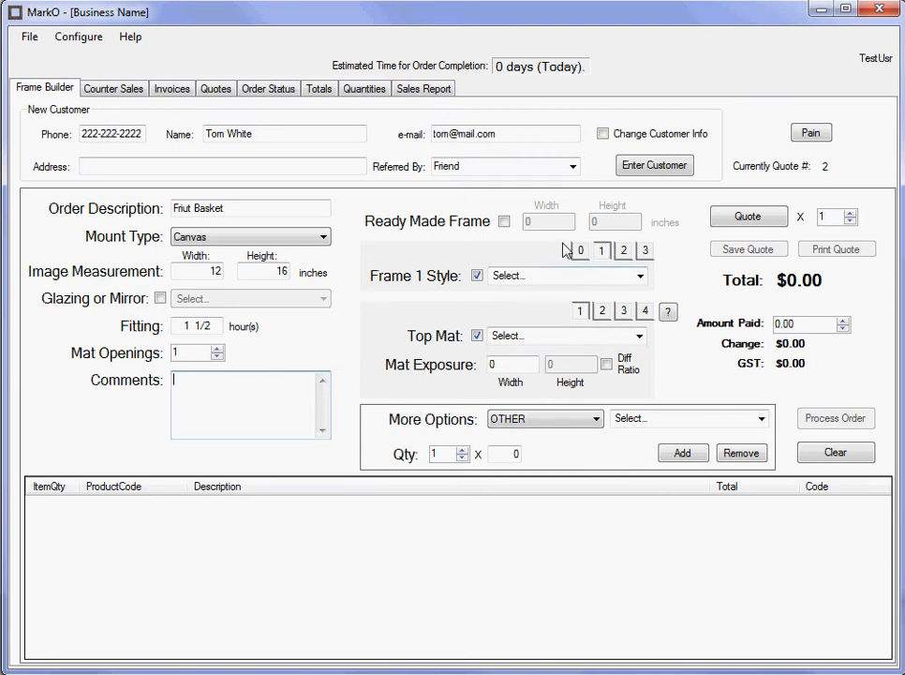
mouse_move(503, 248)
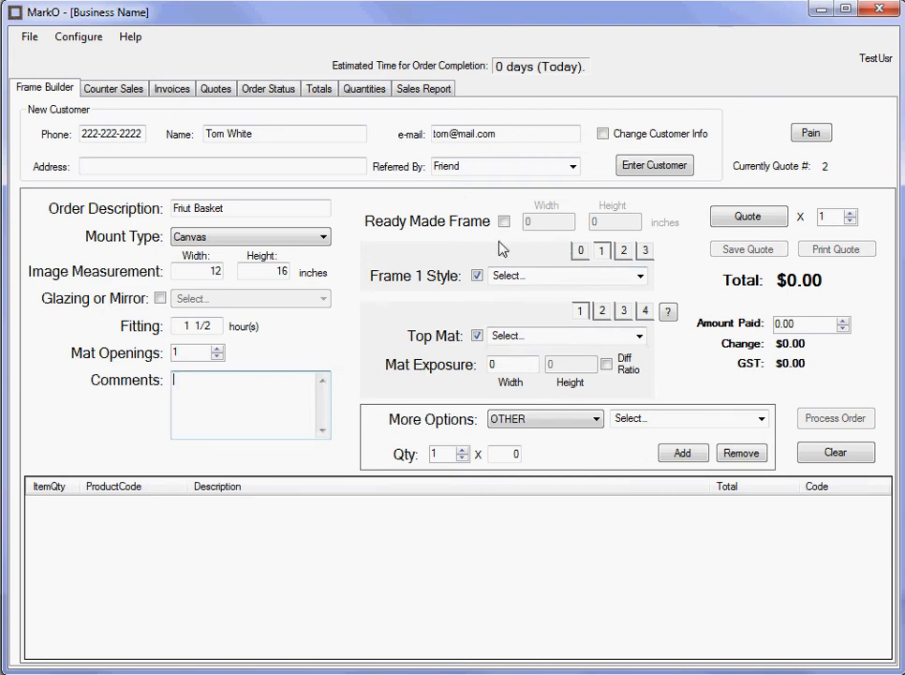
Toggle Ready Made Frame on then off, leaving the order as a custom frame.
click(505, 221)
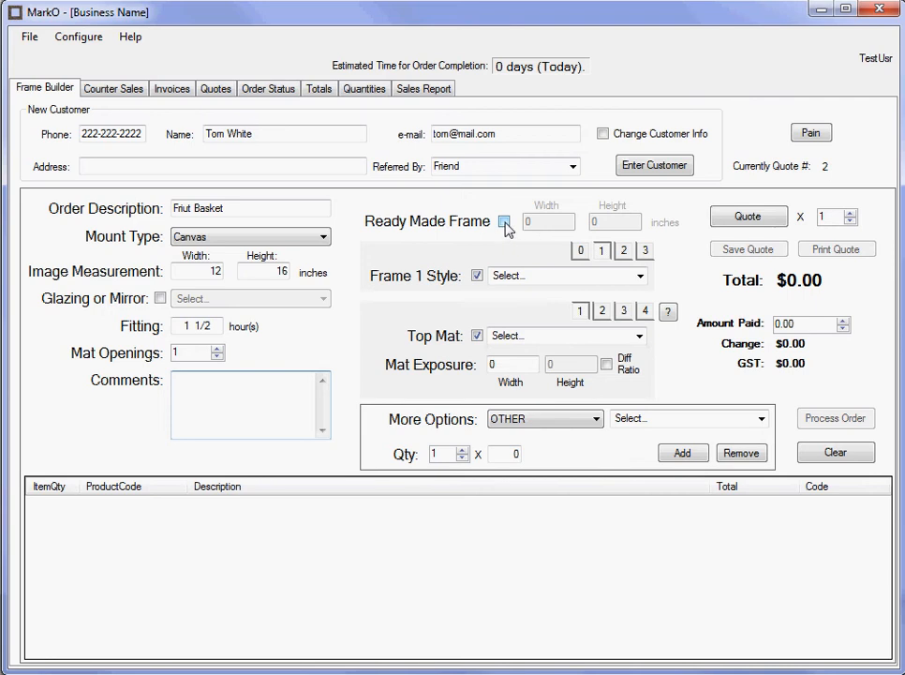
click(505, 222)
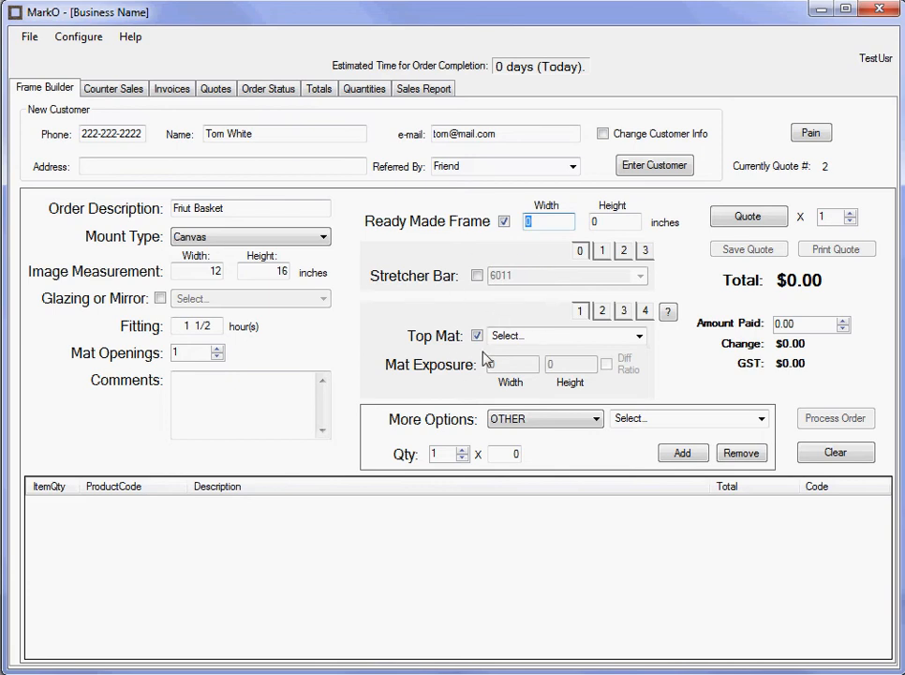
click(504, 221)
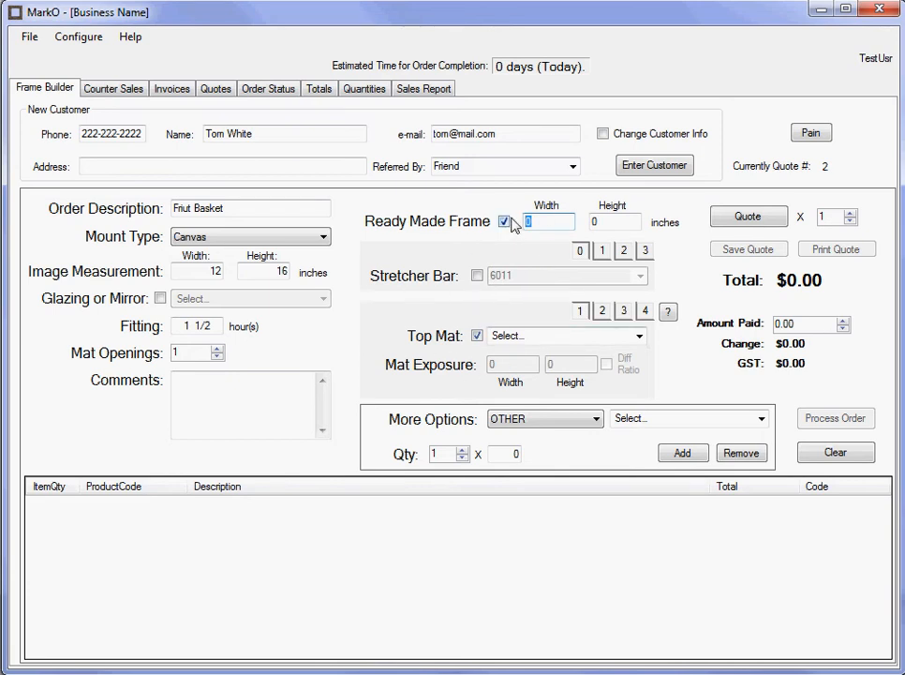
click(505, 221)
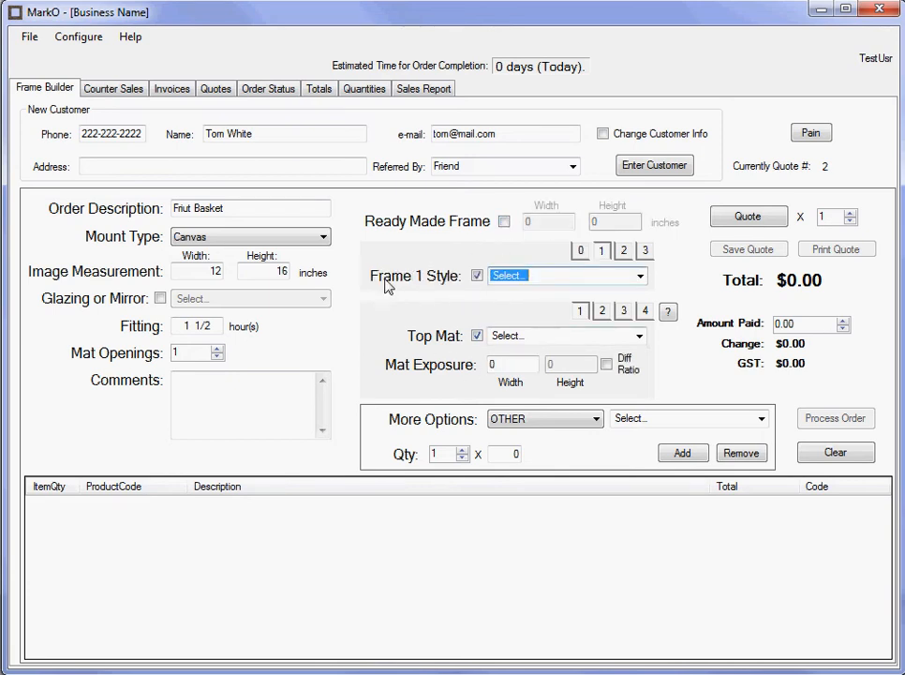
mouse_move(585, 274)
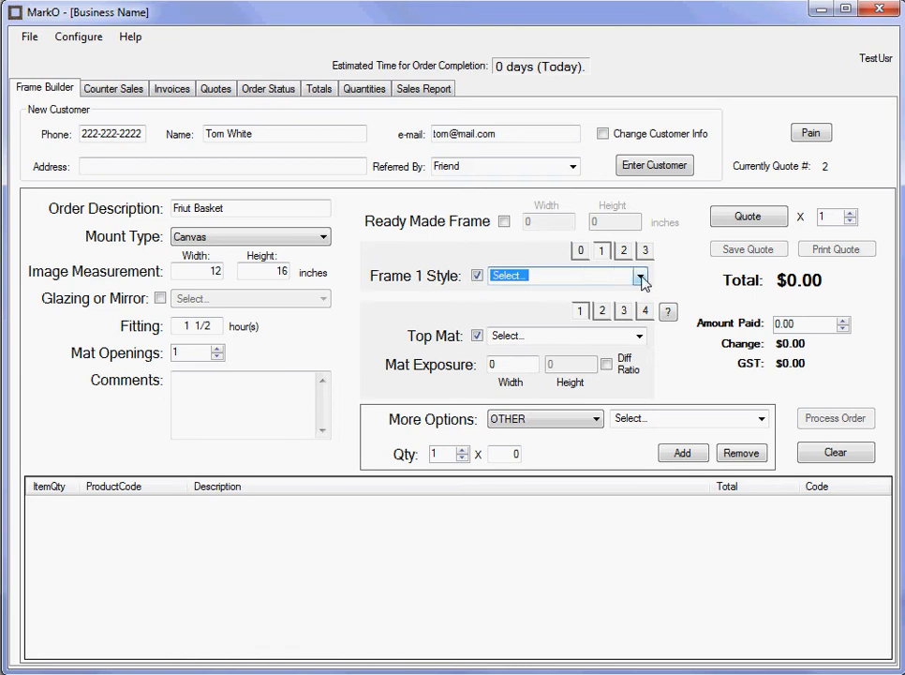
Choose ST390-128 as the Frame 1 style, then glance at the Configure menu.
click(641, 274)
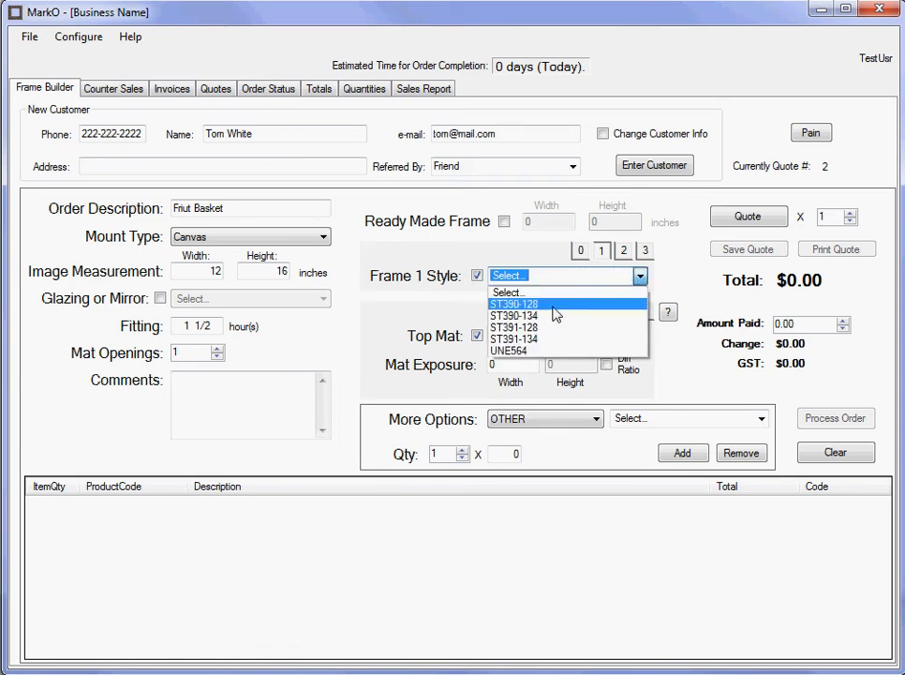
mouse_move(539, 338)
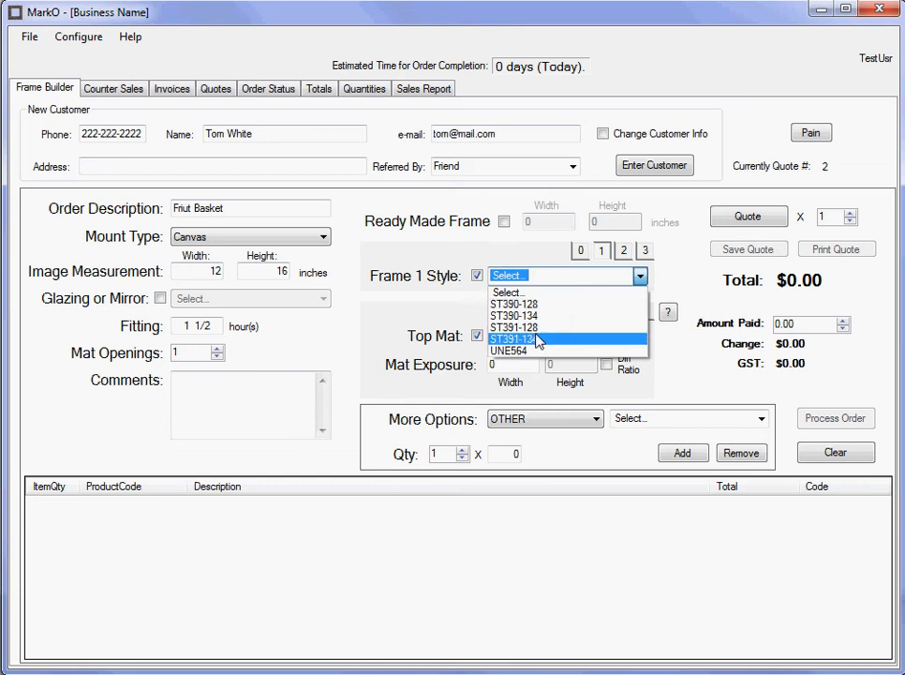
click(513, 303)
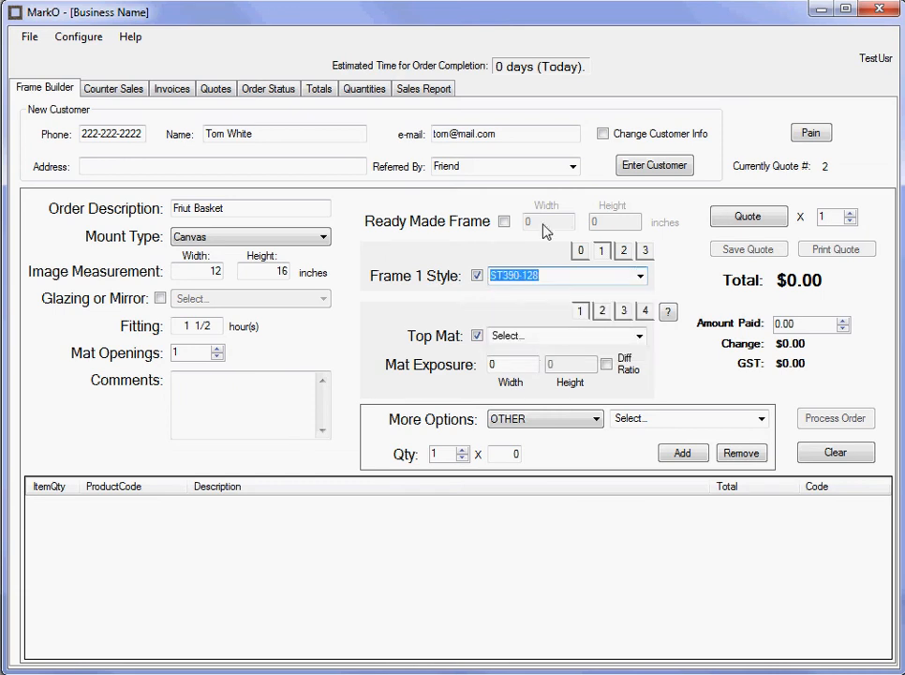
click(641, 274)
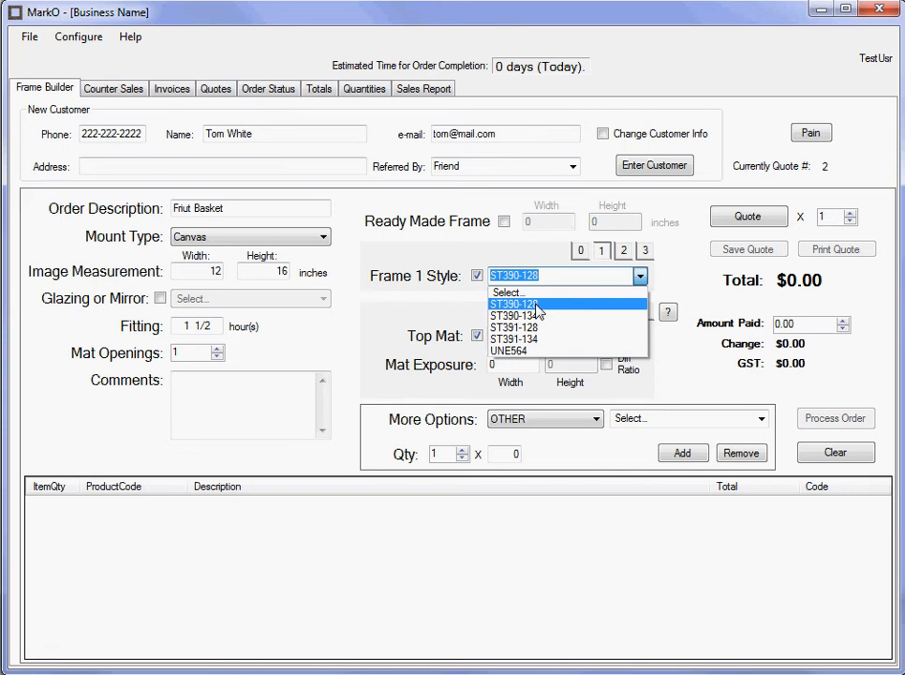
click(515, 304)
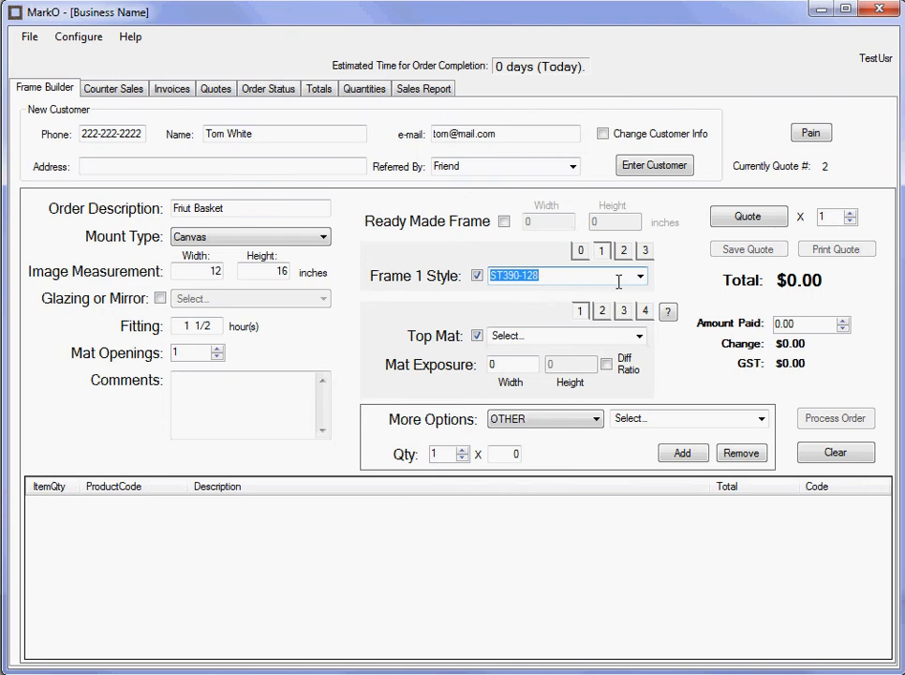
click(639, 276)
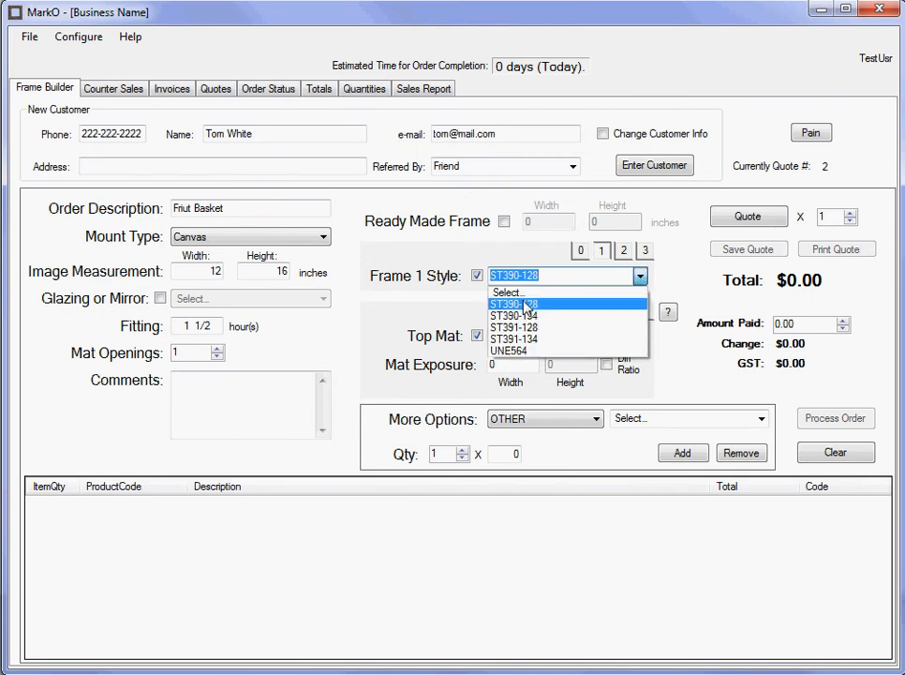
mouse_move(525, 315)
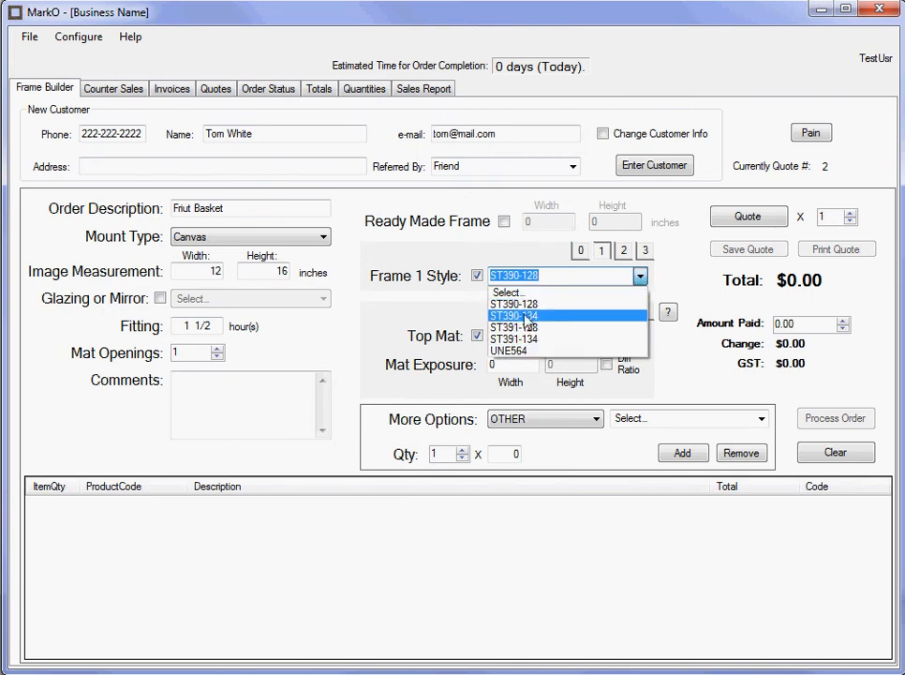
mouse_move(521, 326)
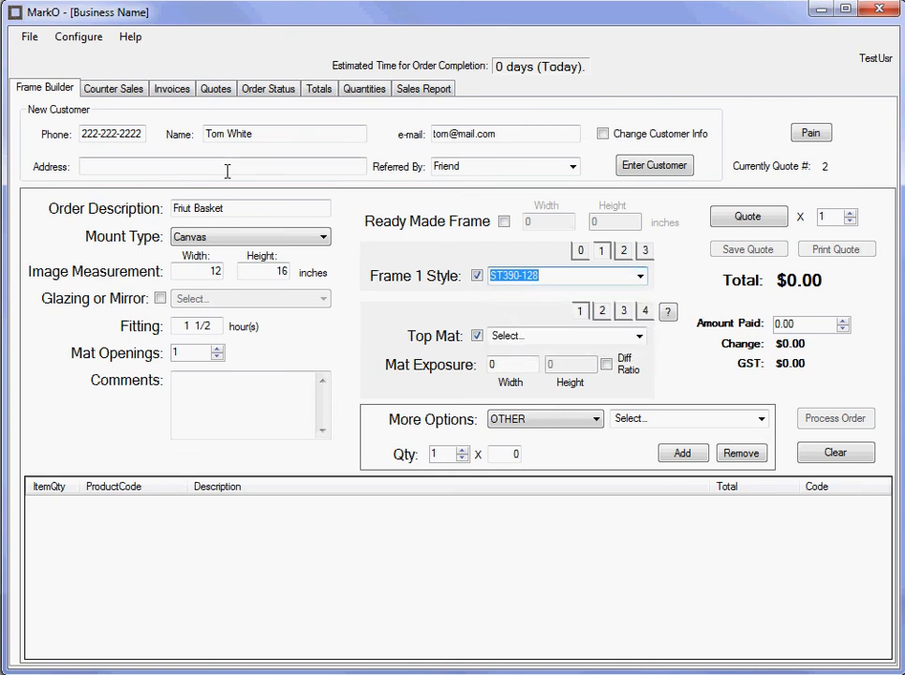
click(78, 35)
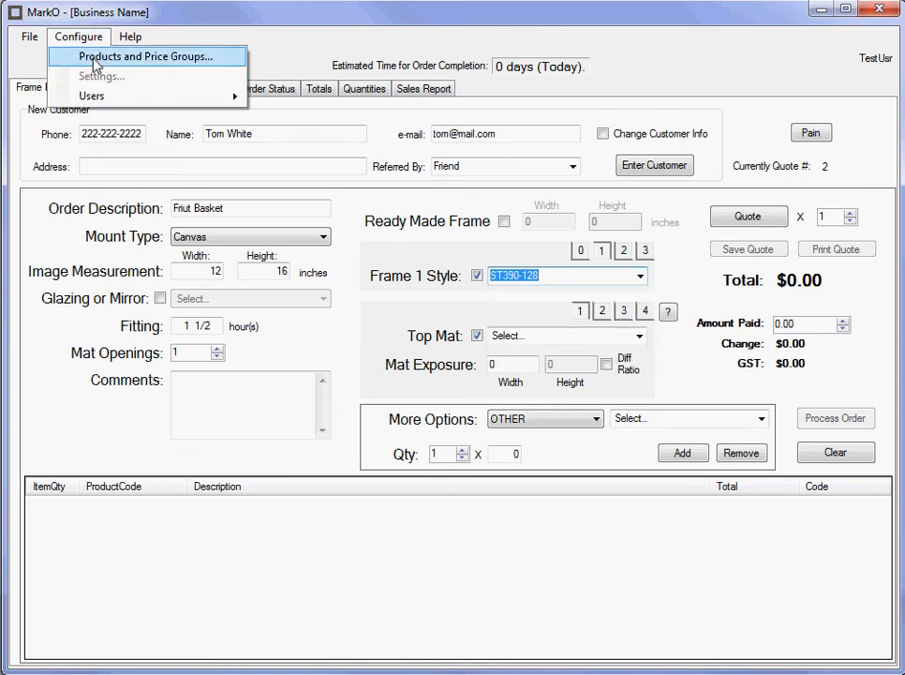
mouse_move(589, 292)
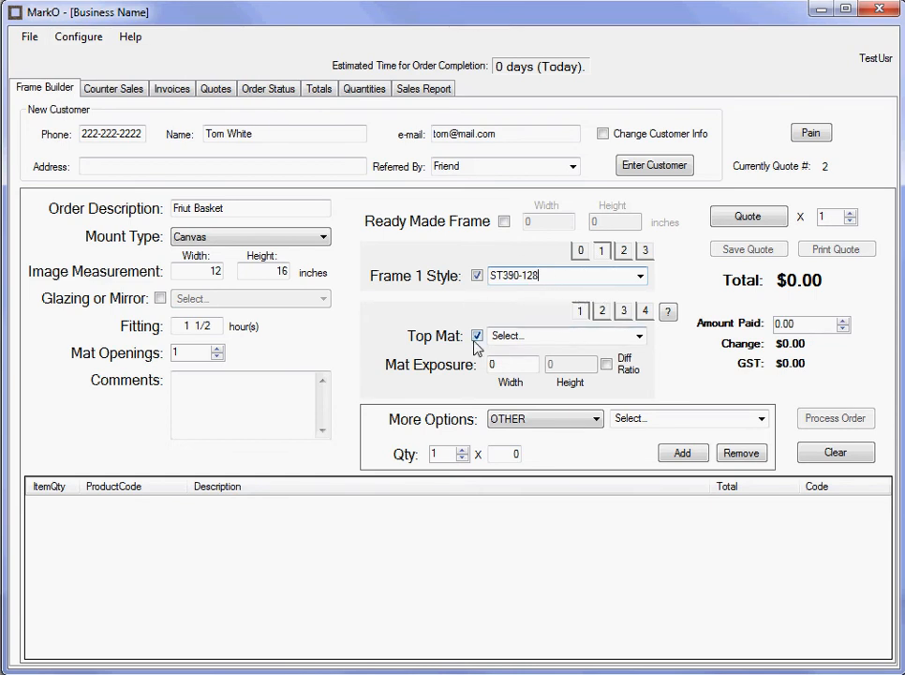
Remove the top mat and include the 6011 stretcher bar on the order.
click(477, 335)
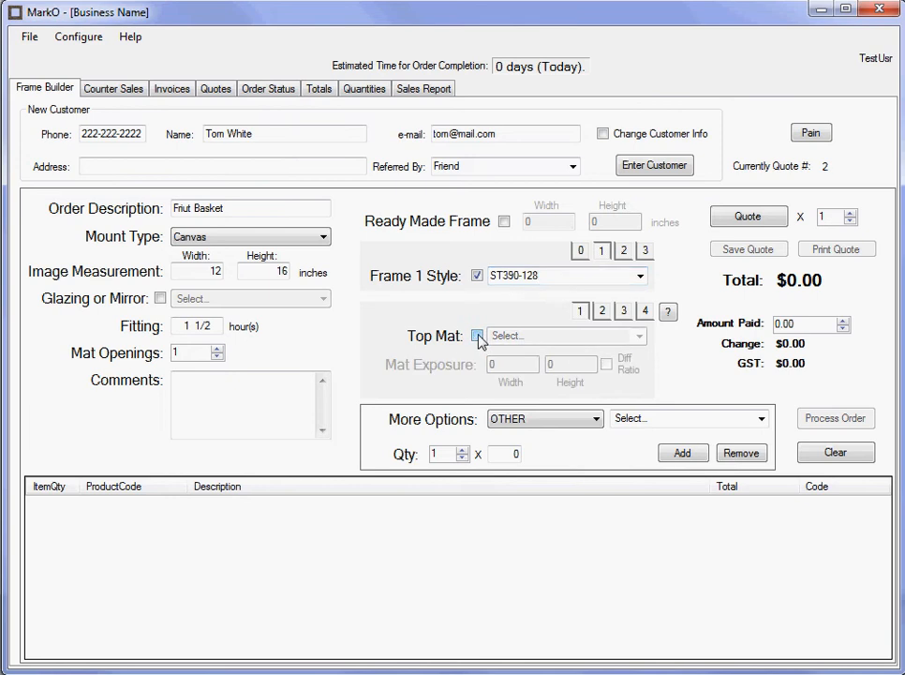
click(478, 336)
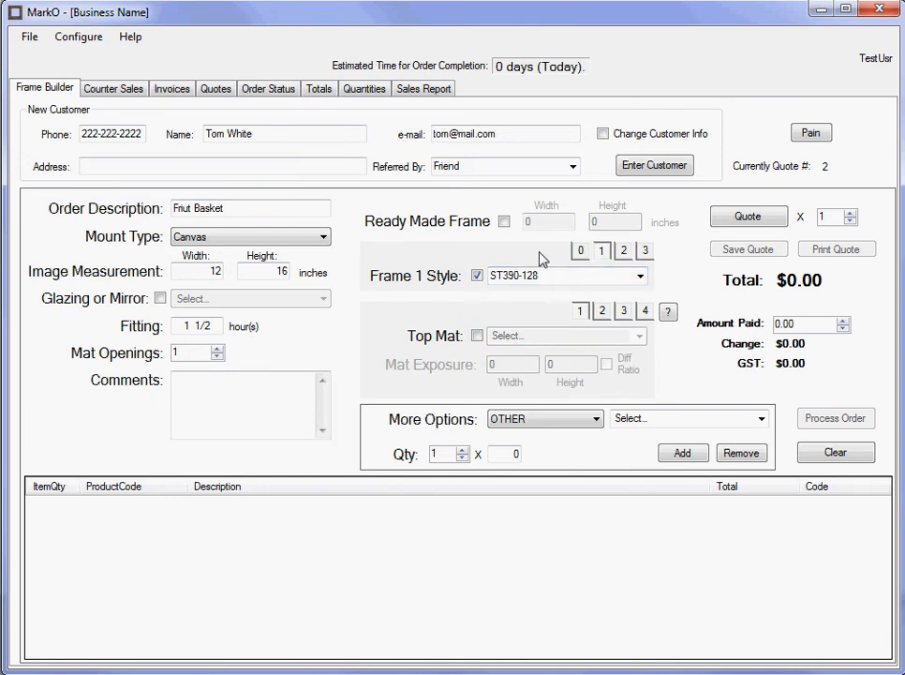
click(581, 251)
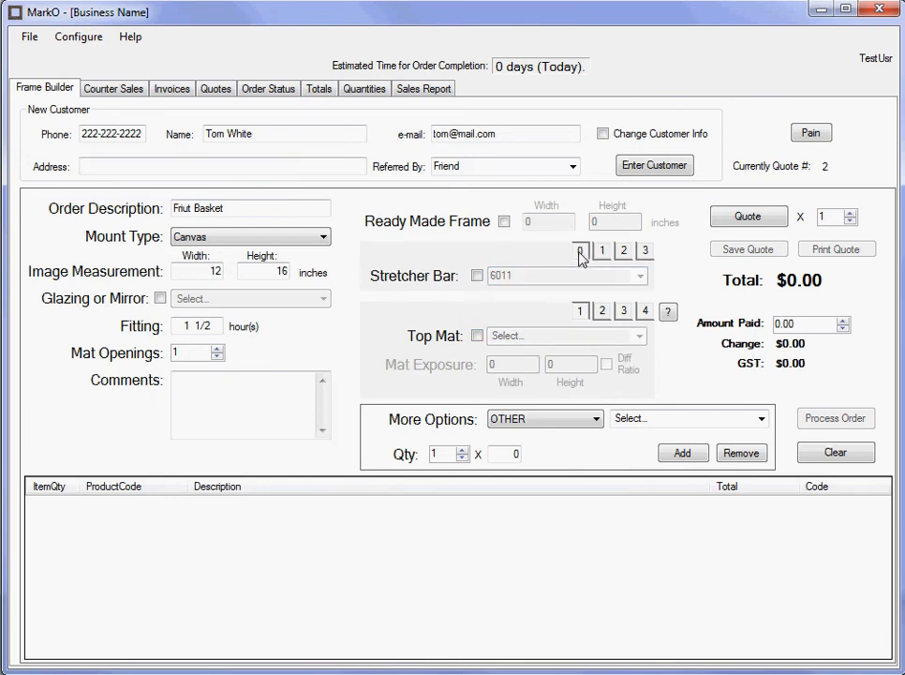
click(476, 274)
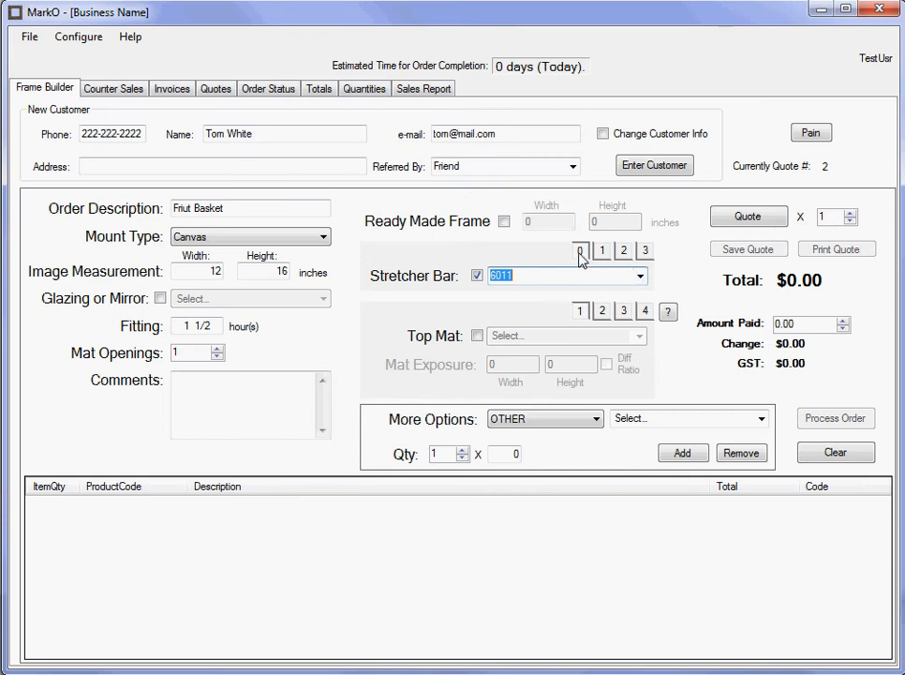
mouse_move(393, 278)
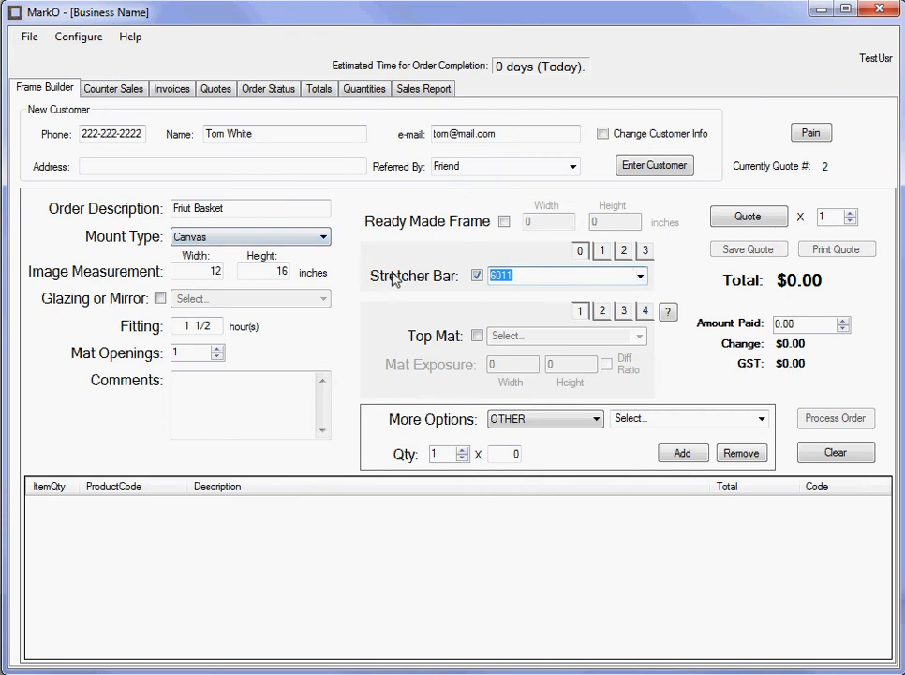
click(603, 251)
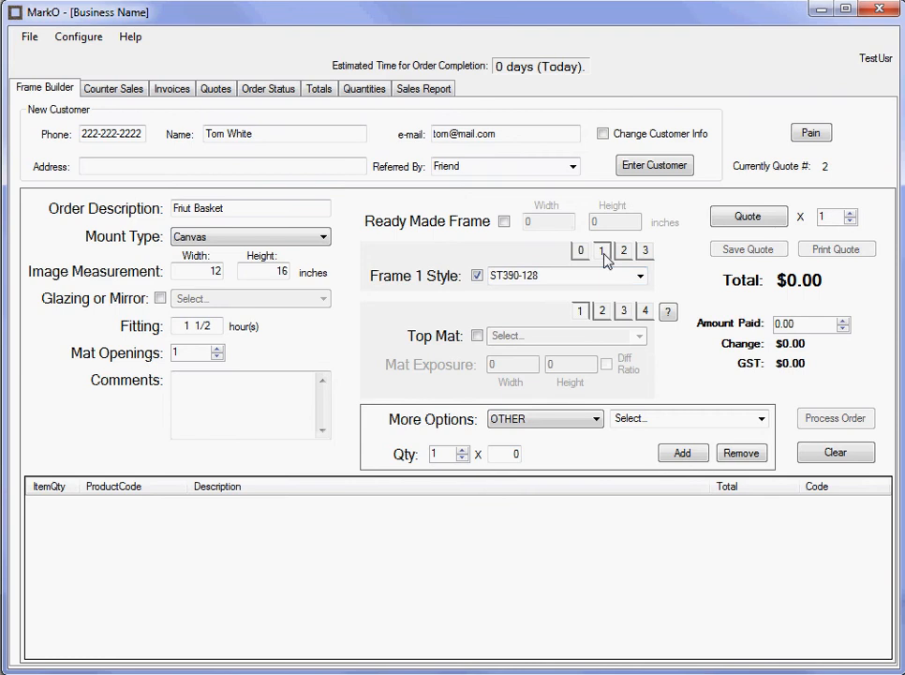
click(602, 251)
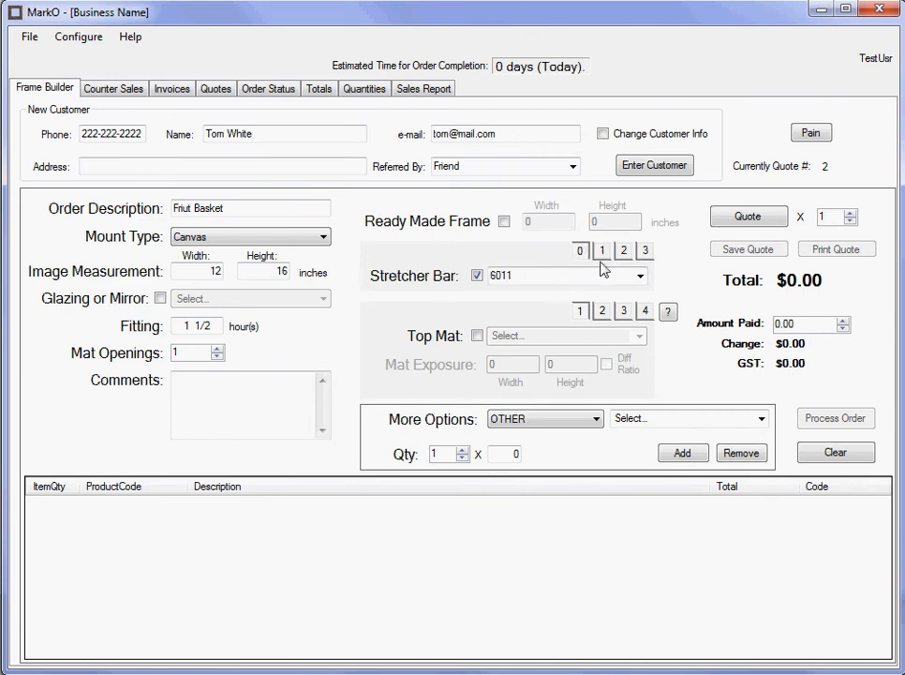
Browse the More Options item list from the Frame 1 settings without selecting an item.
click(603, 251)
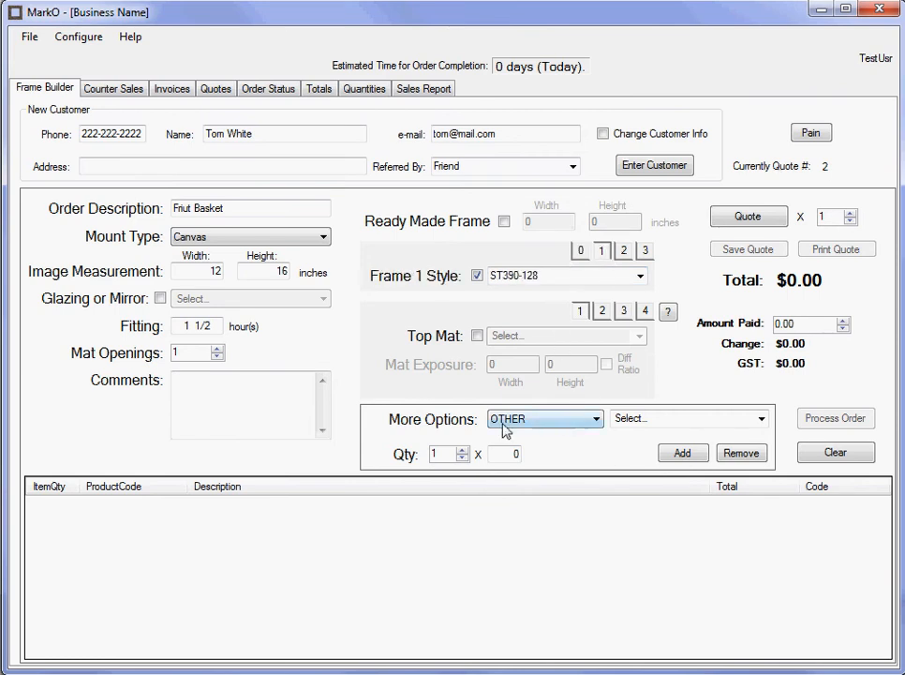
click(761, 418)
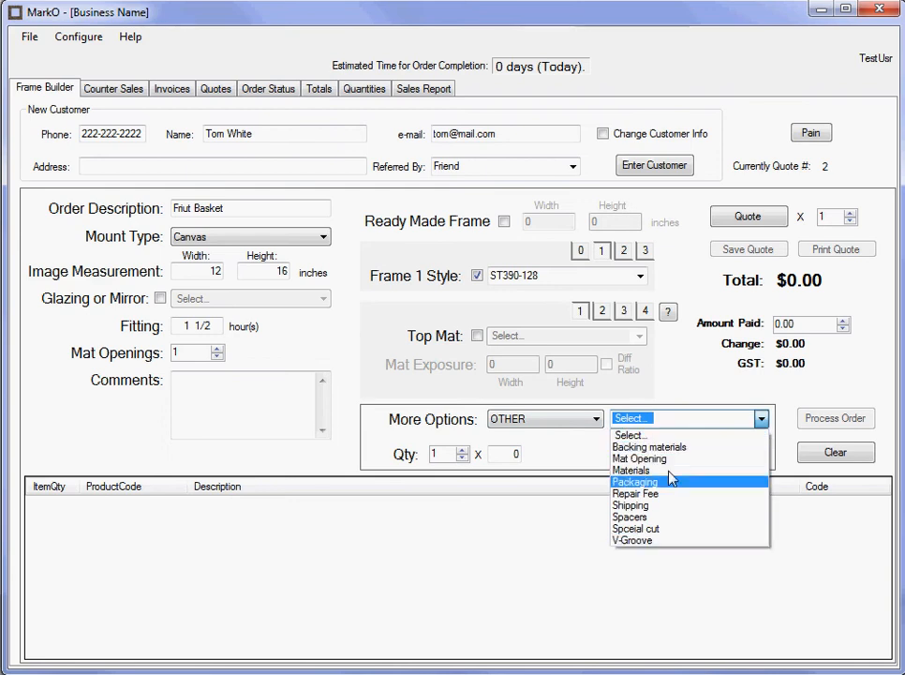
mouse_move(660, 528)
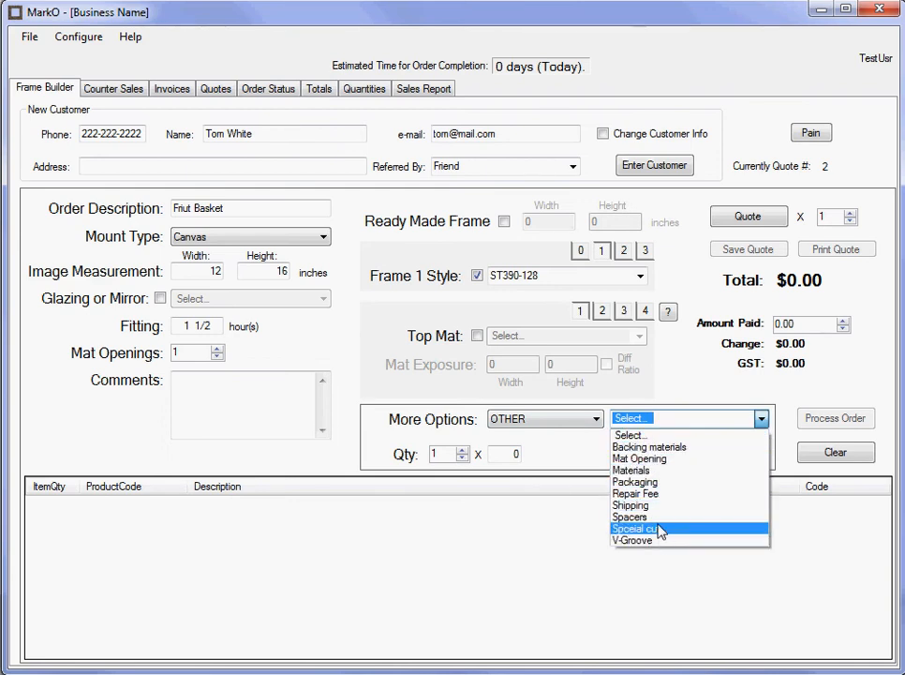
mouse_move(656, 480)
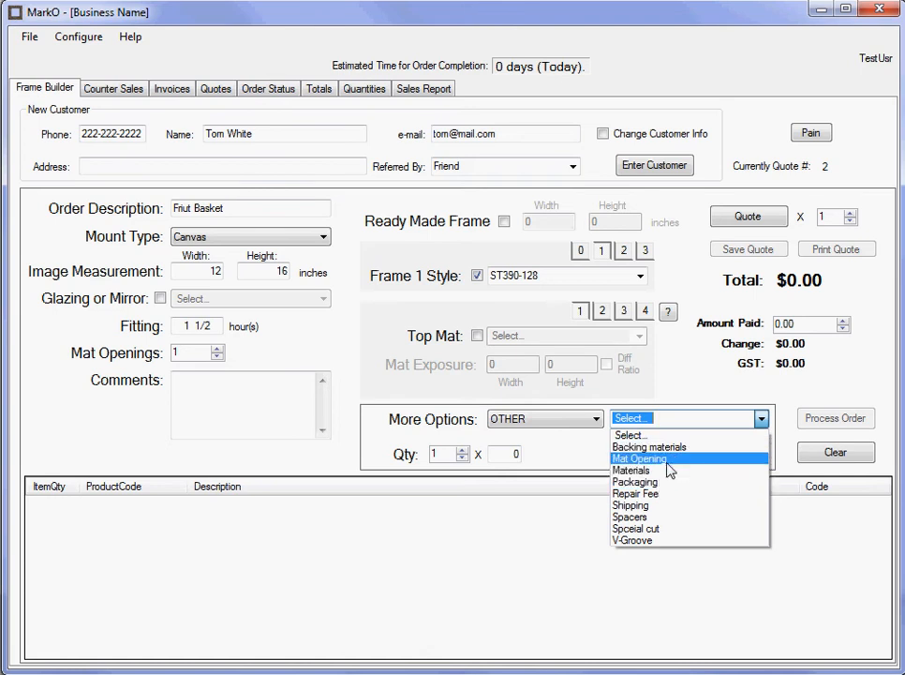
mouse_move(634, 480)
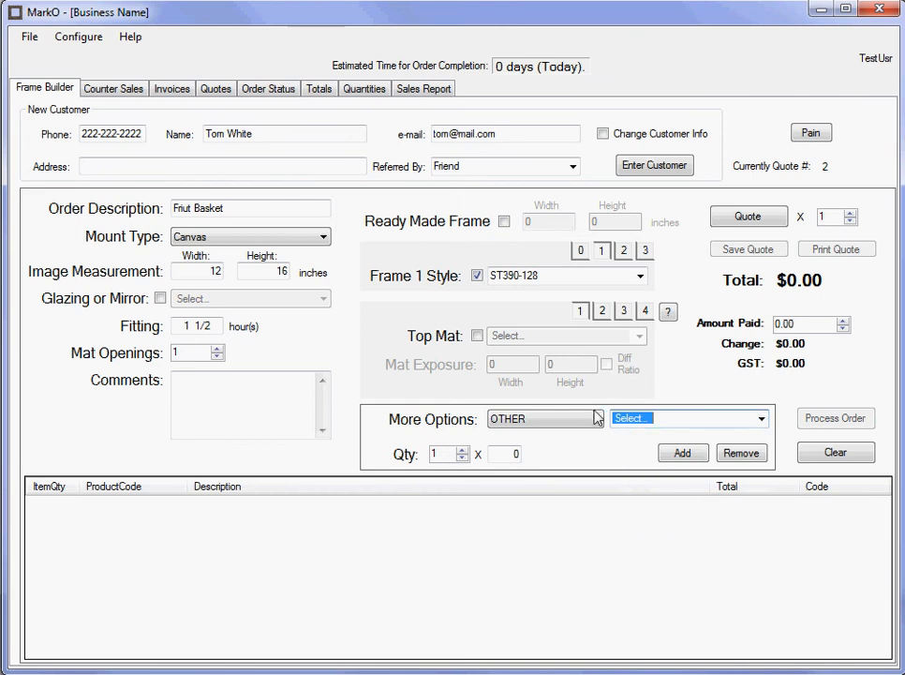
click(596, 418)
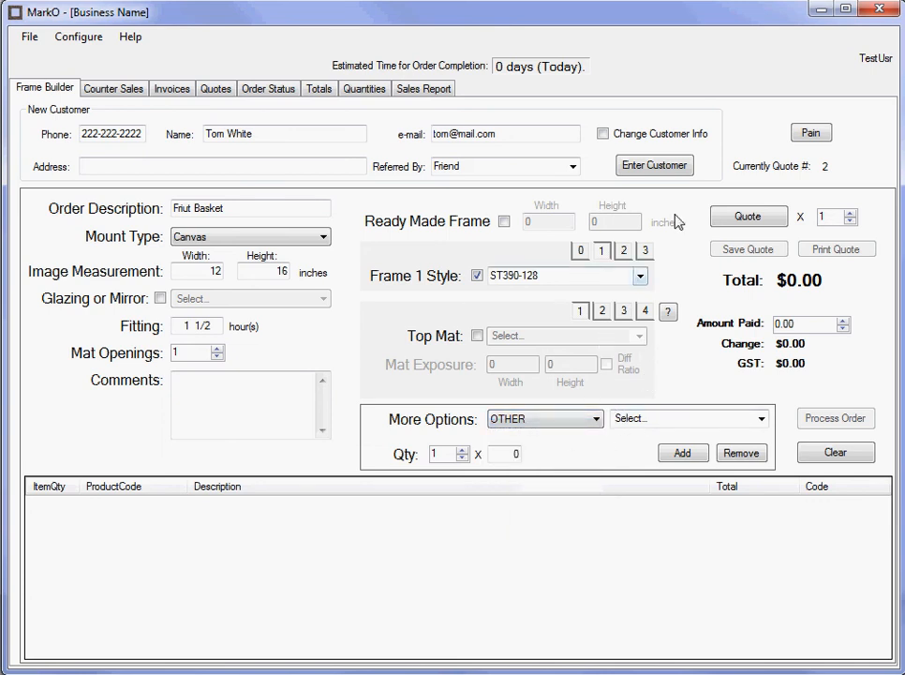
click(750, 218)
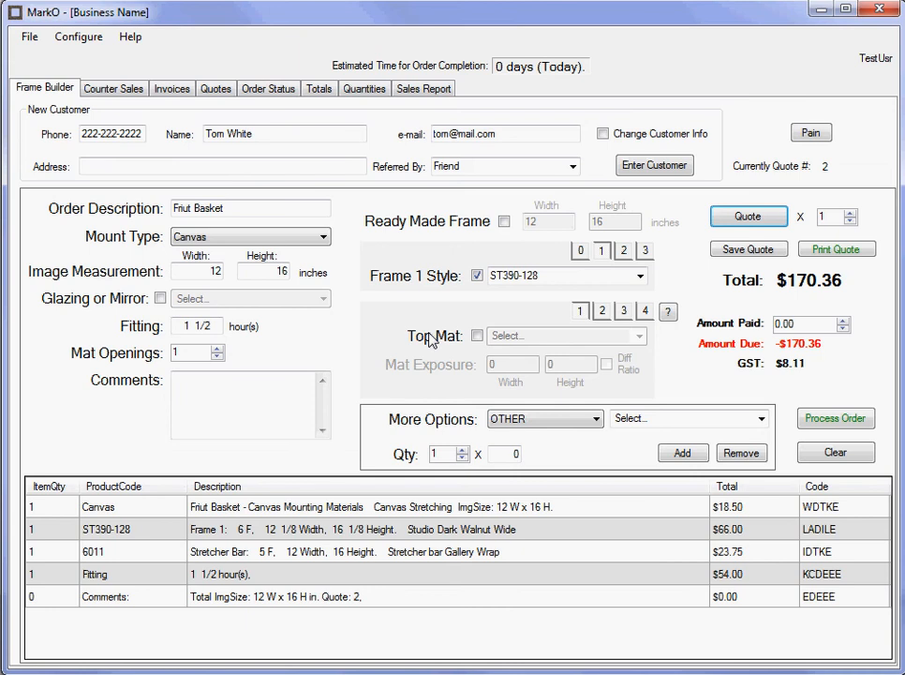
mouse_move(77, 510)
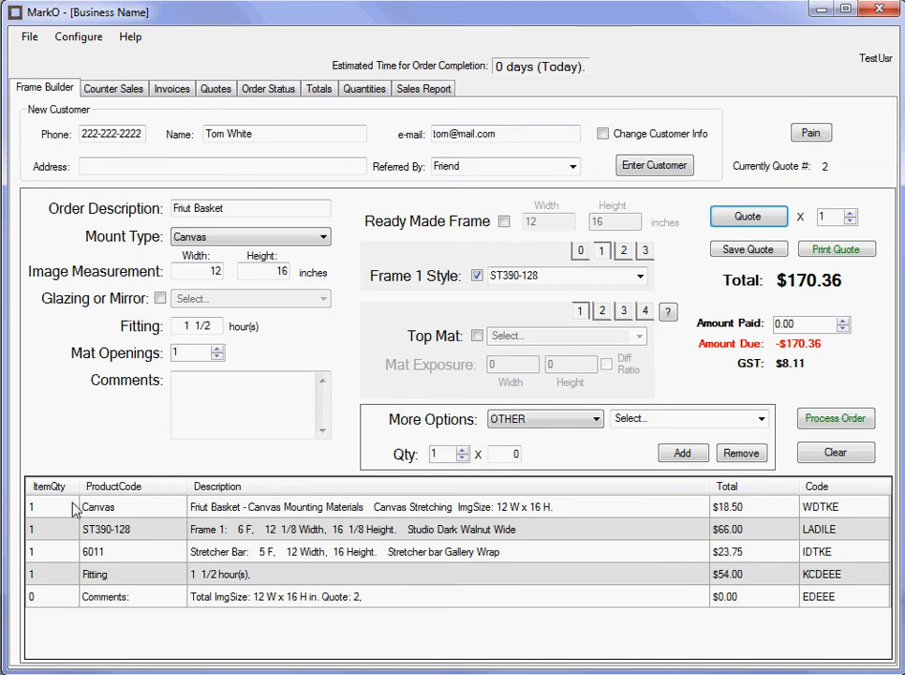
mouse_move(735, 518)
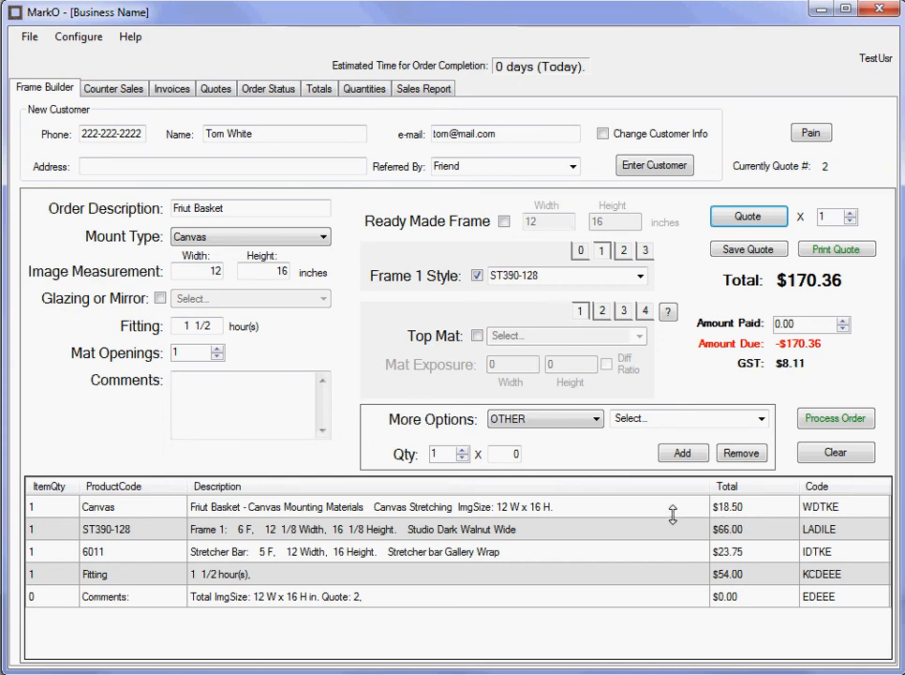
mouse_move(491, 509)
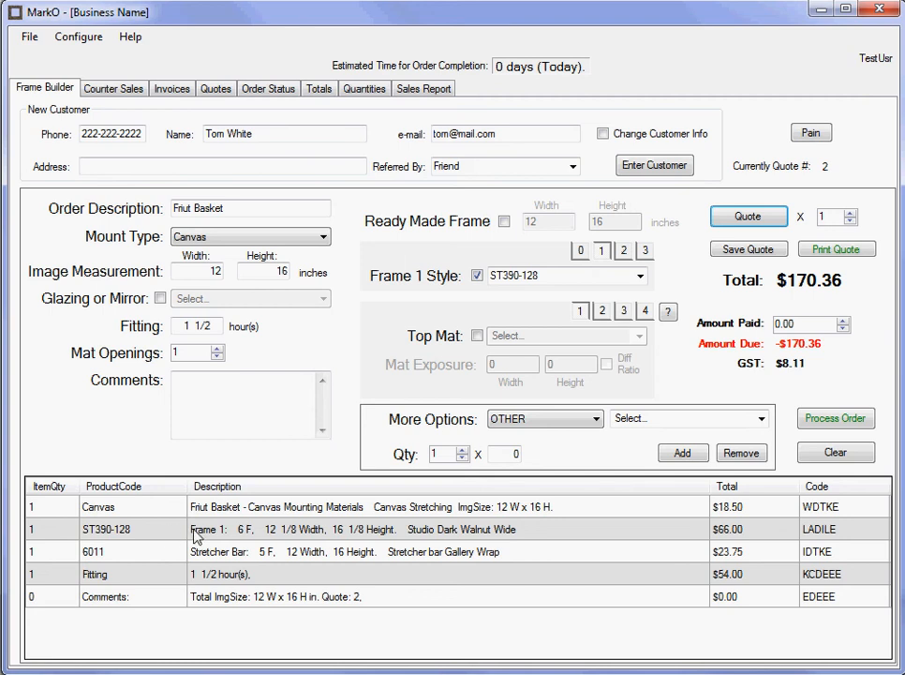
mouse_move(218, 544)
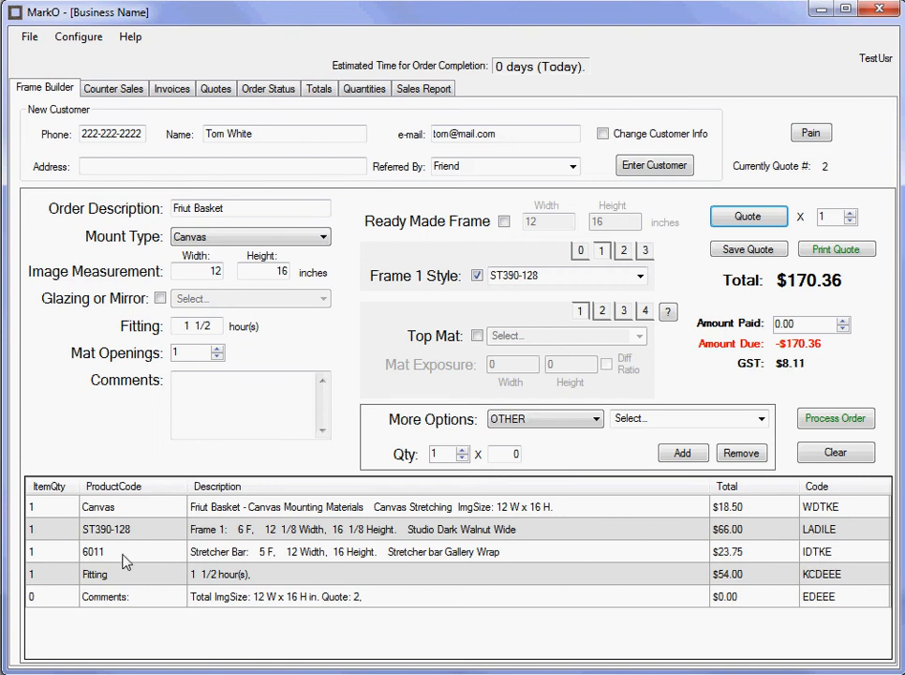
mouse_move(270, 470)
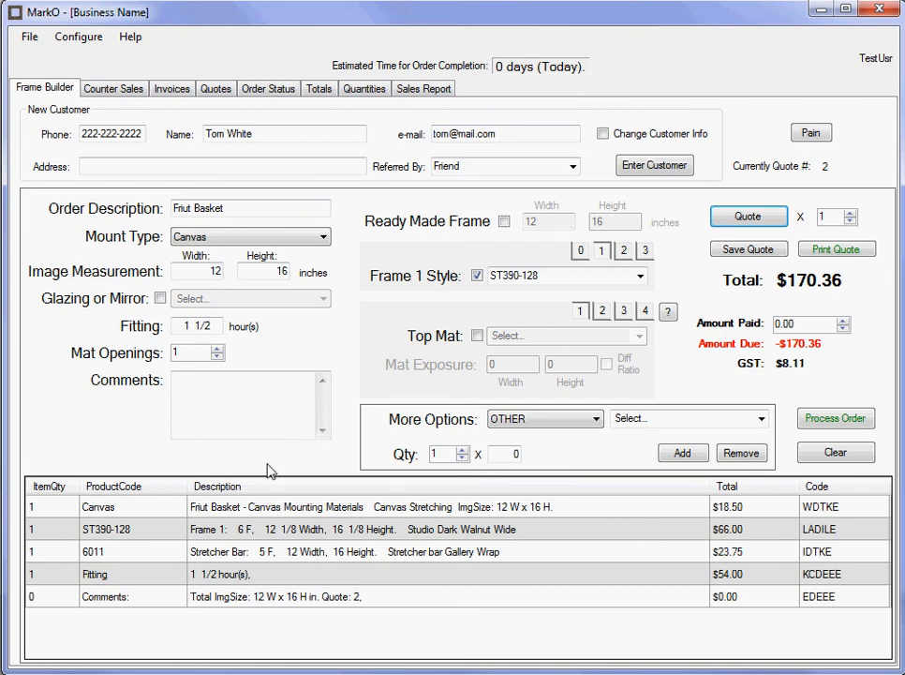
mouse_move(452, 562)
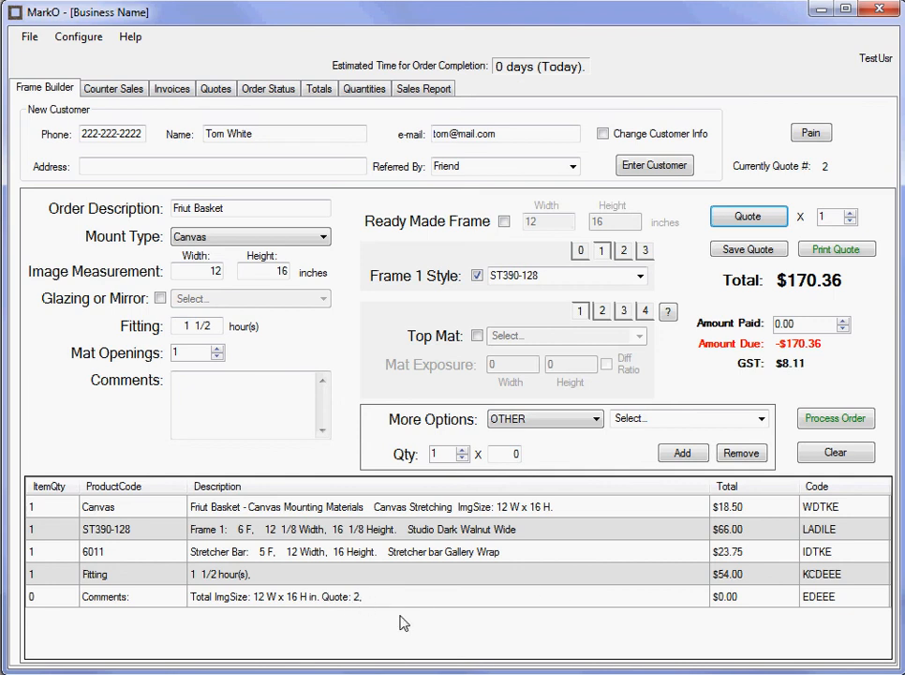
mouse_move(373, 609)
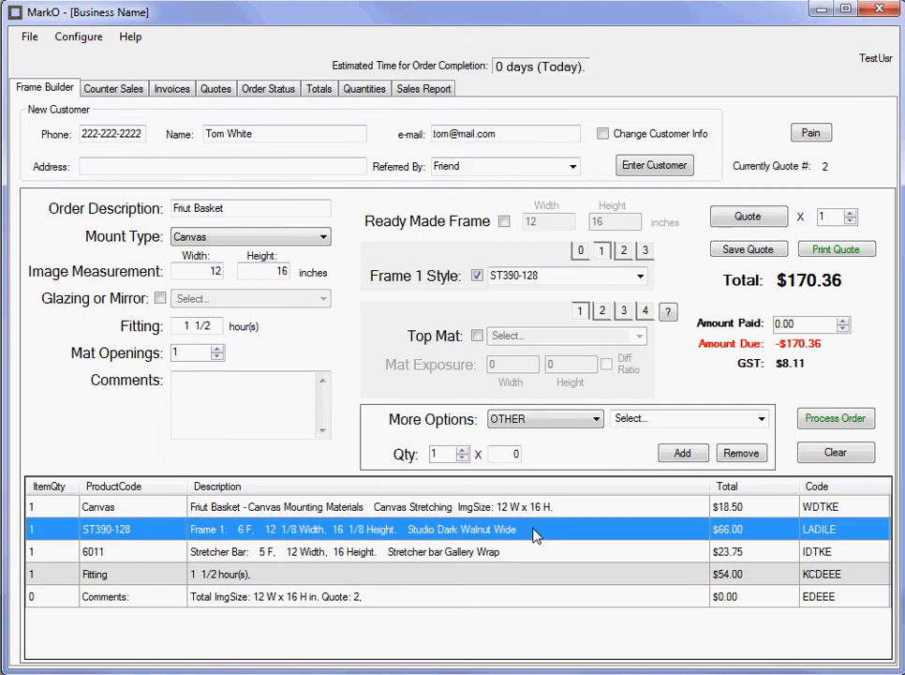
right_click(536, 535)
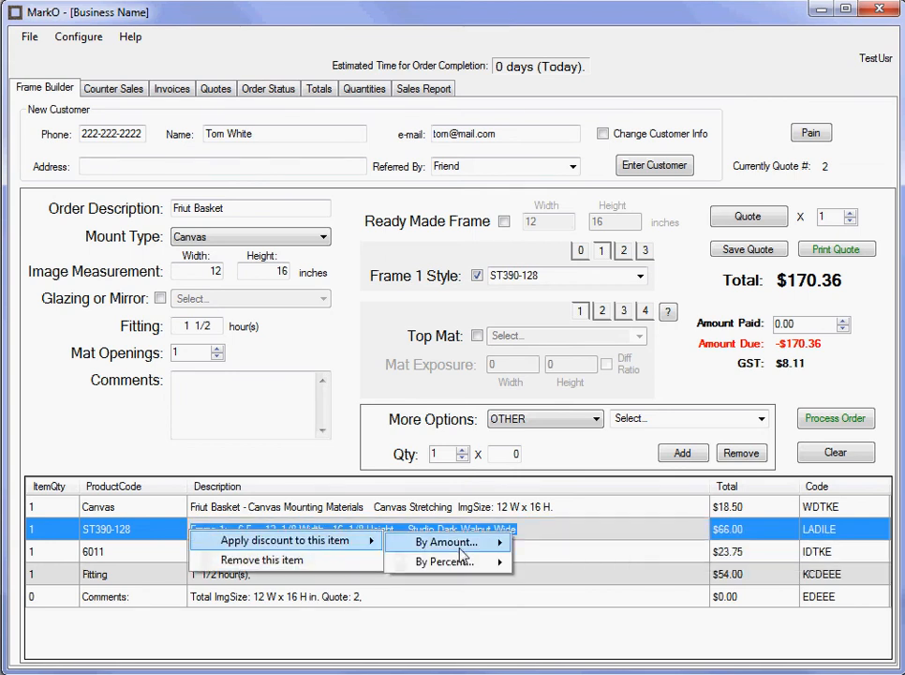
click(446, 563)
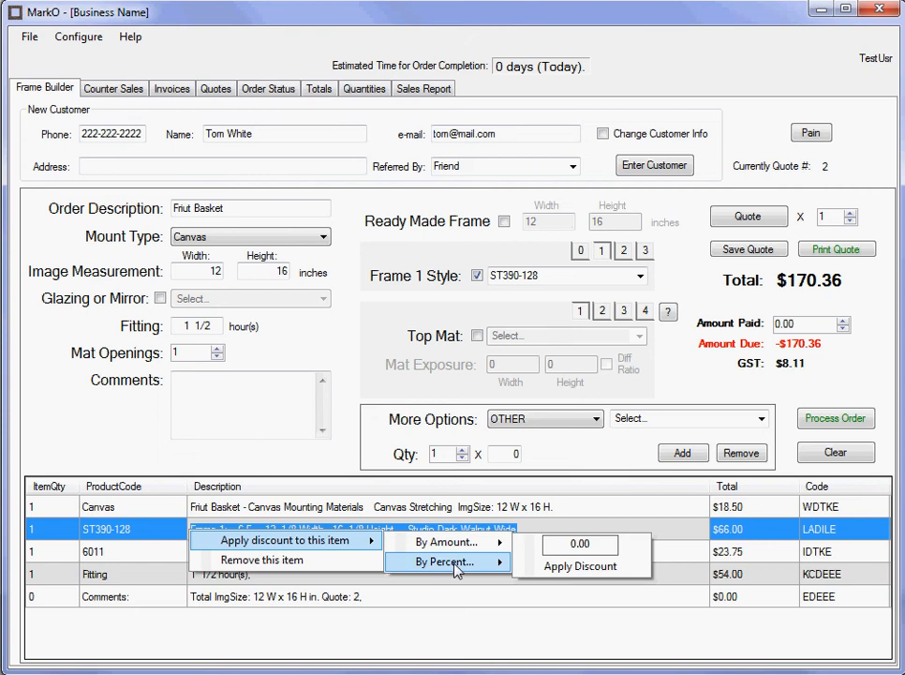
click(438, 562)
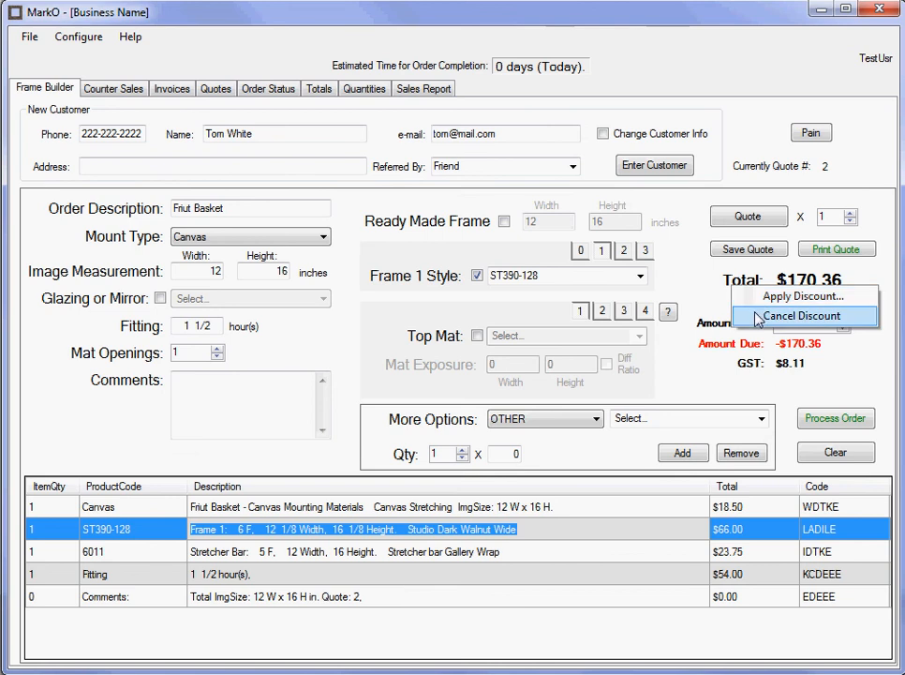
click(803, 296)
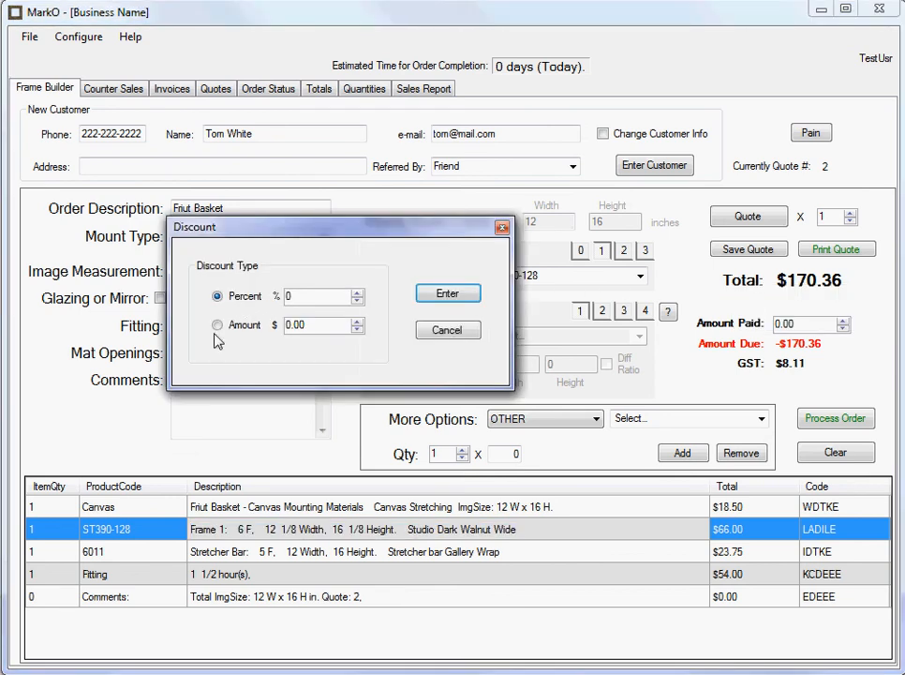
click(446, 330)
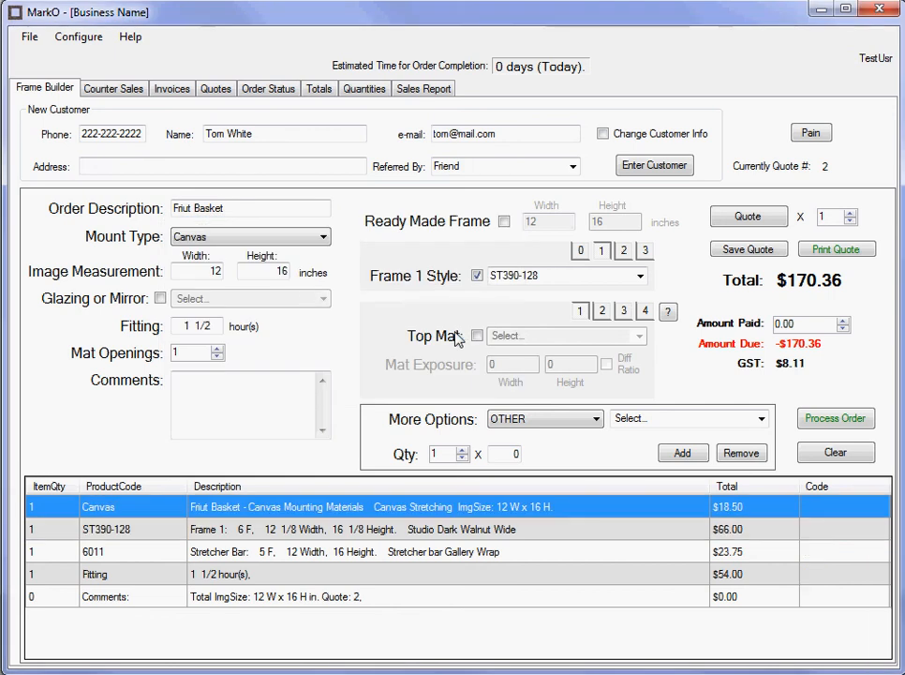
mouse_move(757, 446)
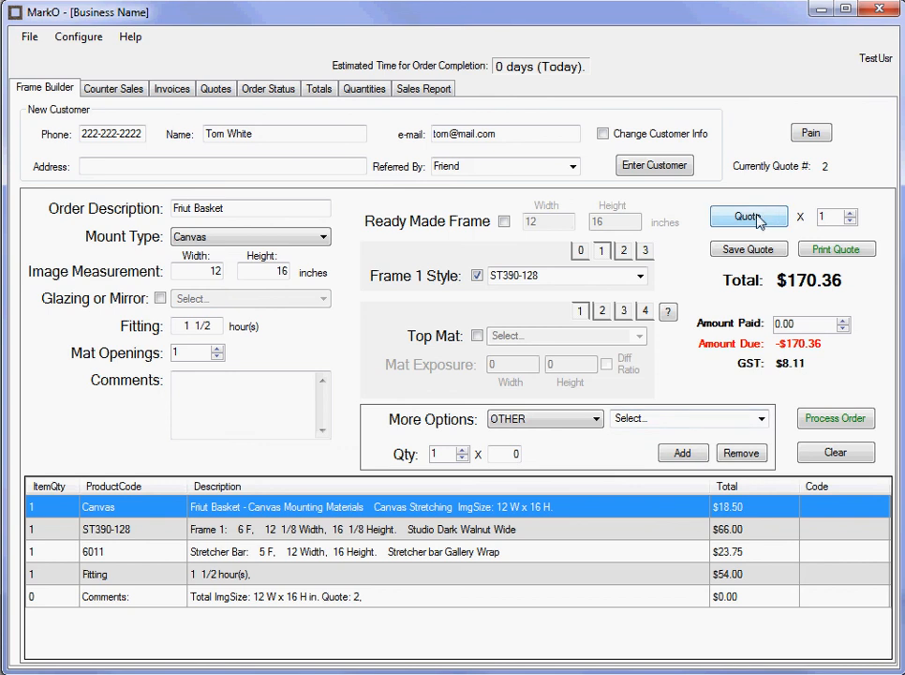
click(748, 216)
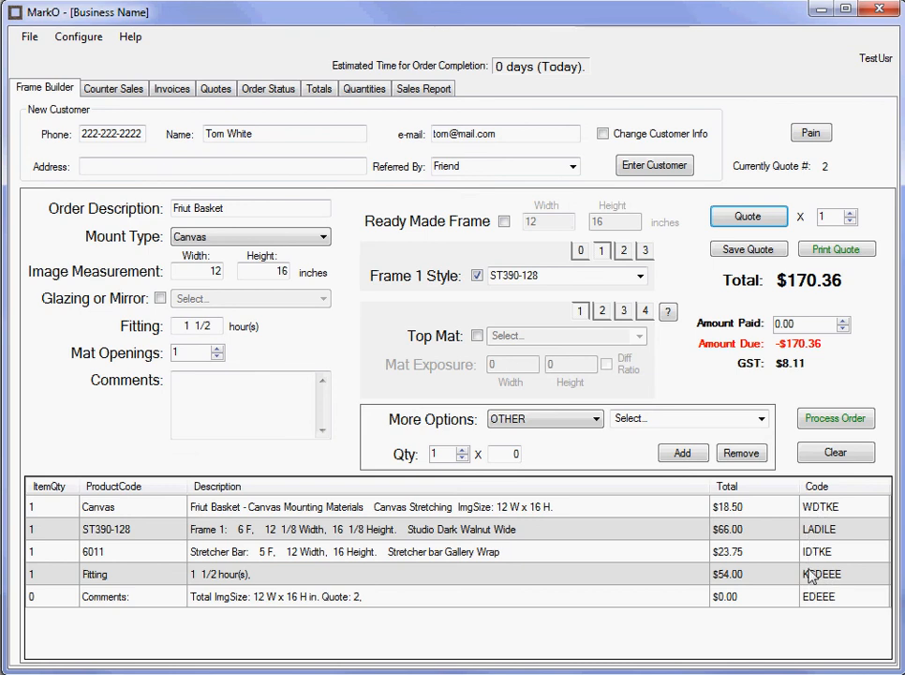
mouse_move(821, 536)
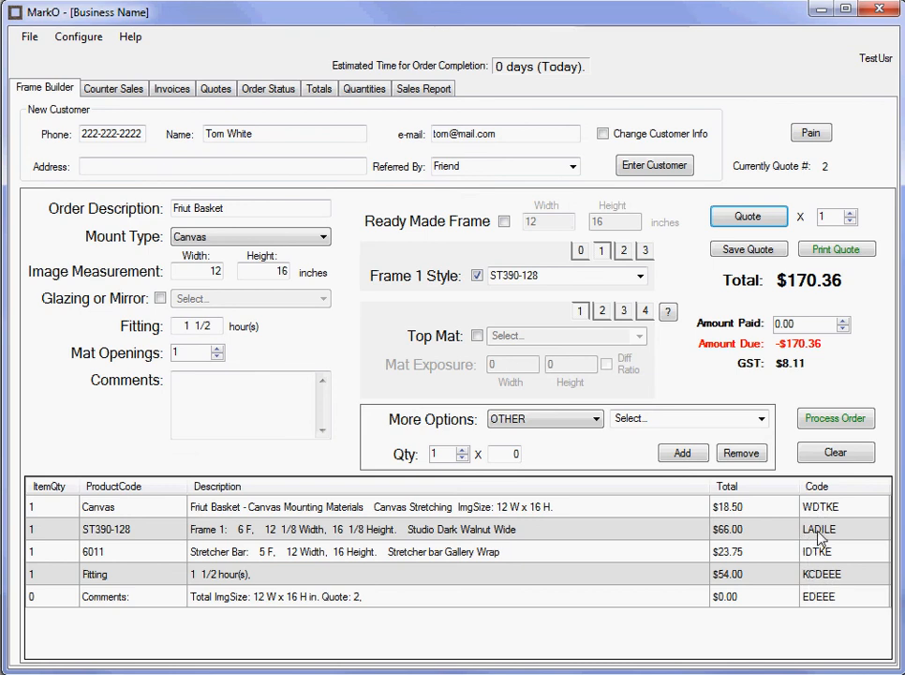
mouse_move(840, 542)
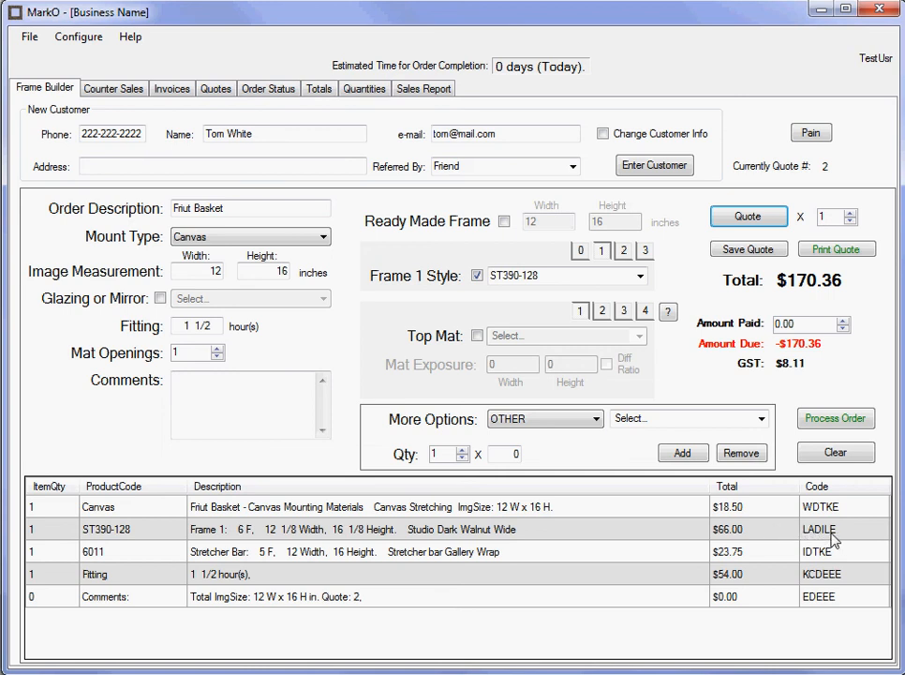
mouse_move(435, 544)
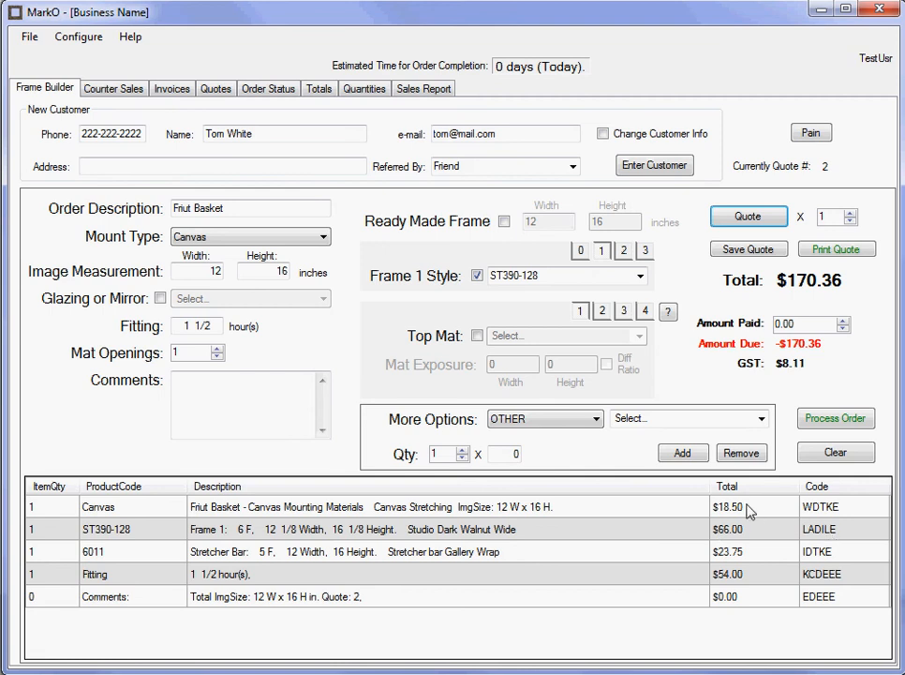
mouse_move(348, 634)
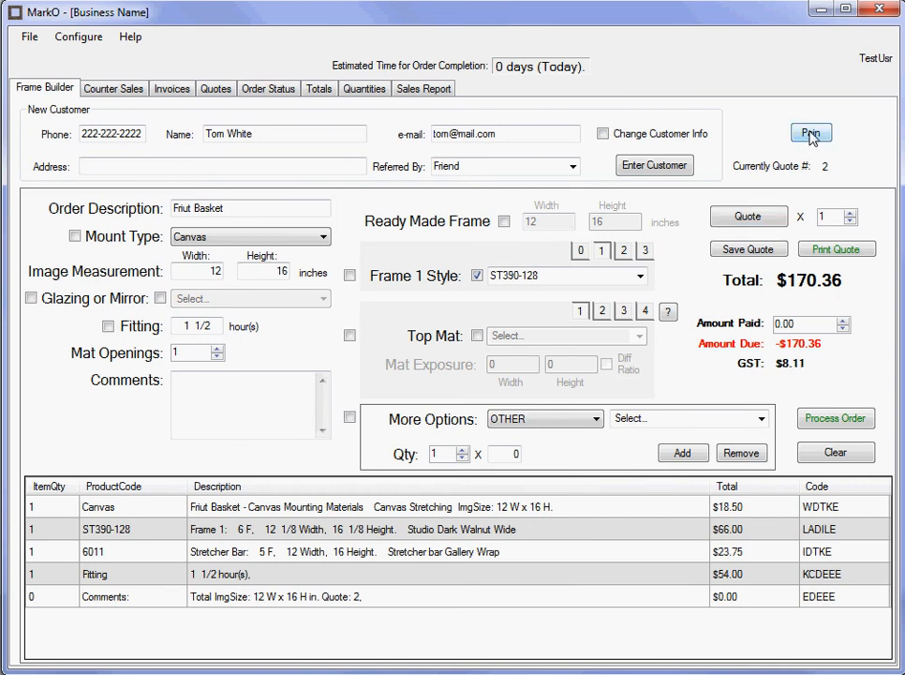
click(810, 132)
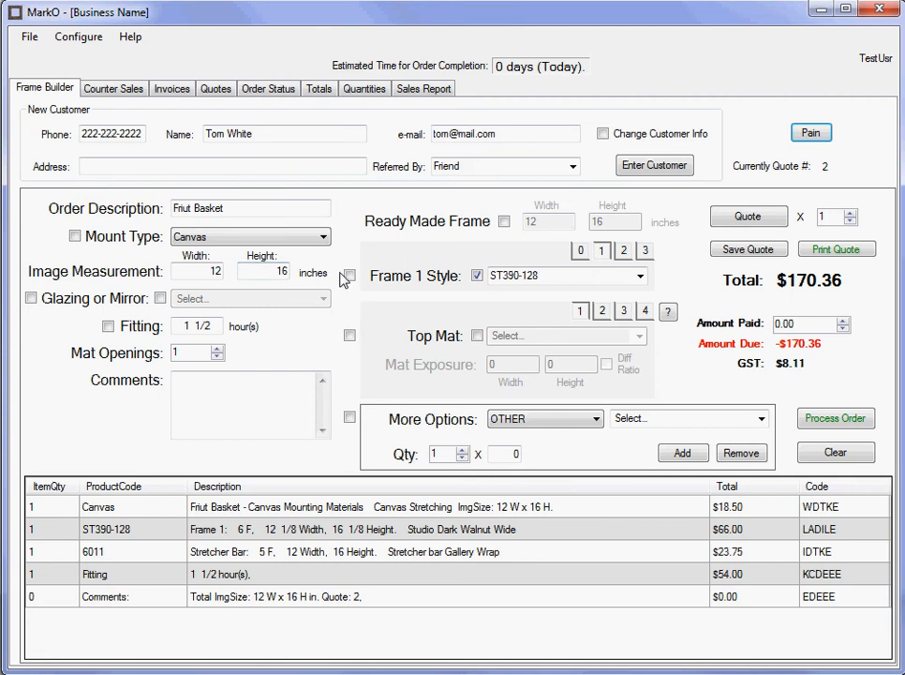
mouse_move(71, 304)
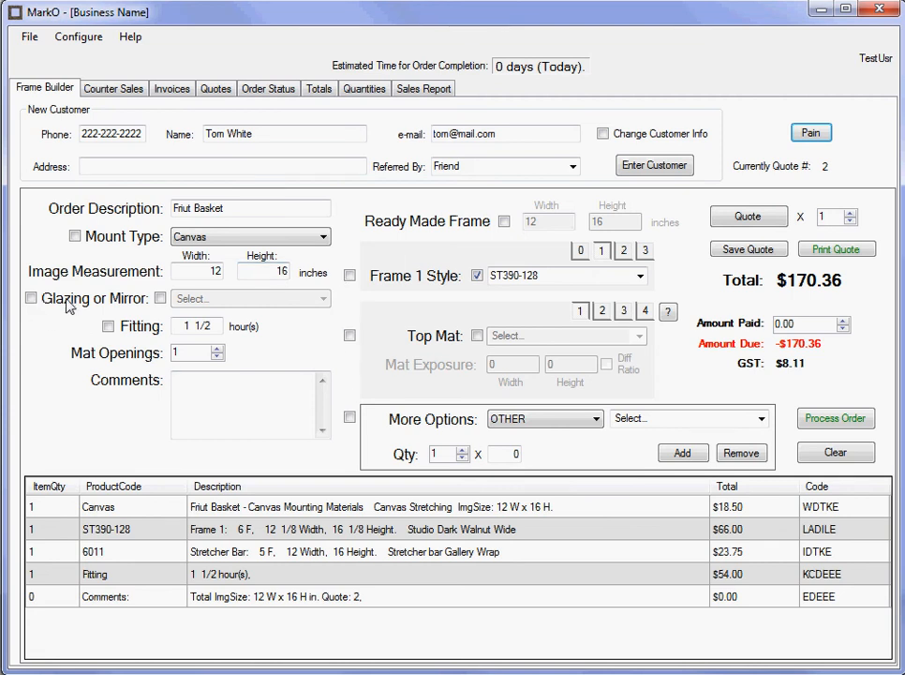
click(351, 275)
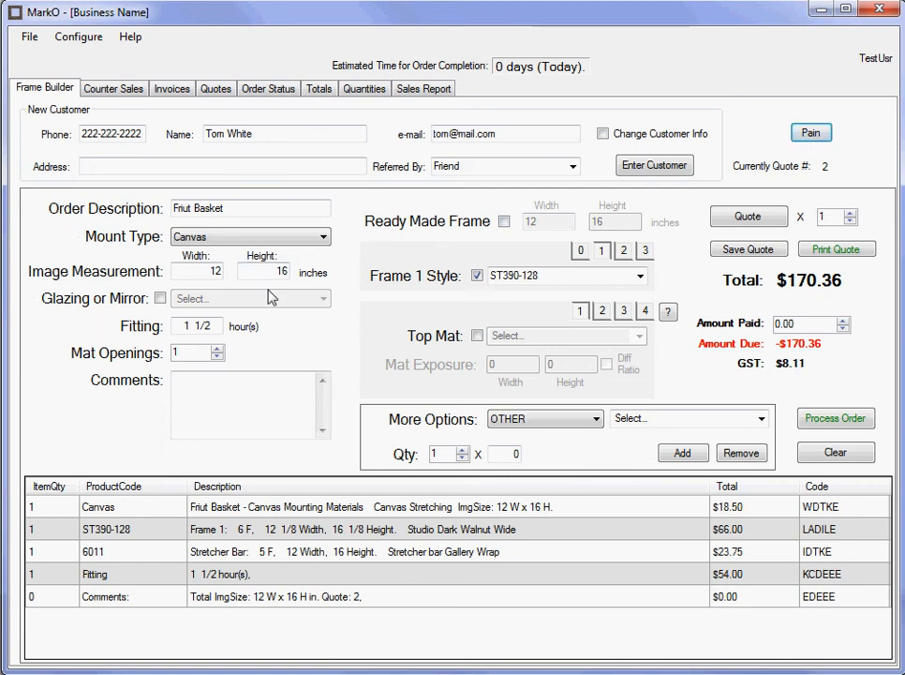
mouse_move(684, 412)
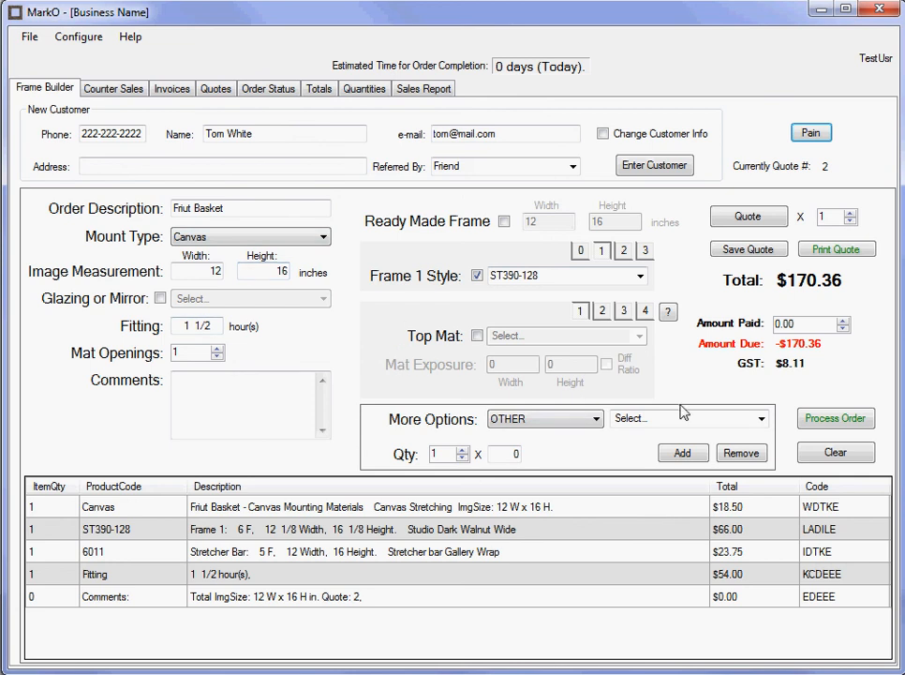
mouse_move(729, 539)
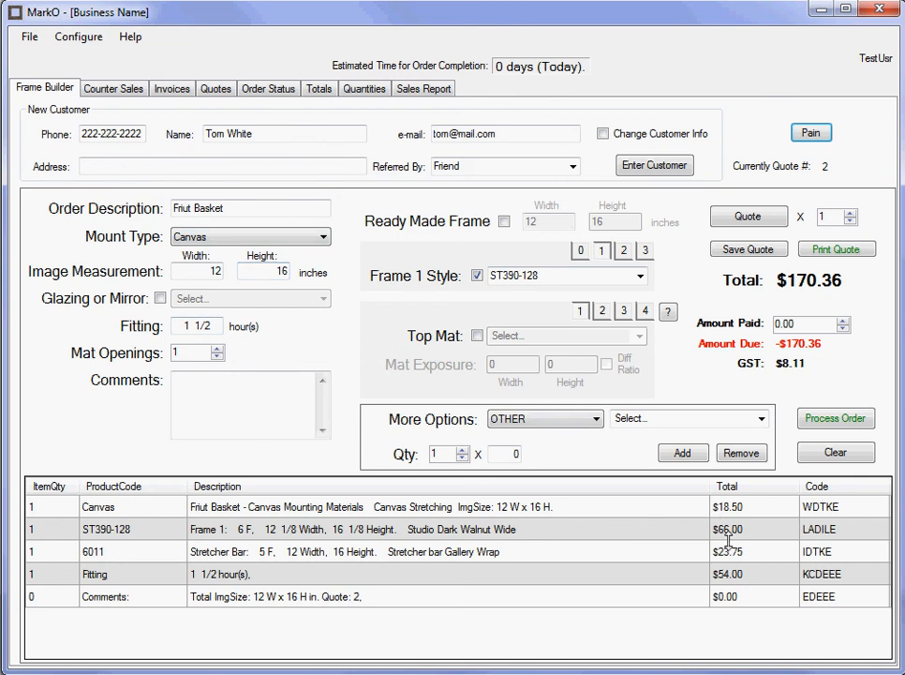
mouse_move(770, 365)
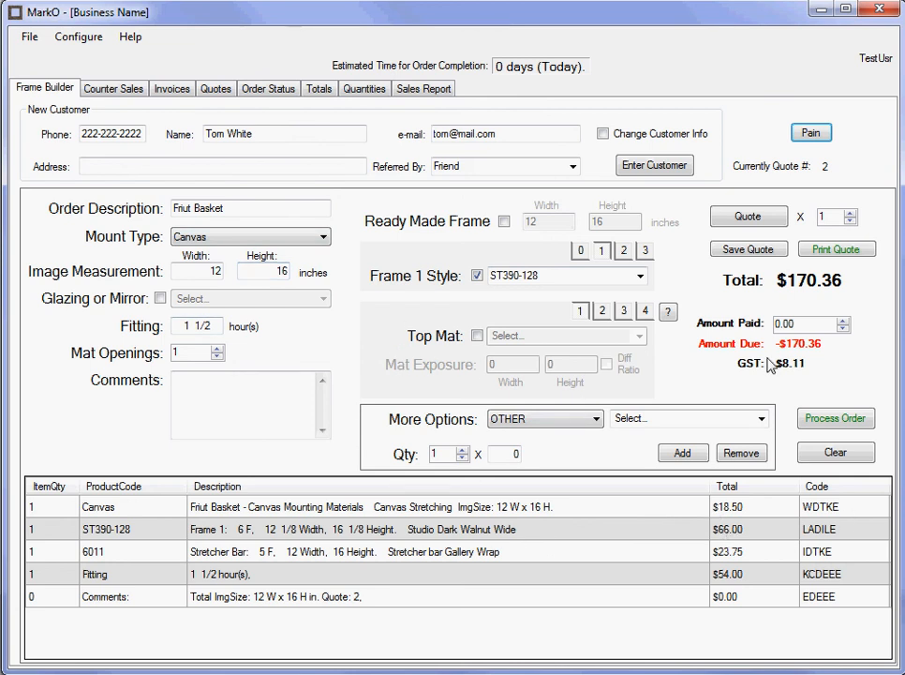
click(349, 276)
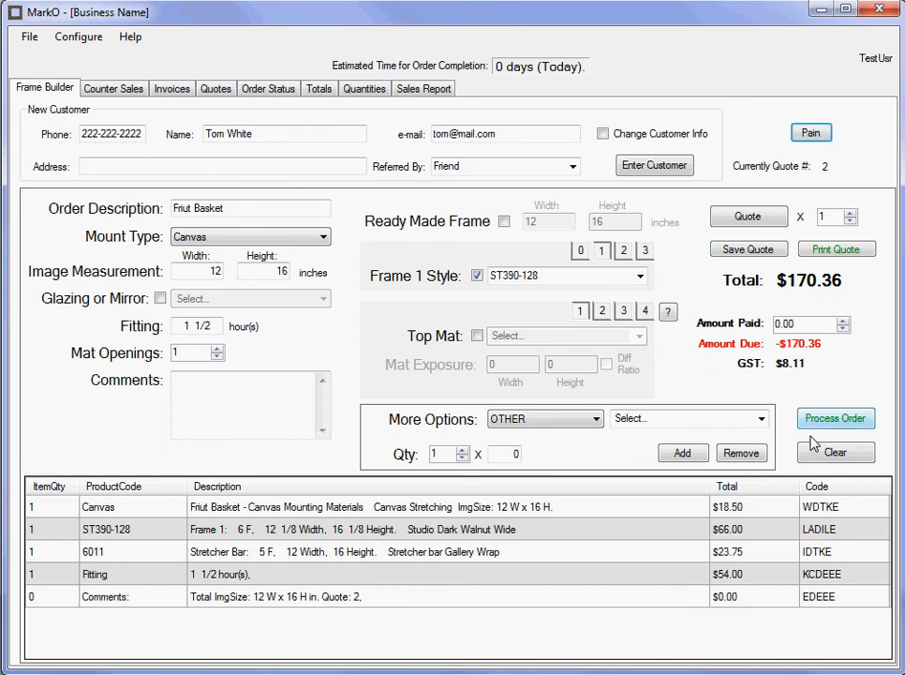
Rebuild the quote so Frame 1 reprices to $79.20, total $184.22, via the section checkboxes.
click(750, 217)
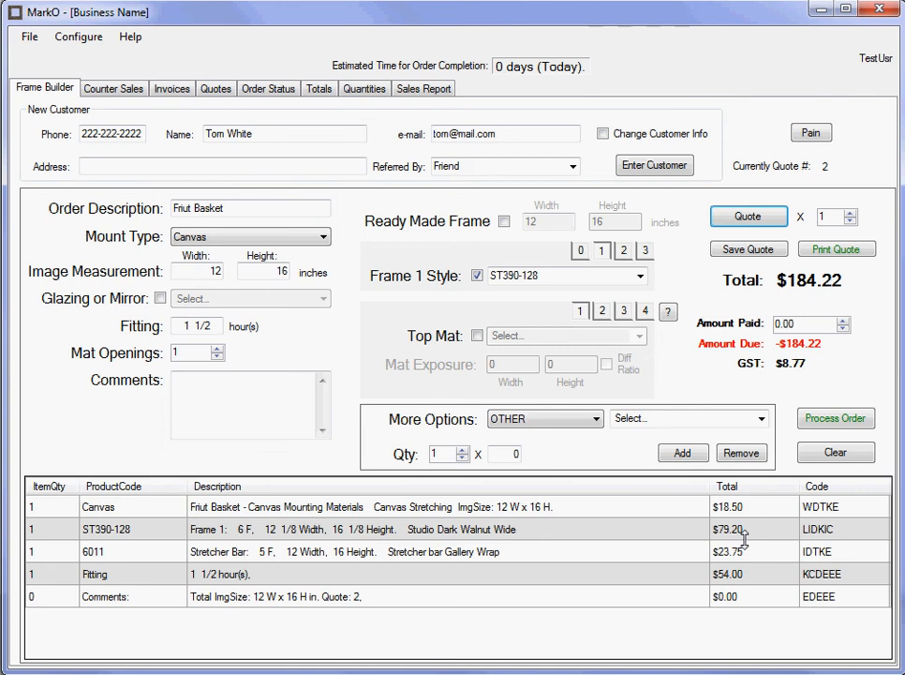
mouse_move(553, 443)
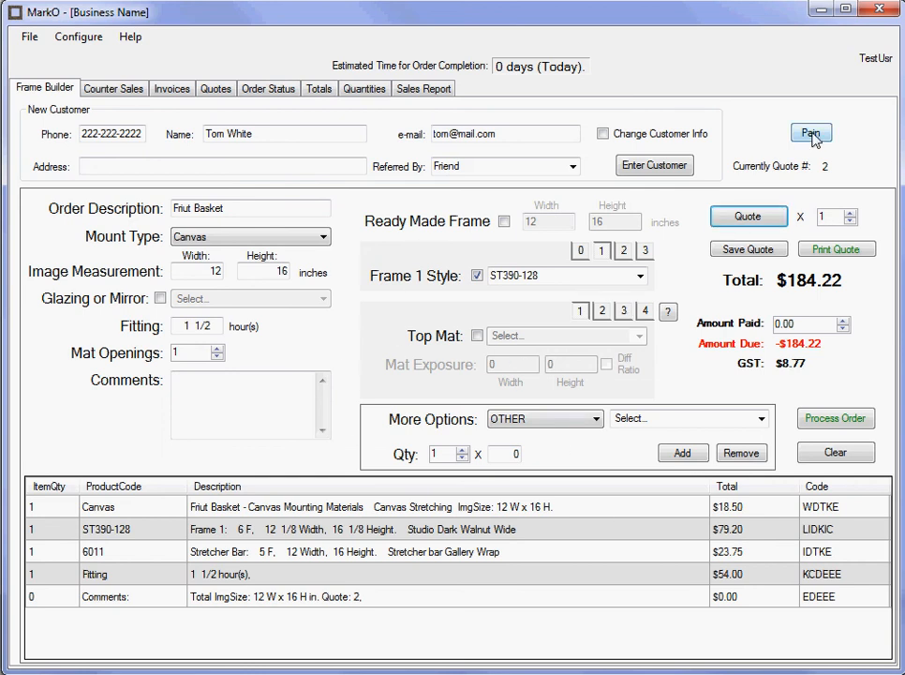
click(810, 132)
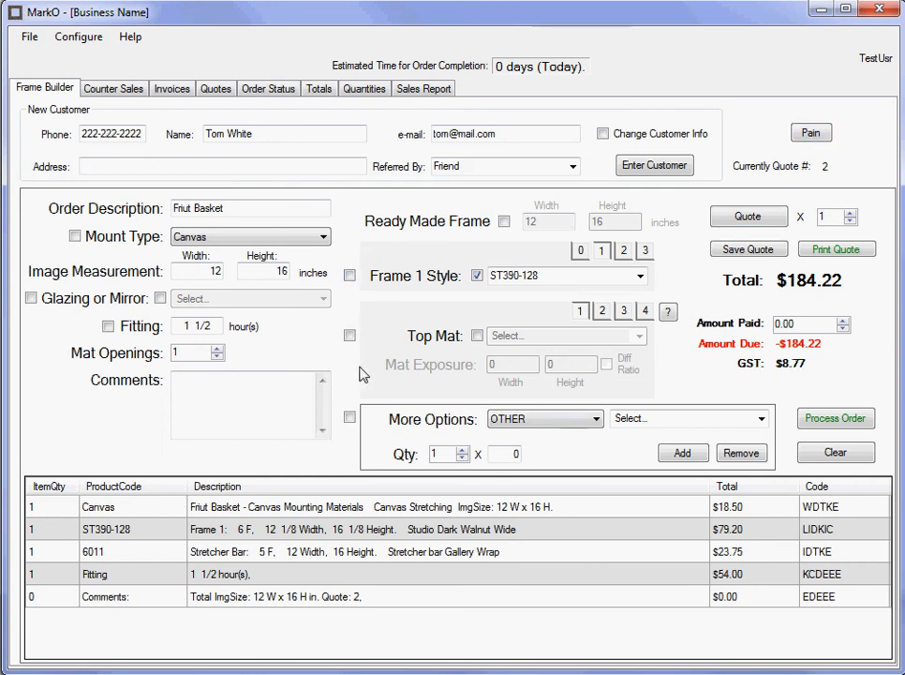
mouse_move(461, 342)
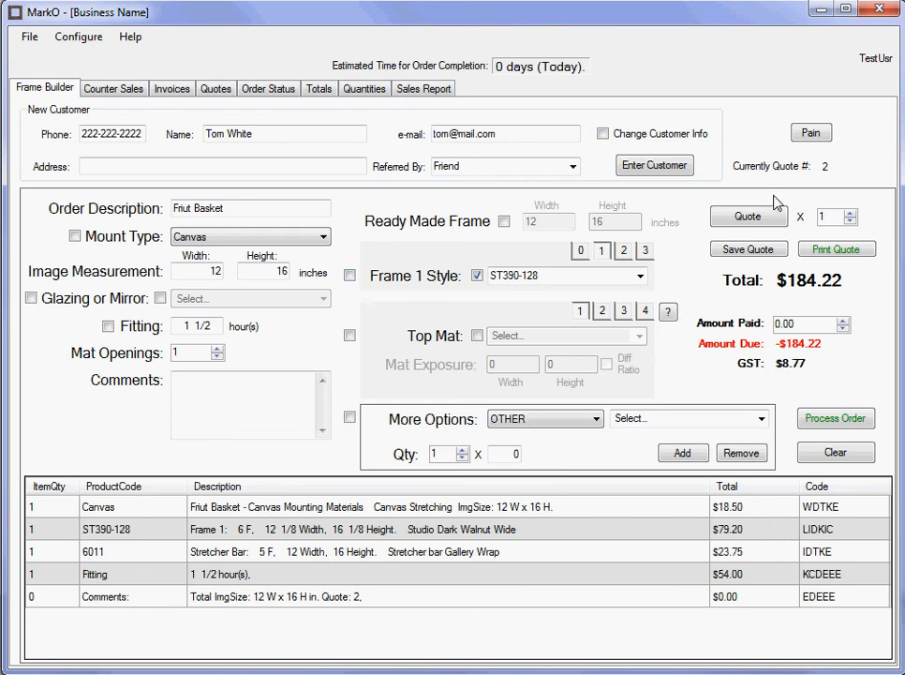
click(810, 131)
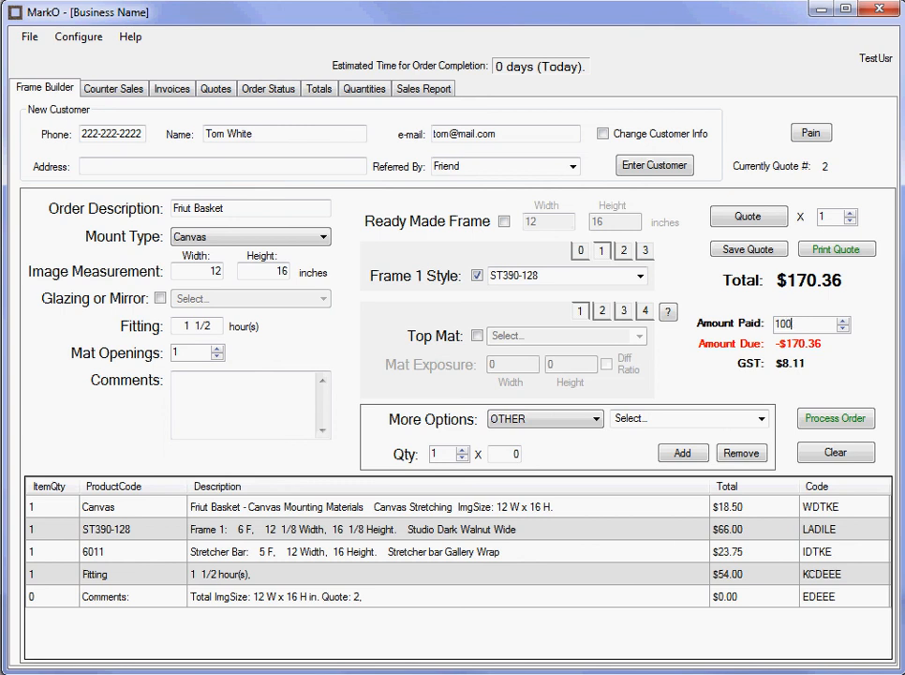
mouse_move(836, 418)
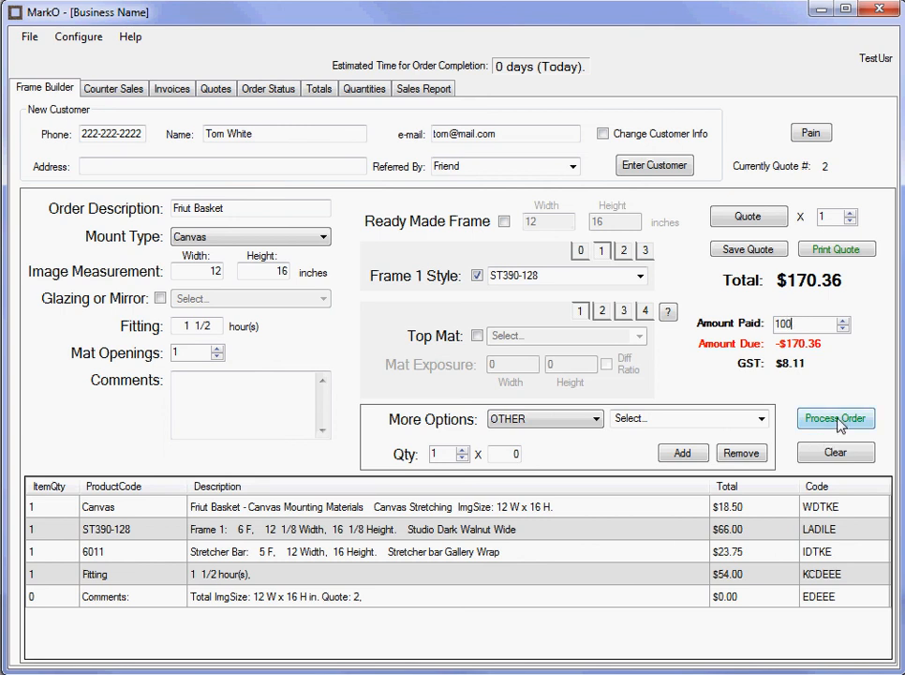
Process the order with a $100.00 payment, leaving $70.36 due.
click(836, 418)
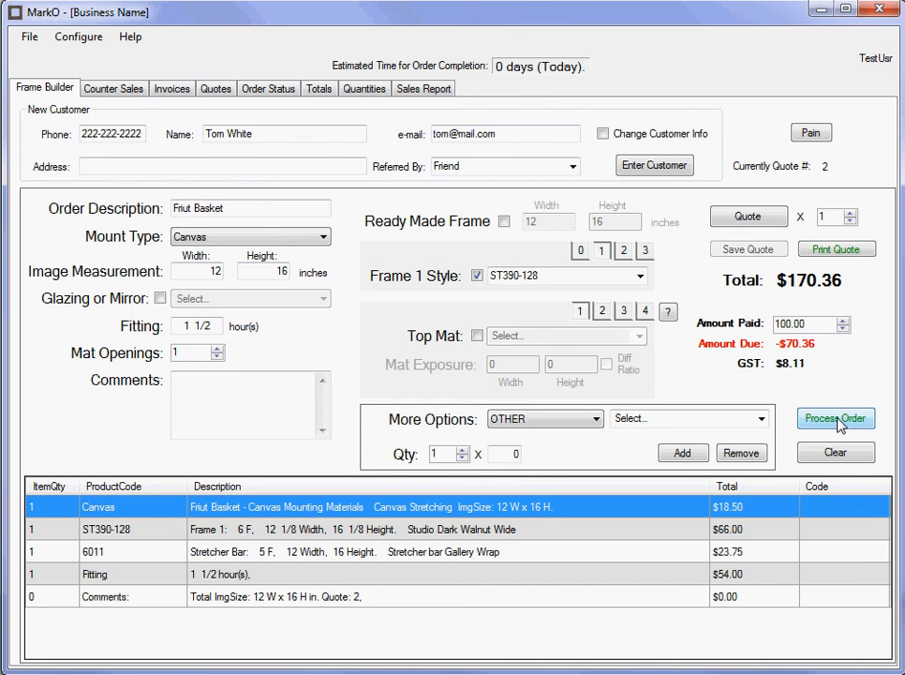
click(836, 418)
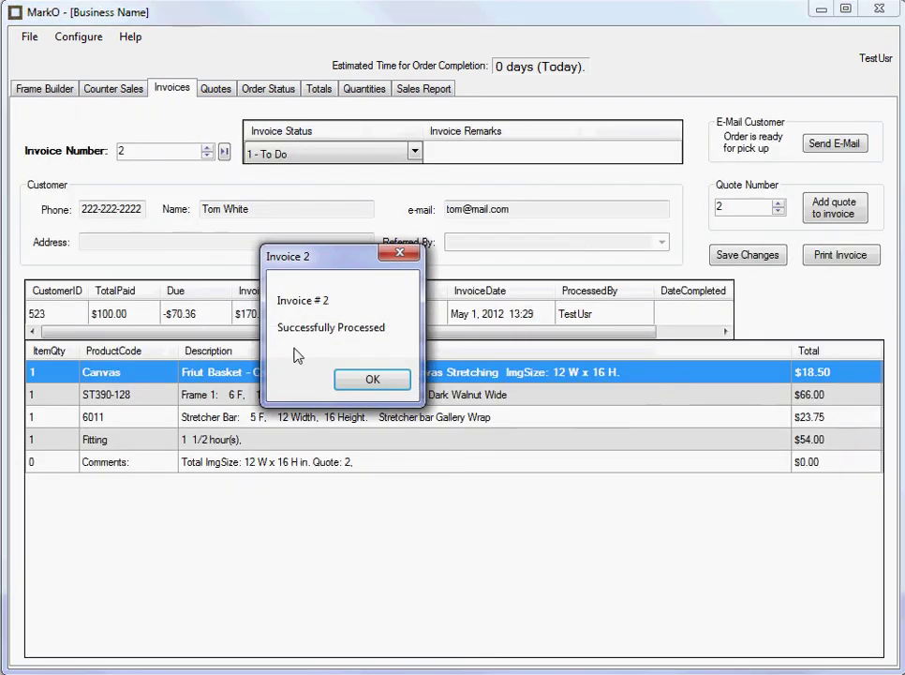
click(371, 379)
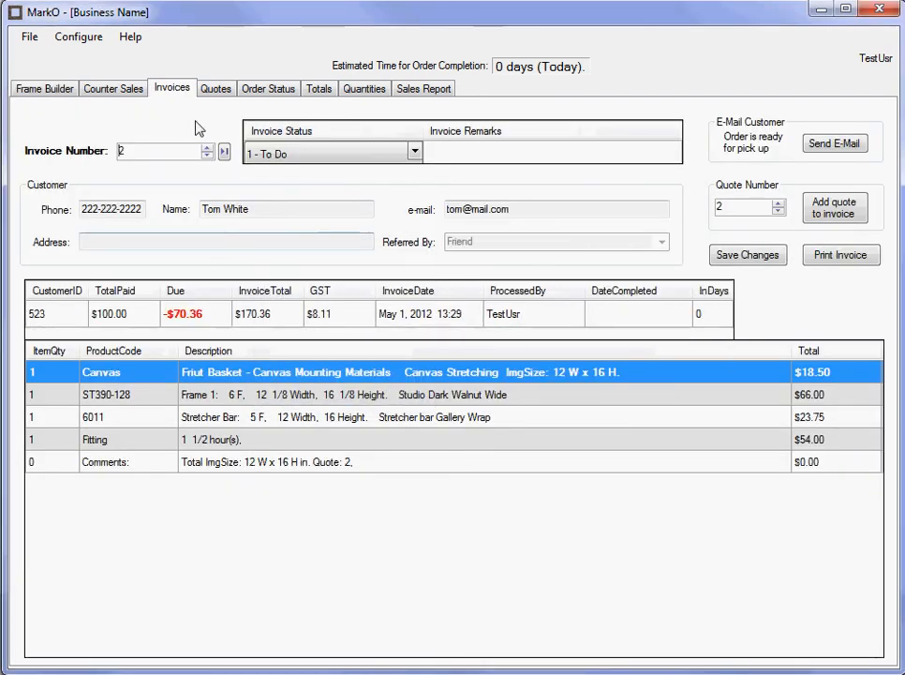
mouse_move(154, 187)
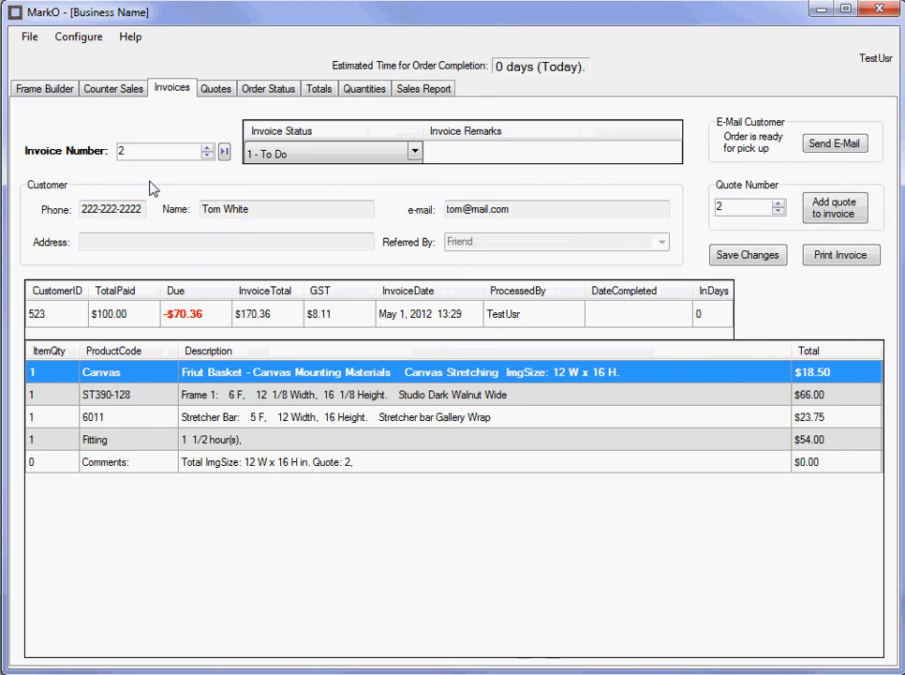
mouse_move(112, 88)
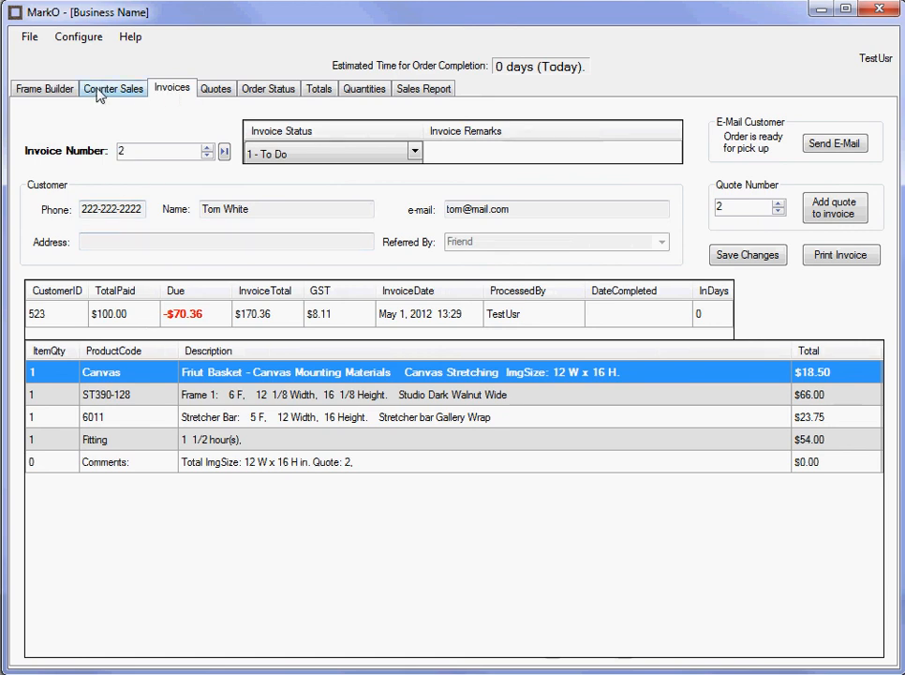
click(45, 88)
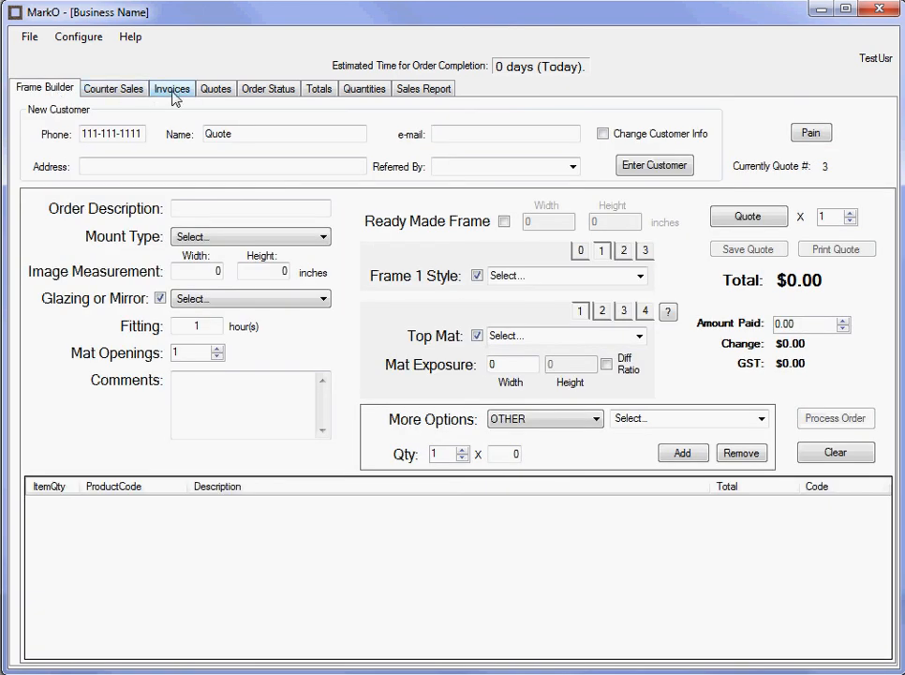
click(173, 89)
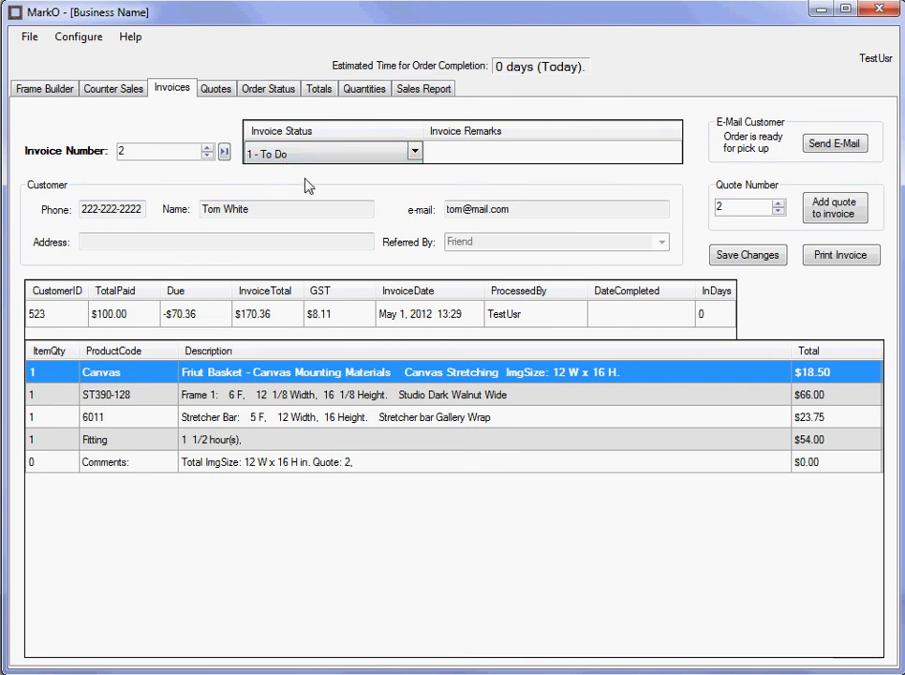
mouse_move(272, 112)
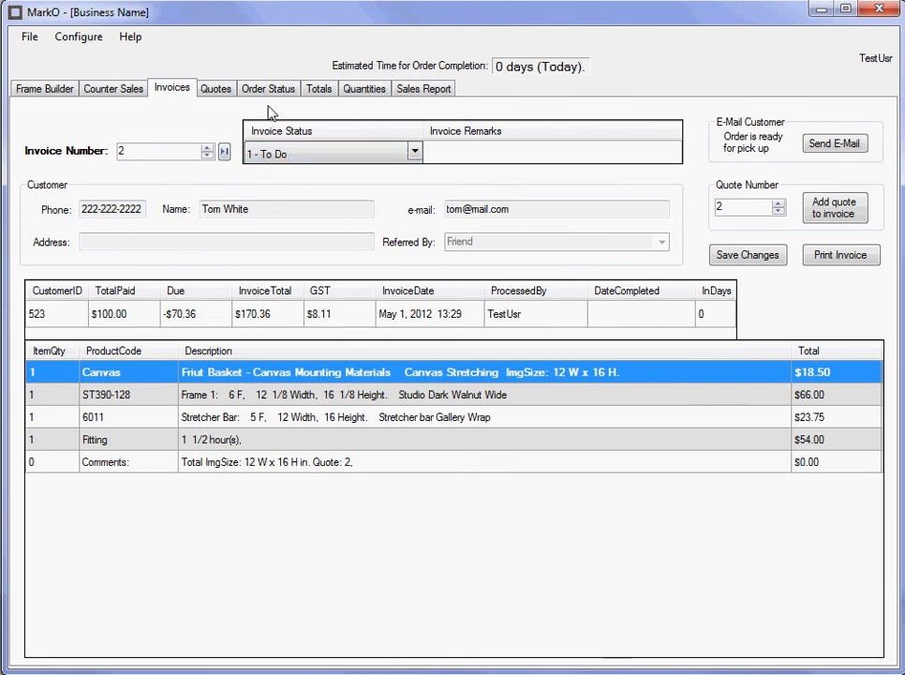
click(268, 88)
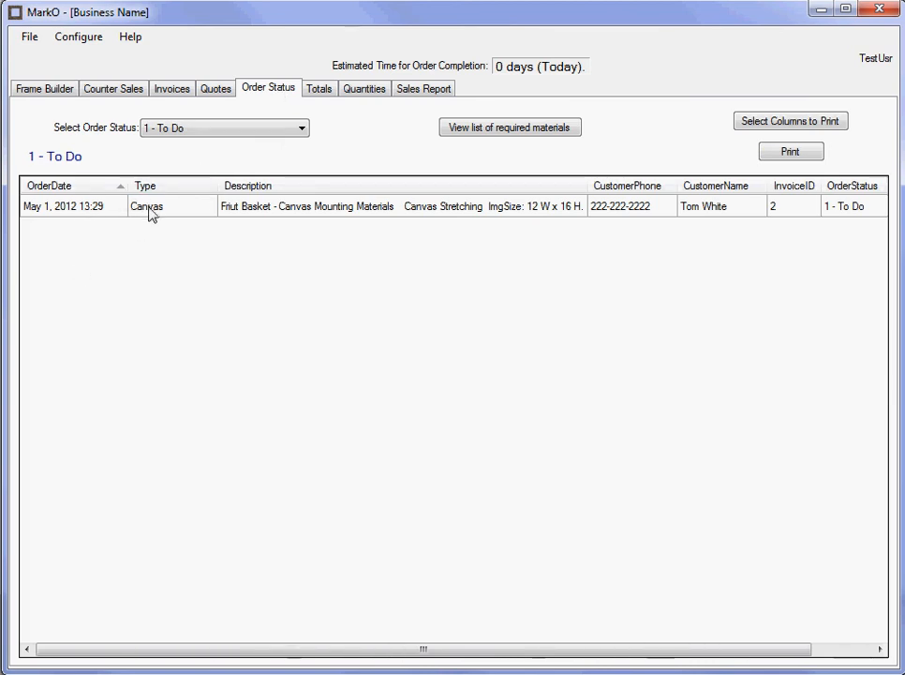
mouse_move(50, 232)
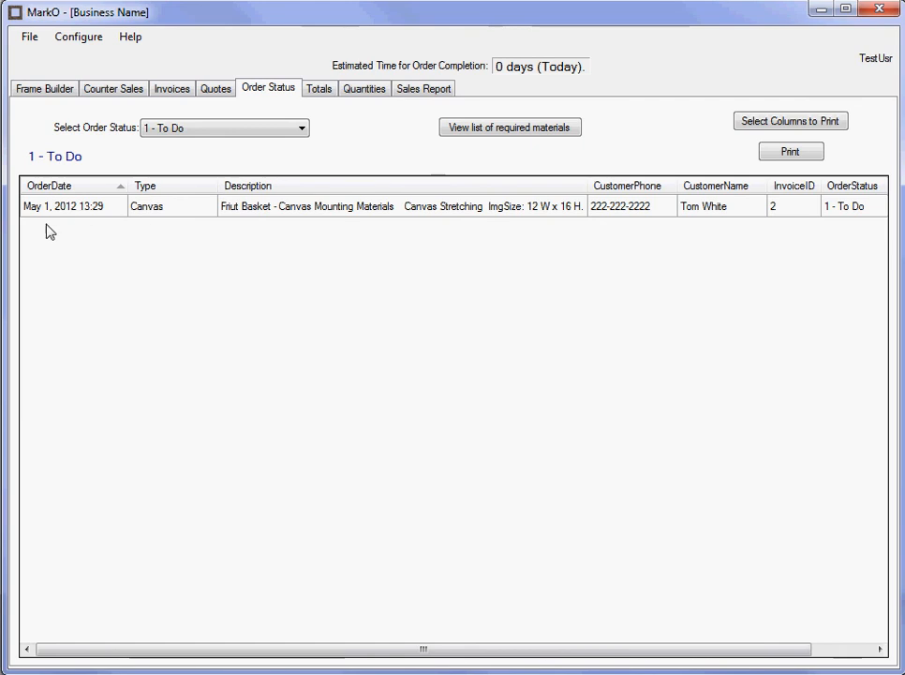
mouse_move(128, 428)
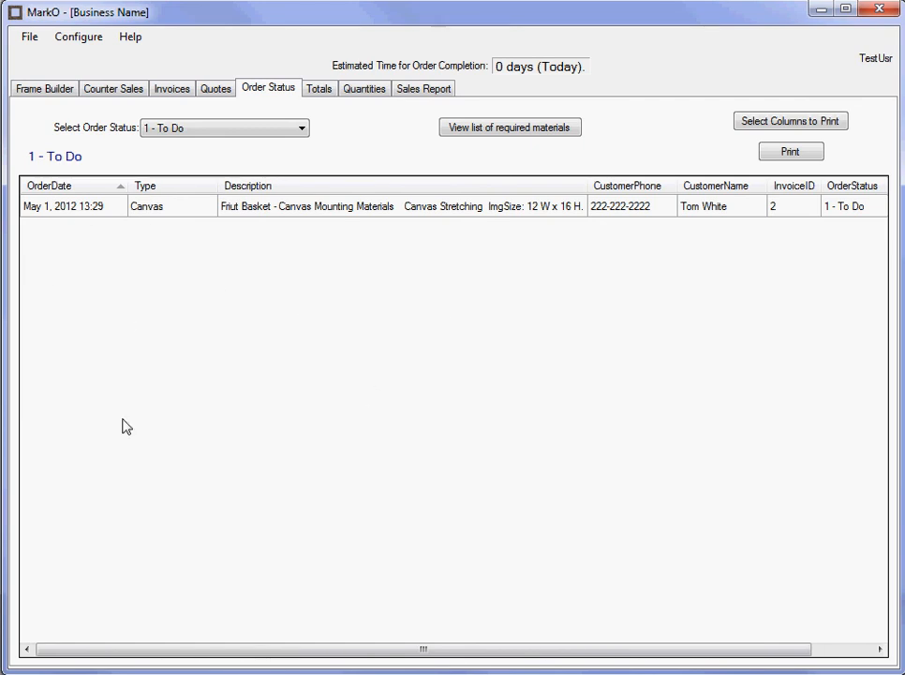
mouse_move(139, 514)
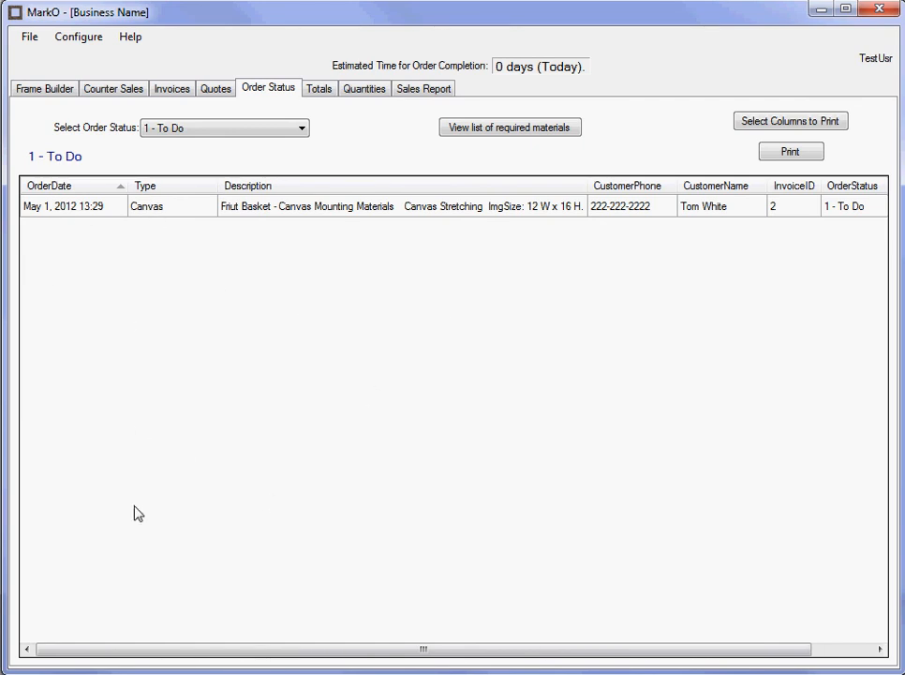
mouse_move(262, 150)
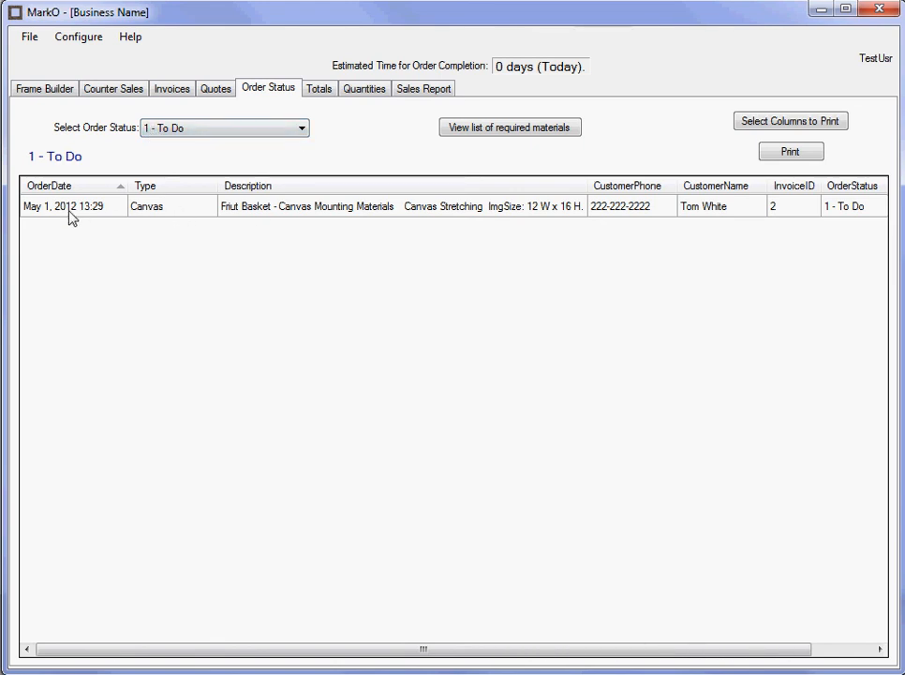
click(282, 204)
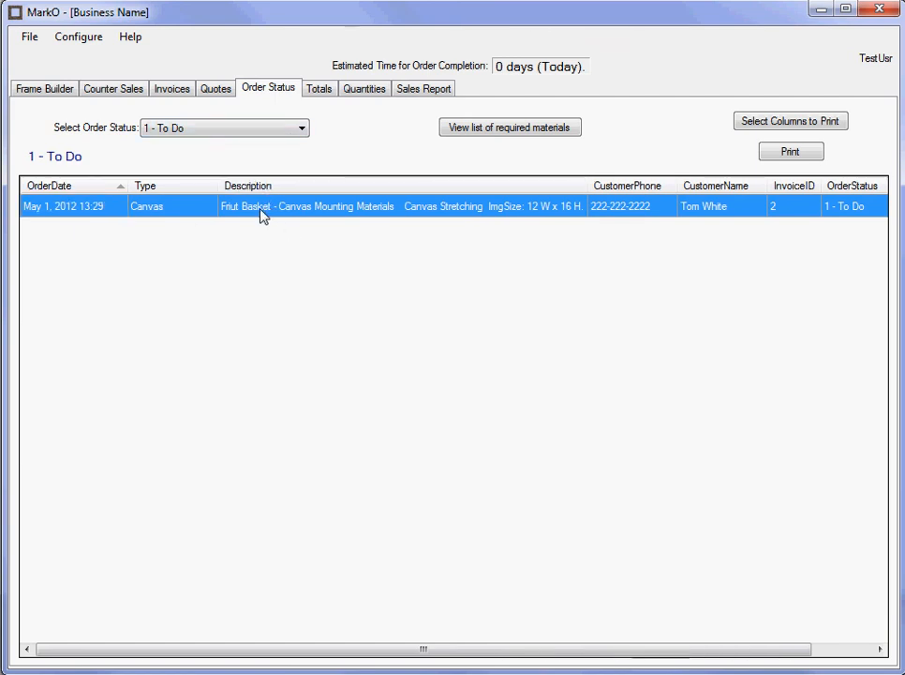
click(300, 128)
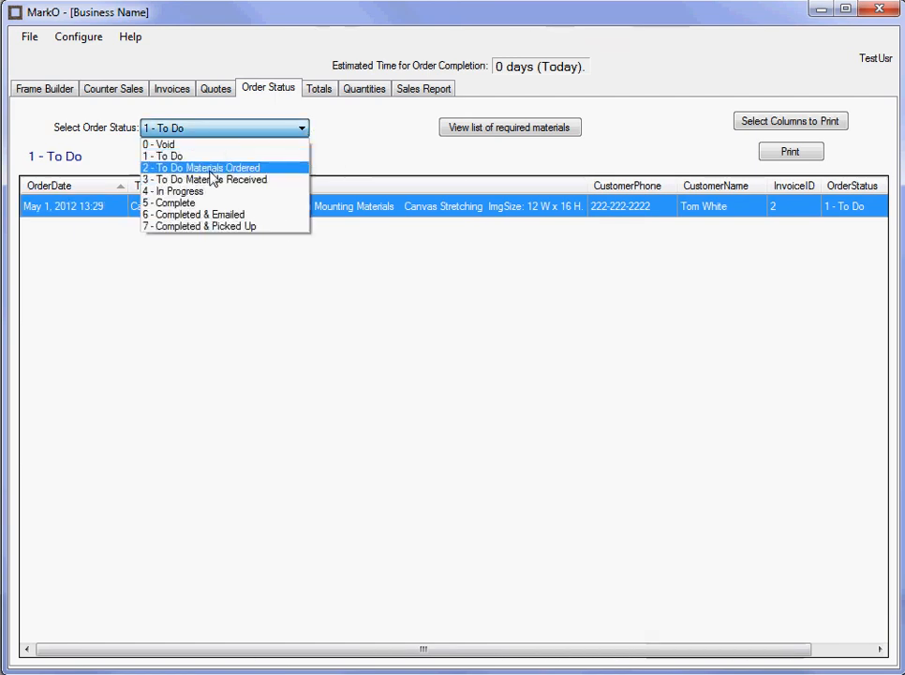
mouse_move(215, 225)
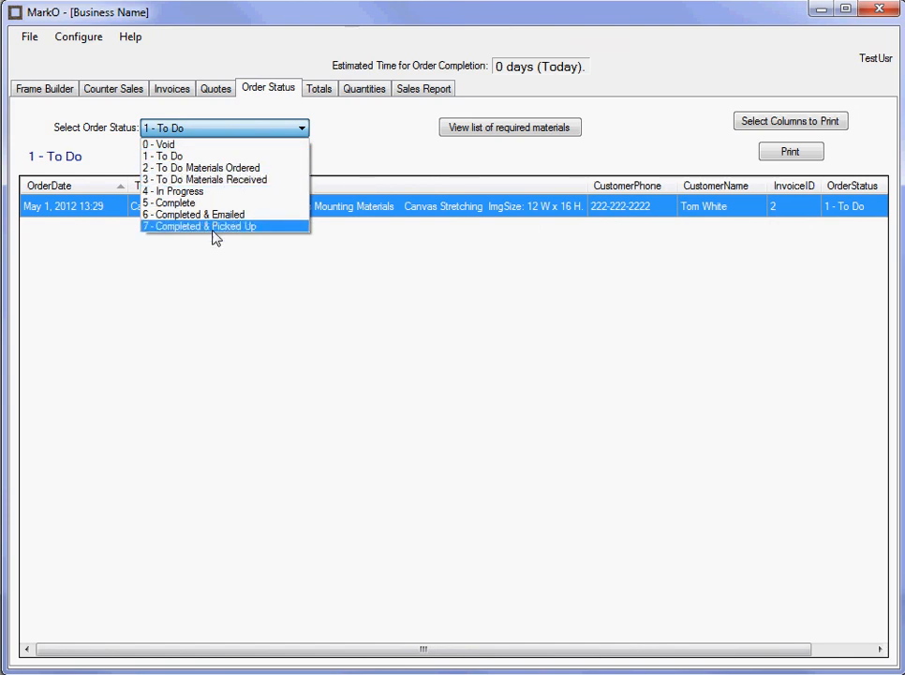
mouse_move(191, 155)
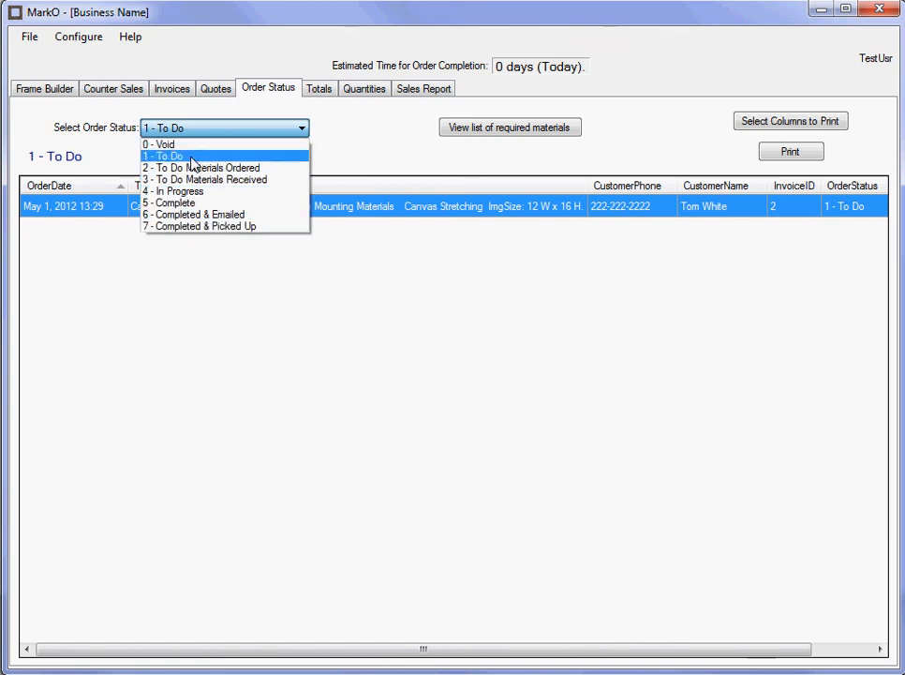
mouse_move(285, 172)
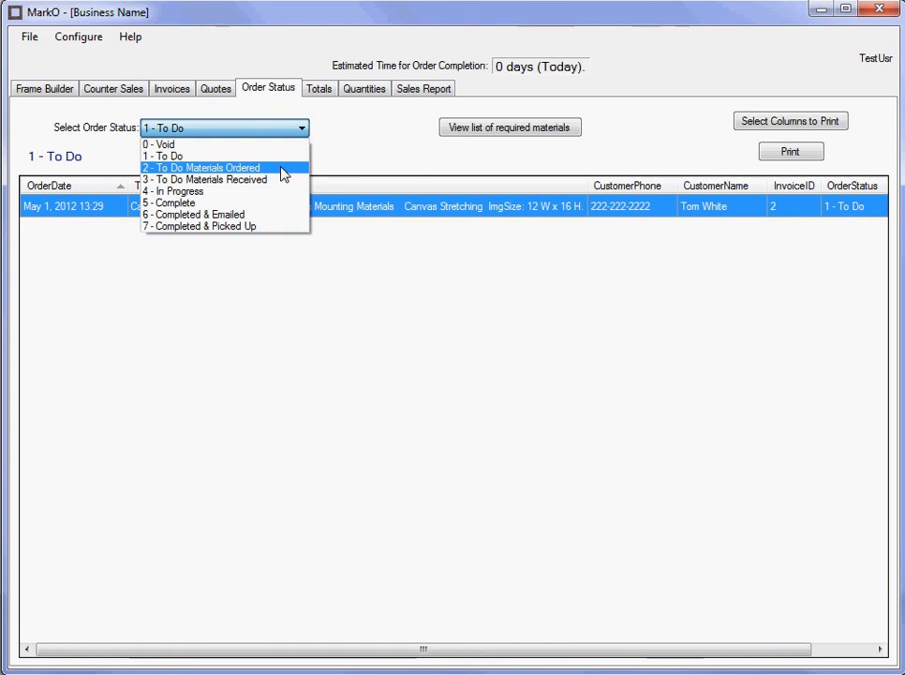
mouse_move(270, 180)
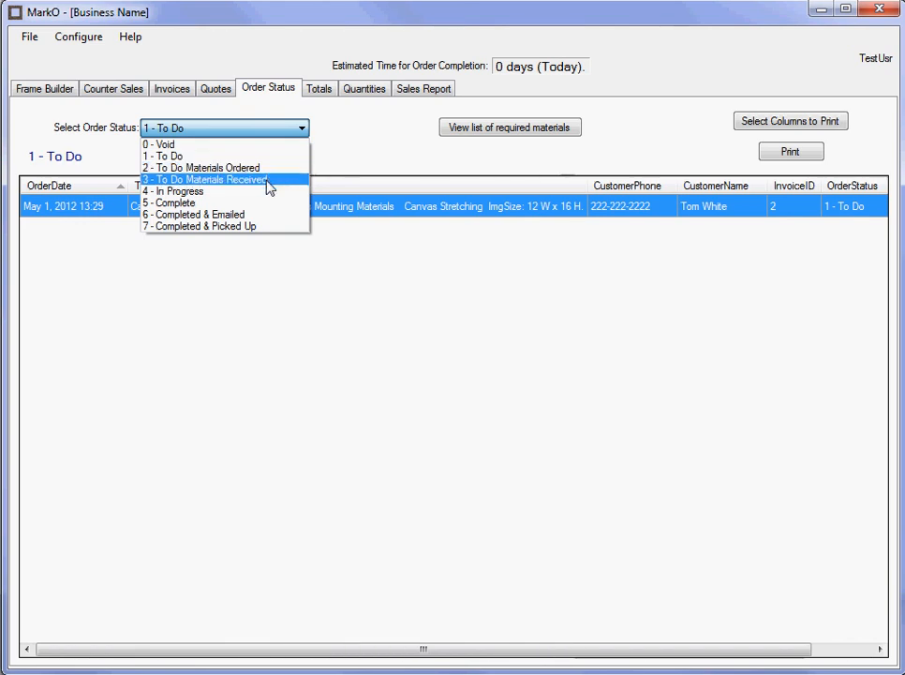
mouse_move(255, 197)
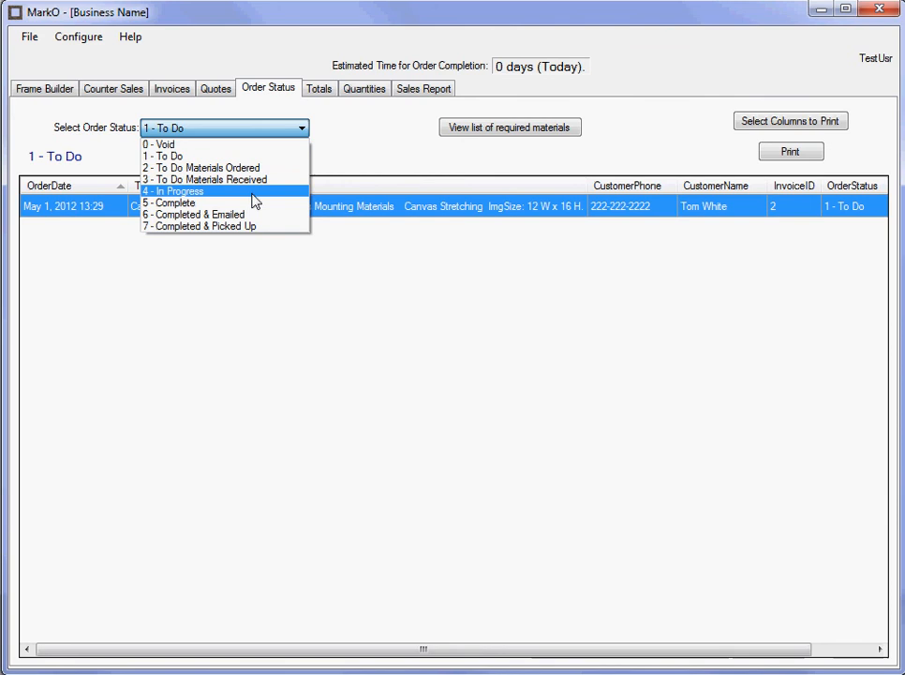
mouse_move(249, 202)
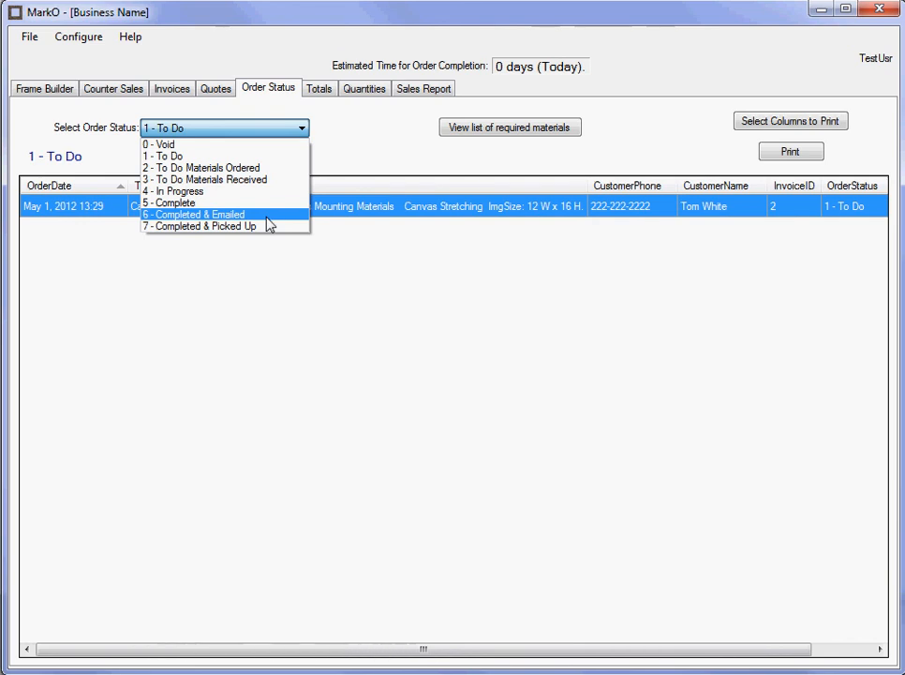
mouse_move(267, 225)
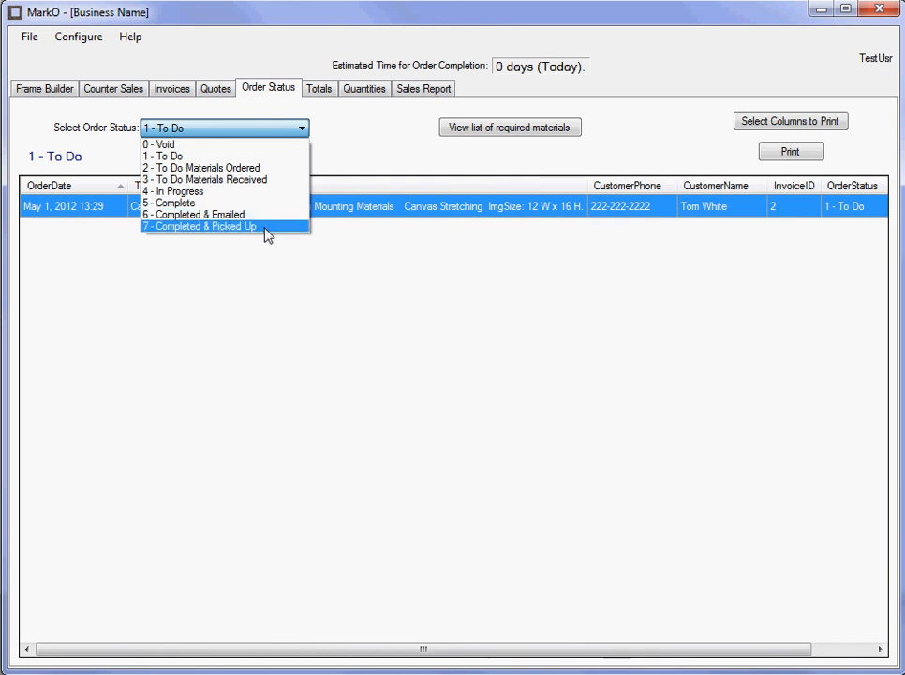
mouse_move(233, 231)
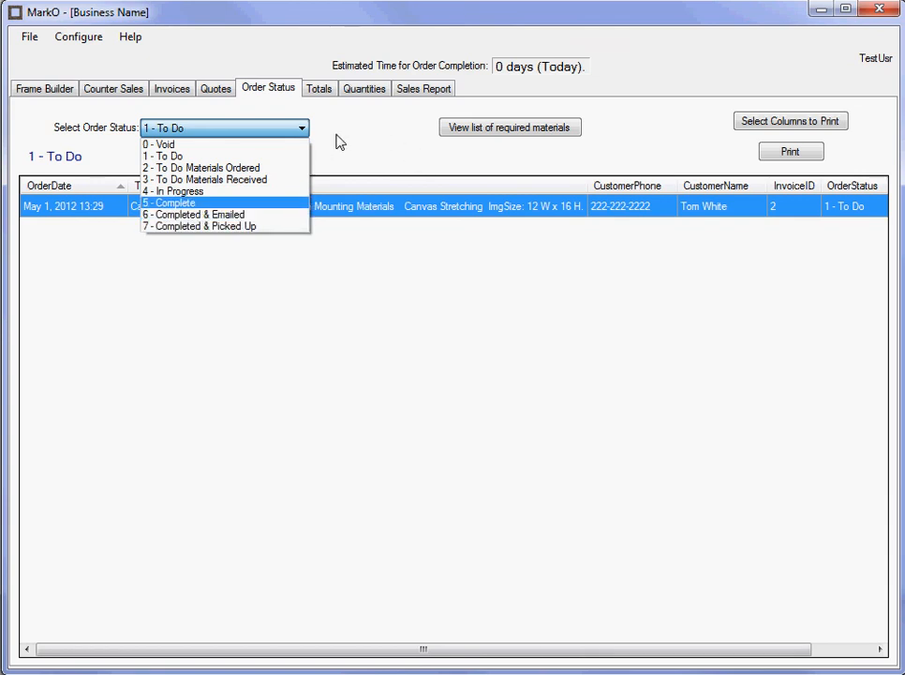
click(165, 156)
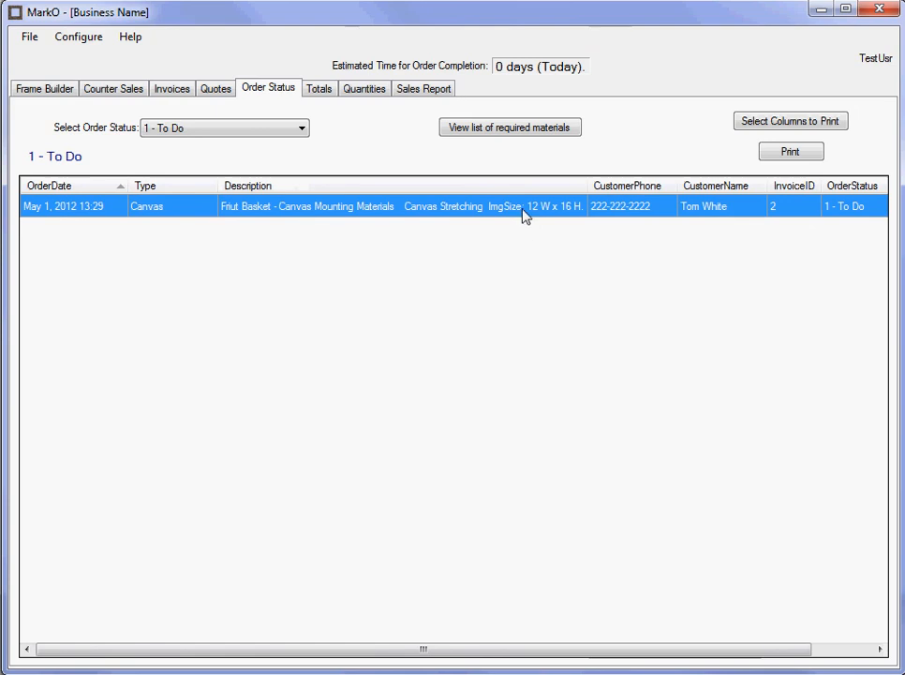
mouse_move(339, 217)
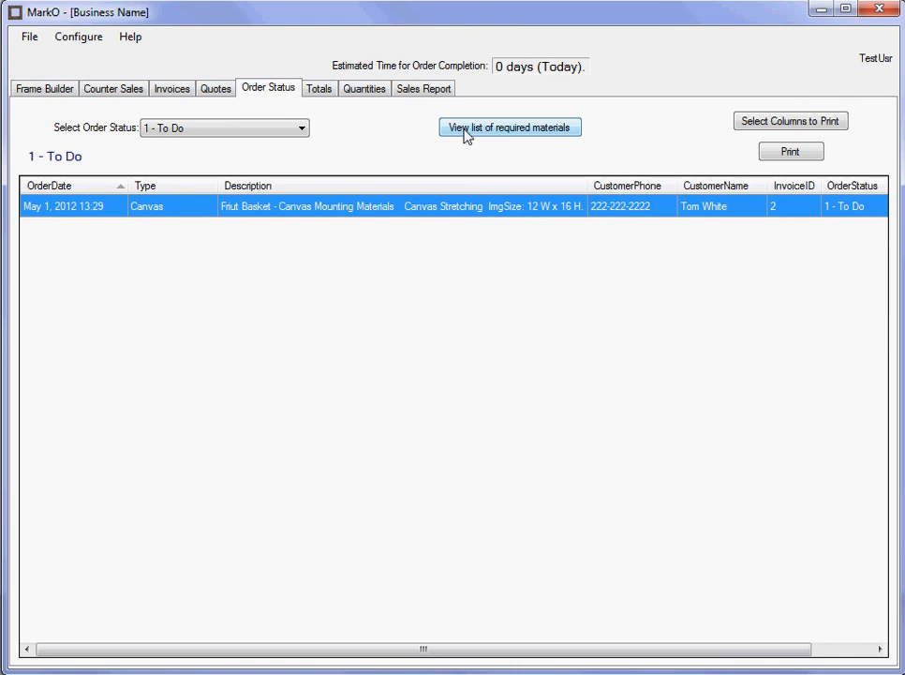
mouse_move(525, 146)
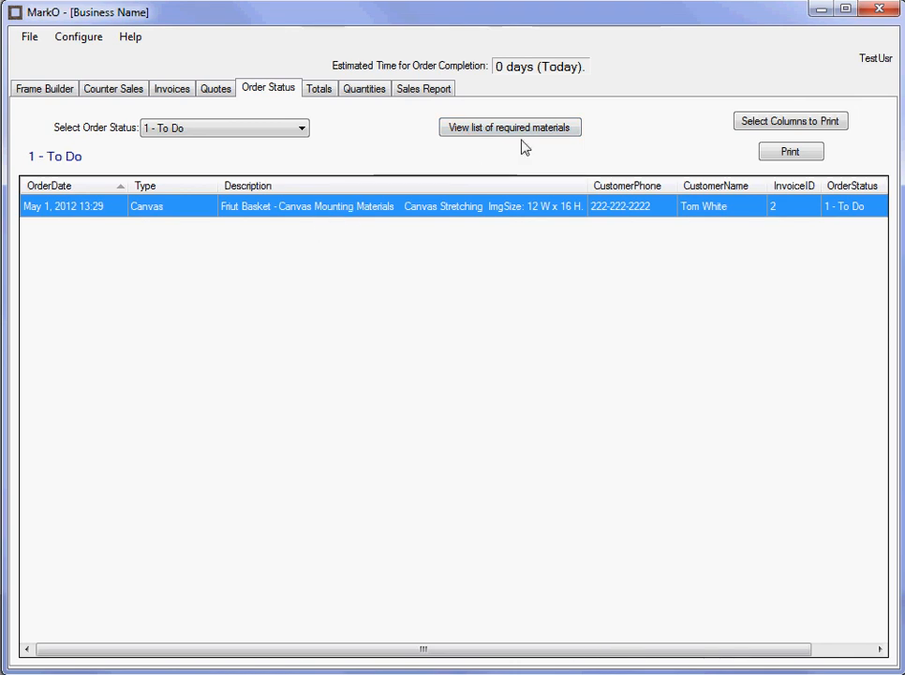
click(510, 127)
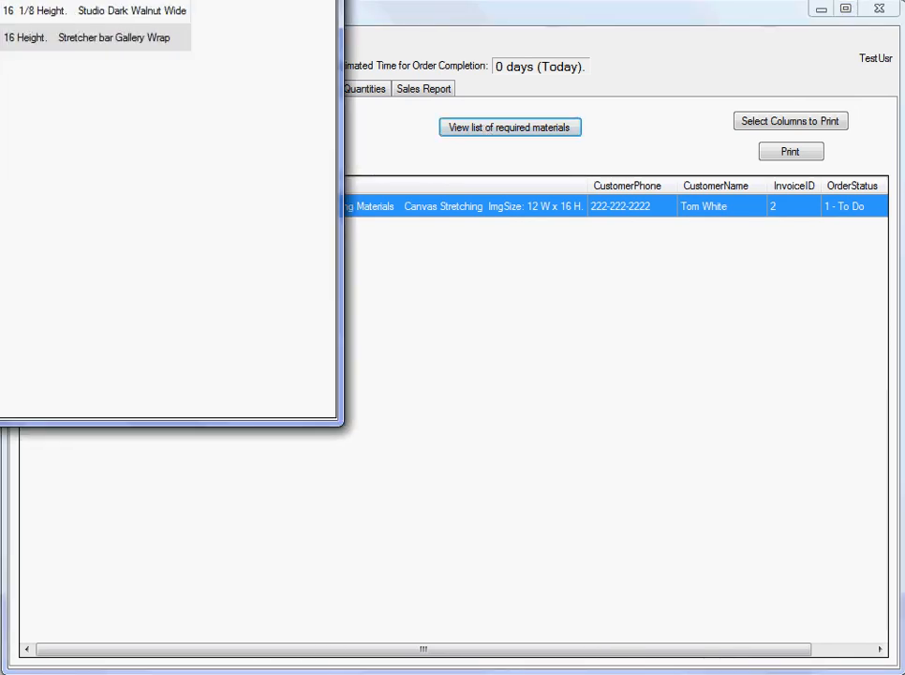
click(509, 127)
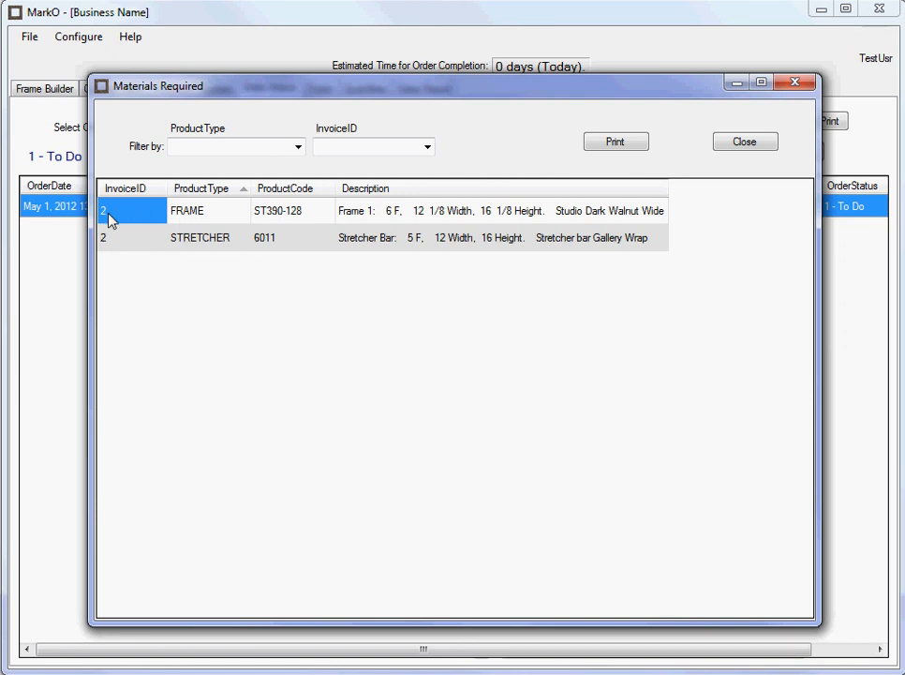
mouse_move(173, 248)
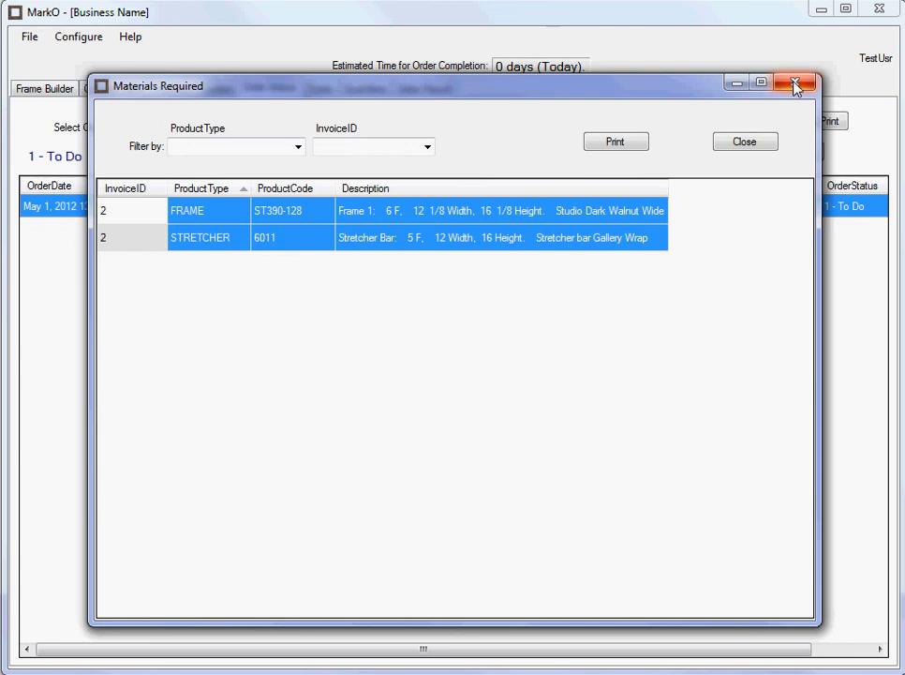
mouse_move(795, 84)
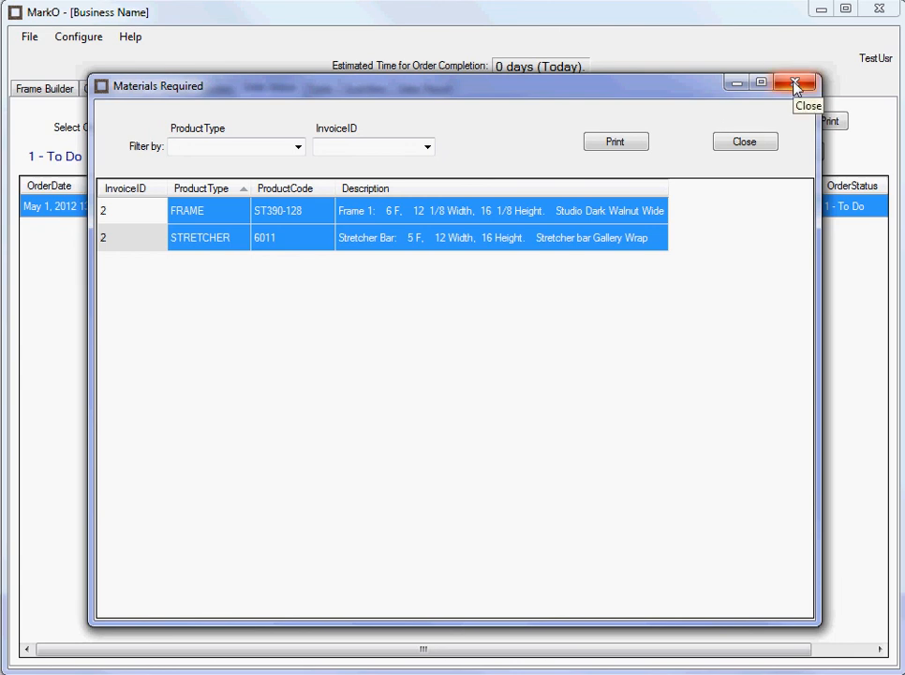
click(798, 83)
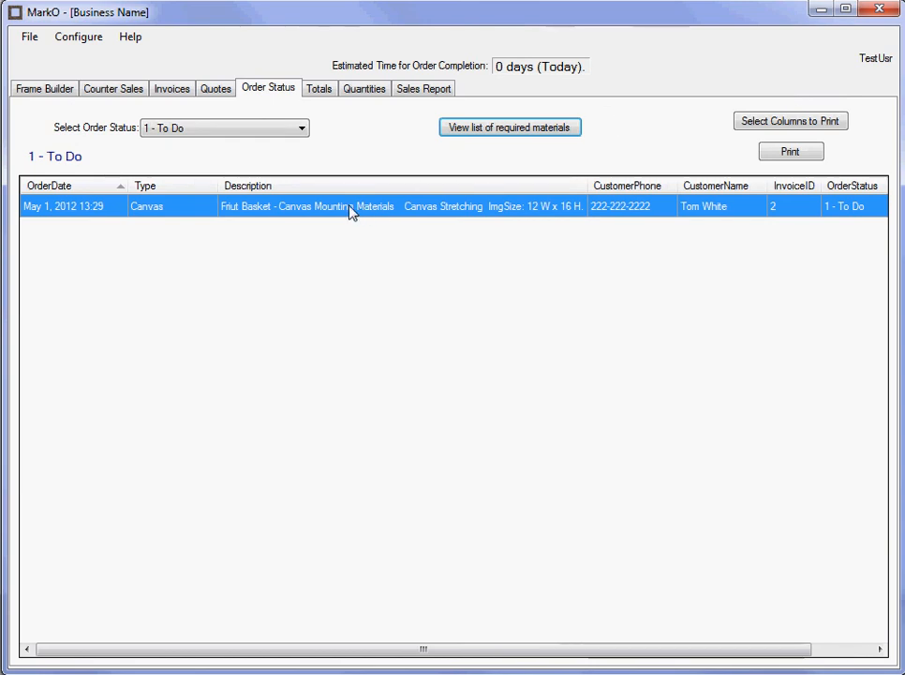
mouse_move(288, 210)
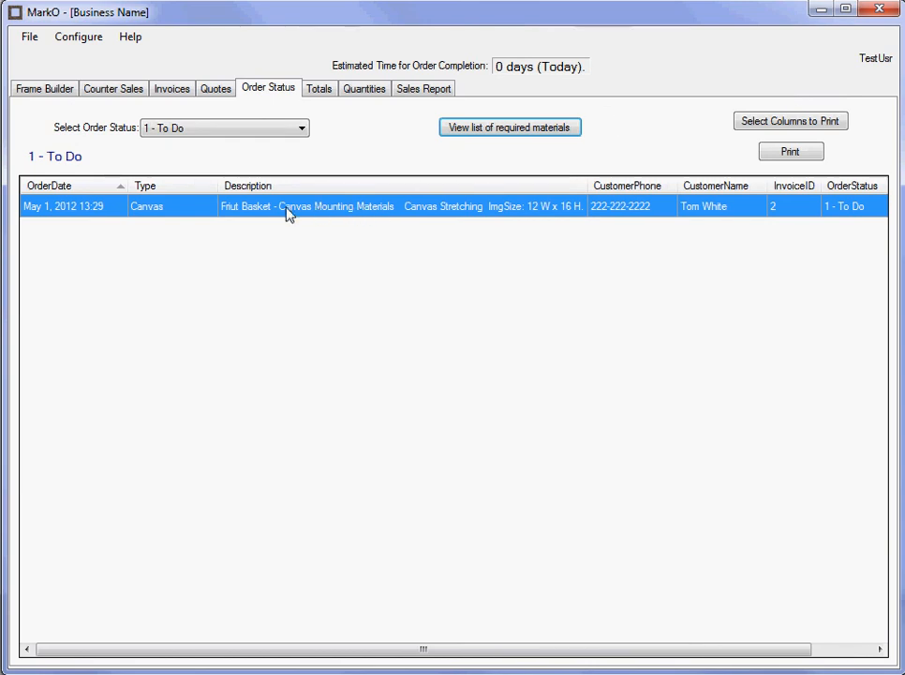
right_click(289, 206)
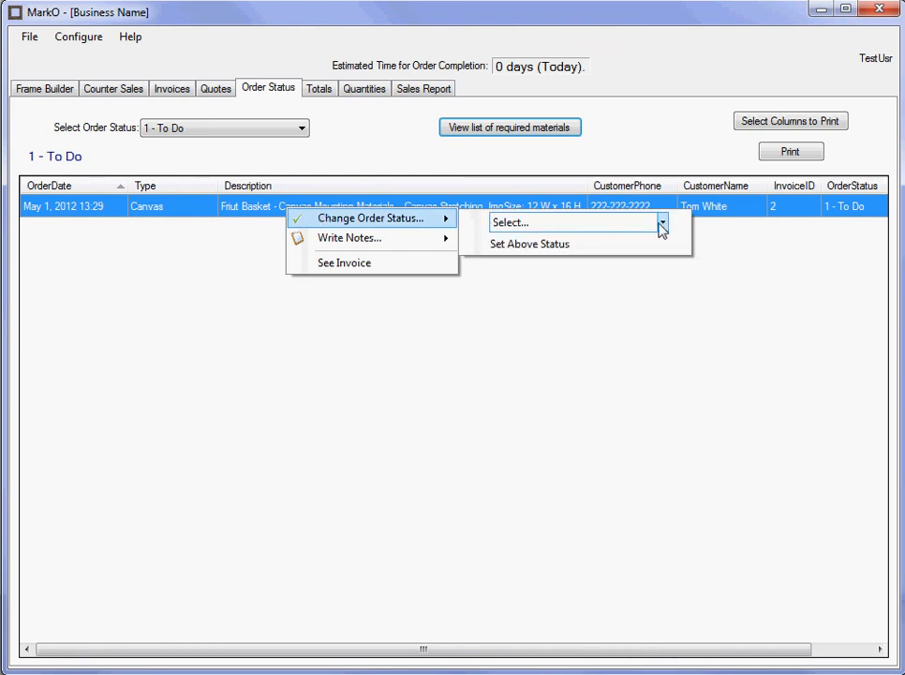
click(662, 221)
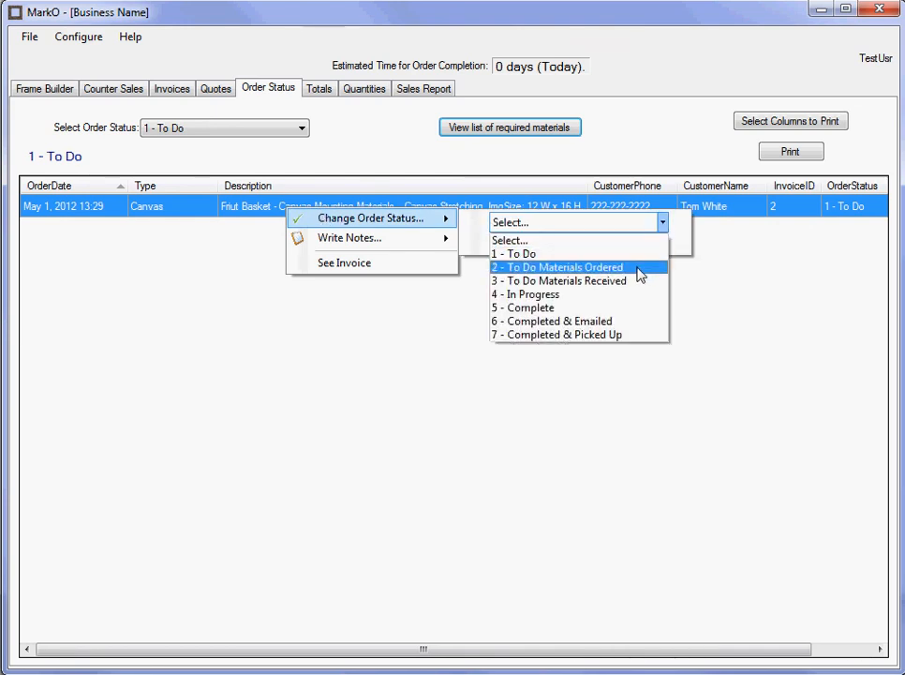
click(556, 267)
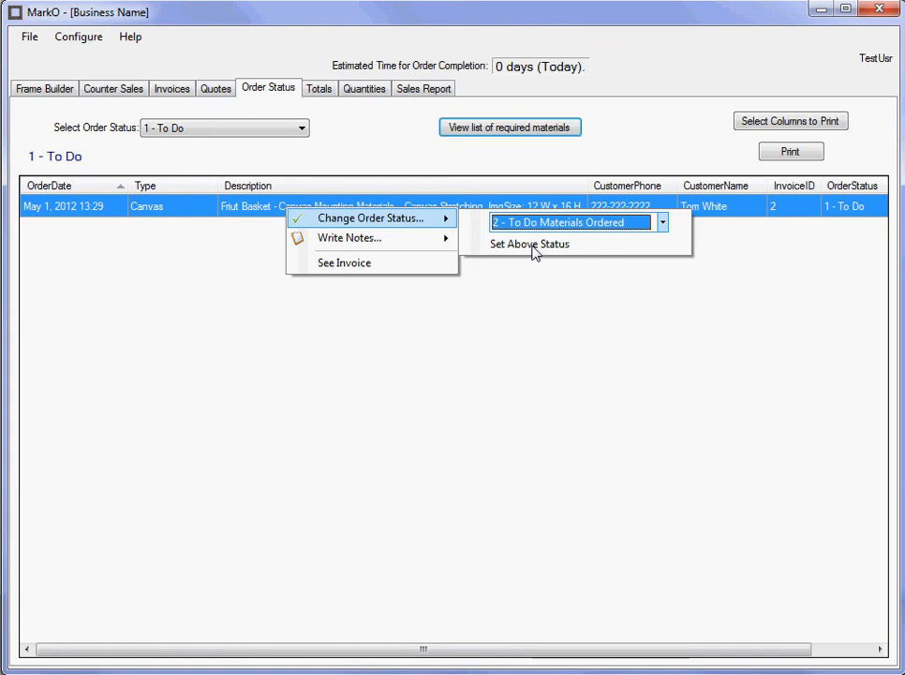
click(529, 244)
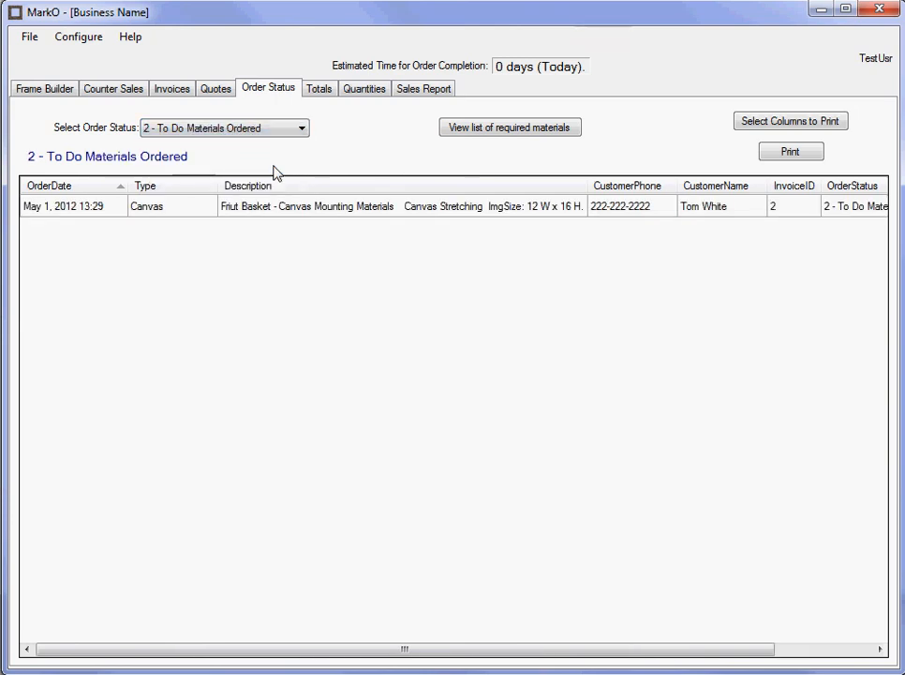
Change the order's status again to 5 - Complete.
click(307, 204)
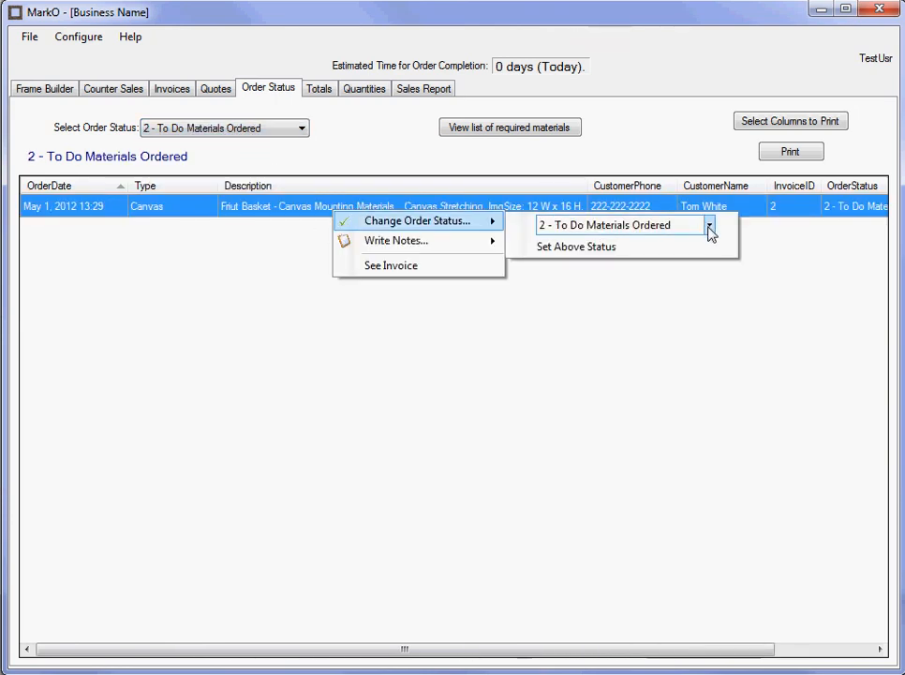
click(709, 225)
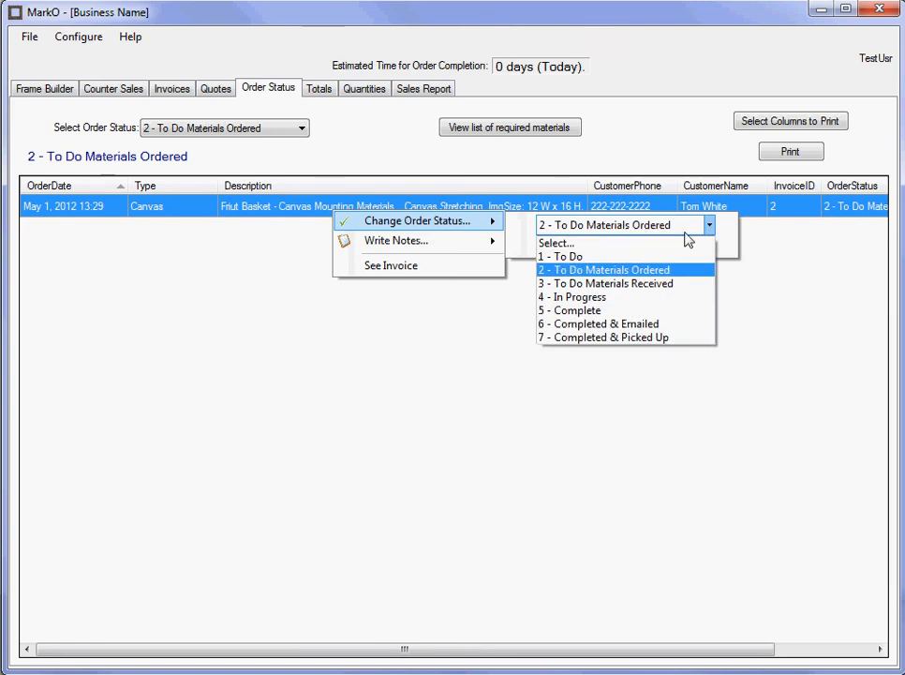
mouse_move(654, 297)
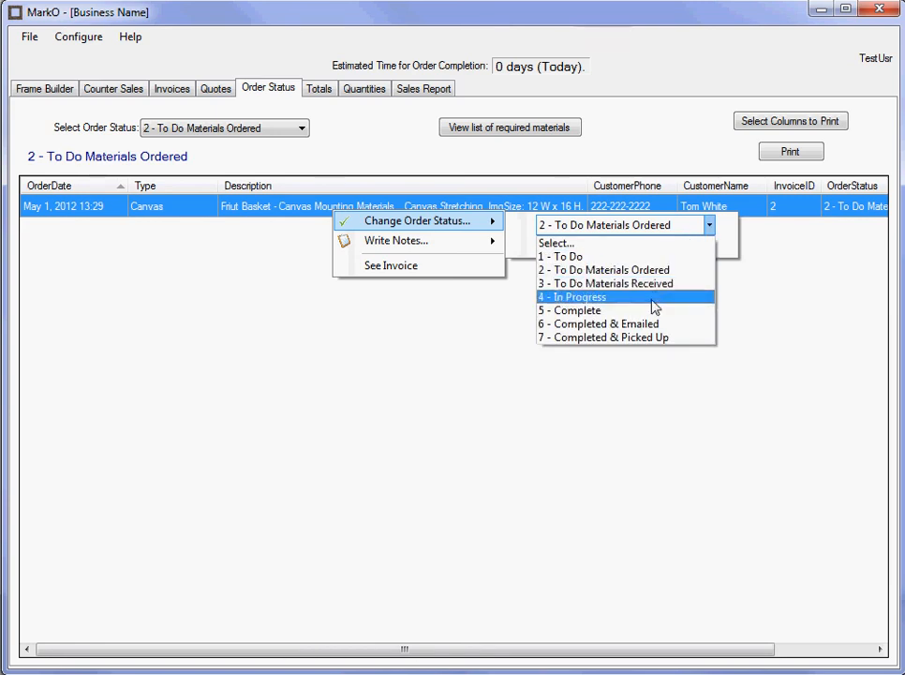
mouse_move(653, 337)
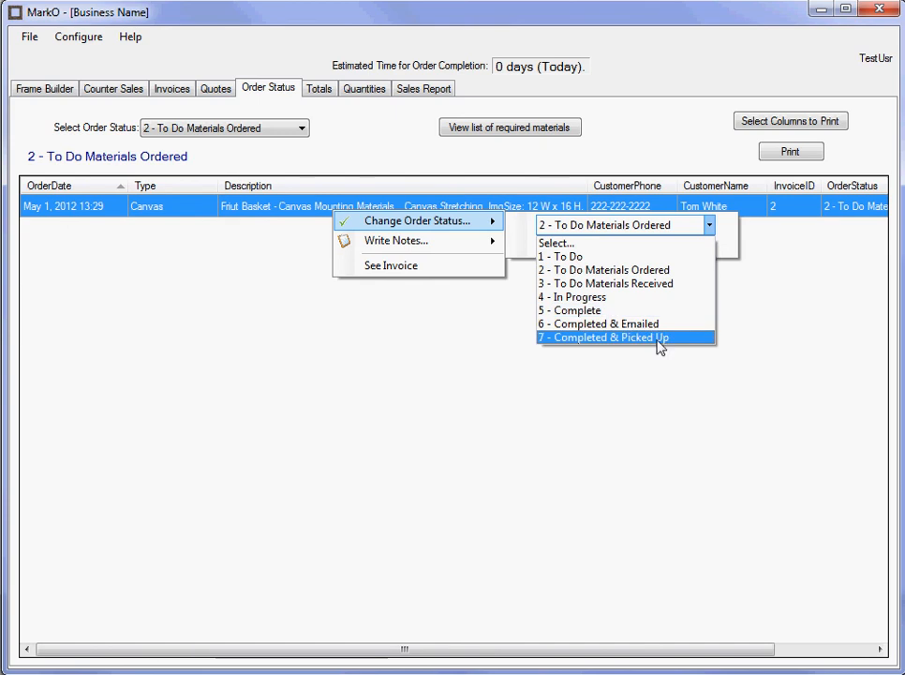
mouse_move(592, 311)
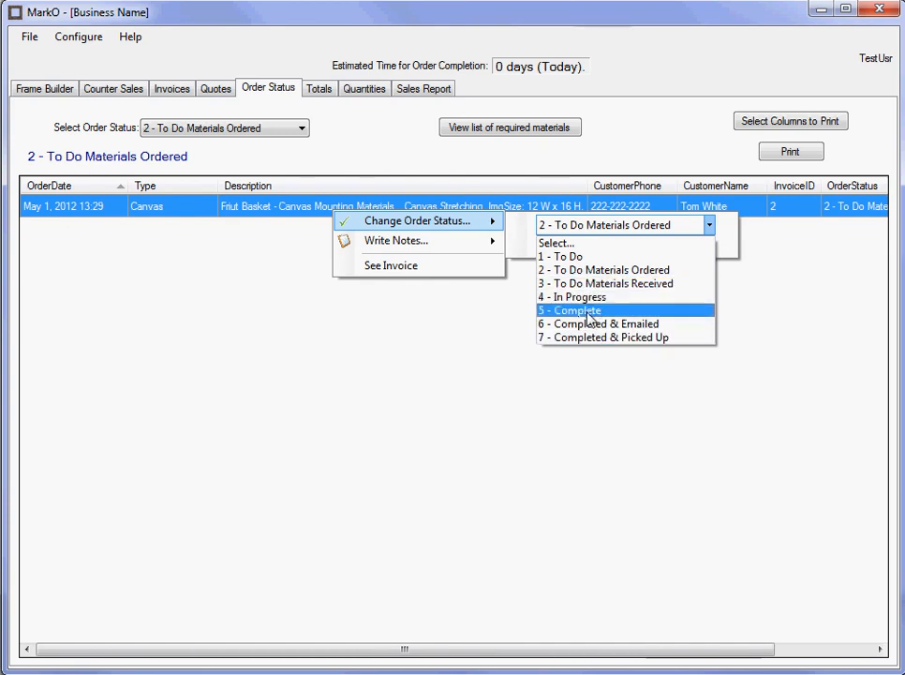
click(570, 309)
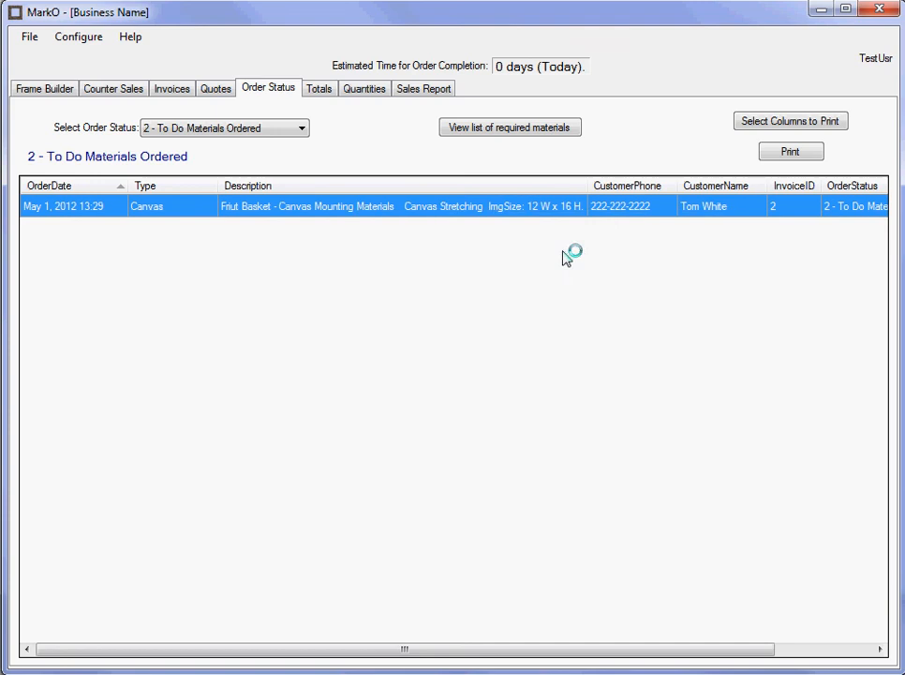
click(300, 127)
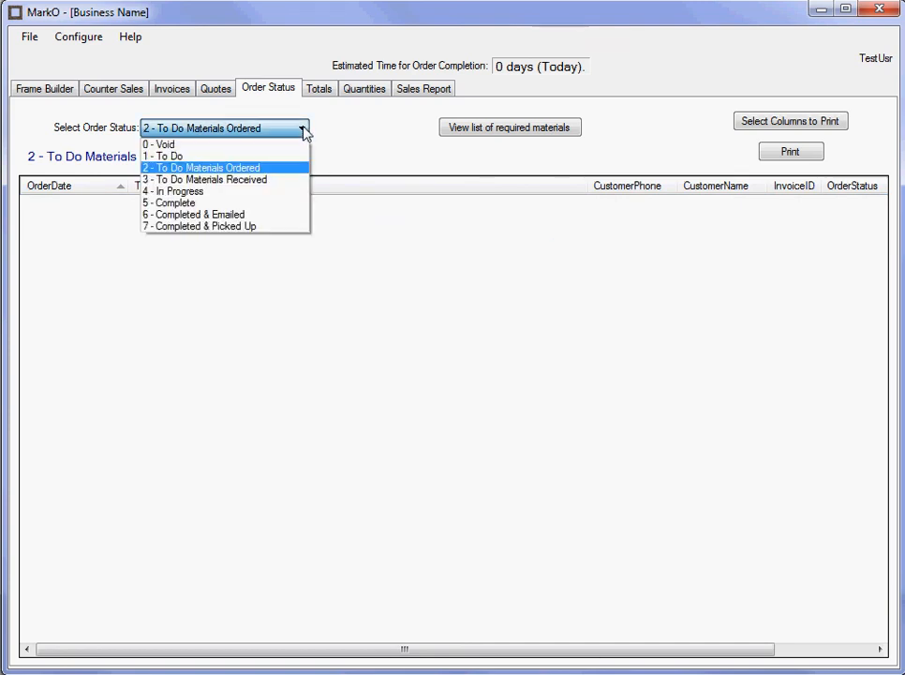
click(169, 202)
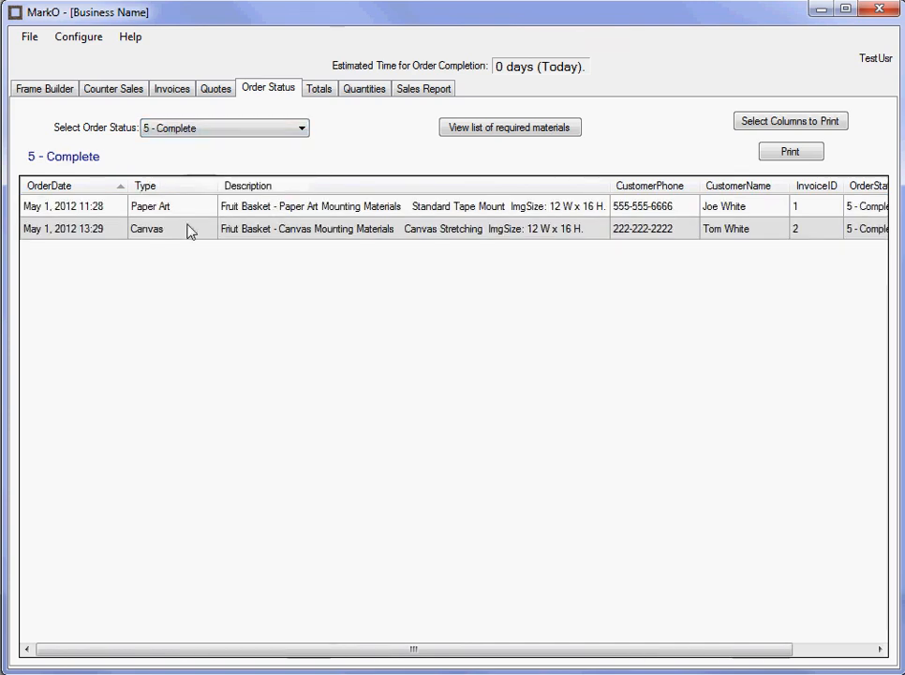
click(150, 204)
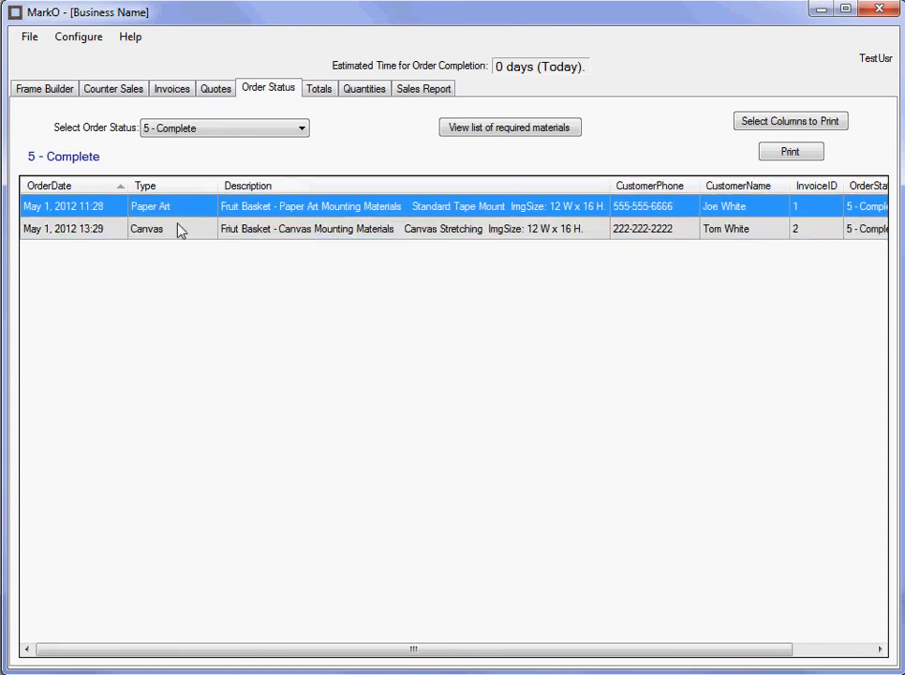
click(178, 228)
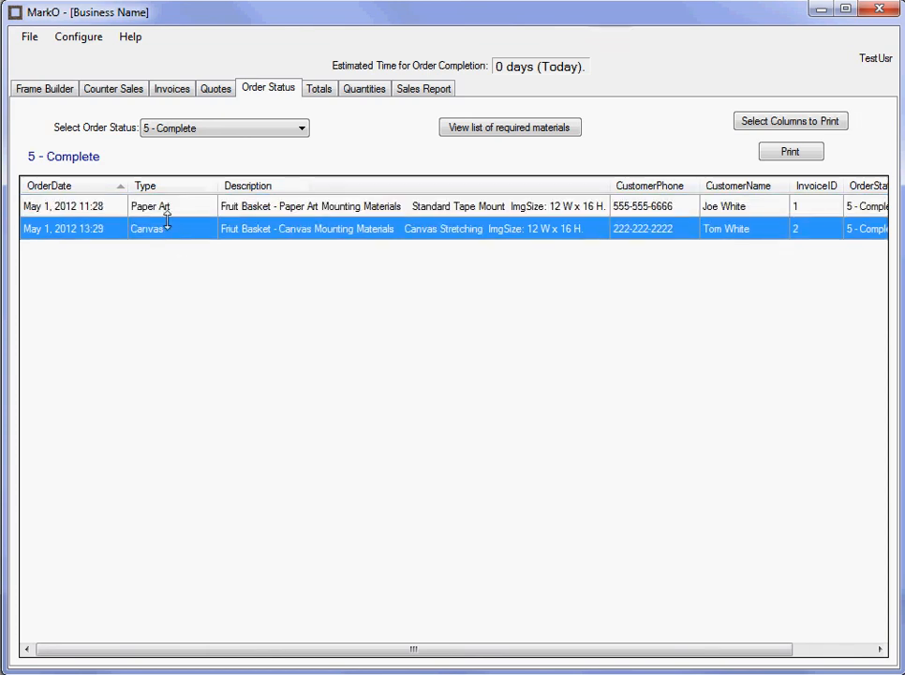
mouse_move(172, 88)
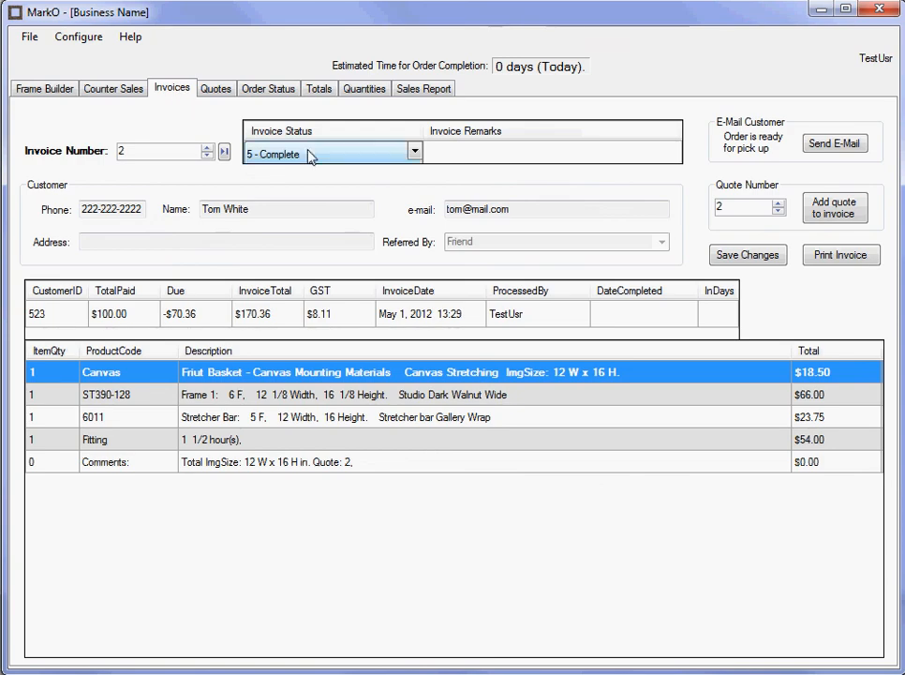
mouse_move(832, 143)
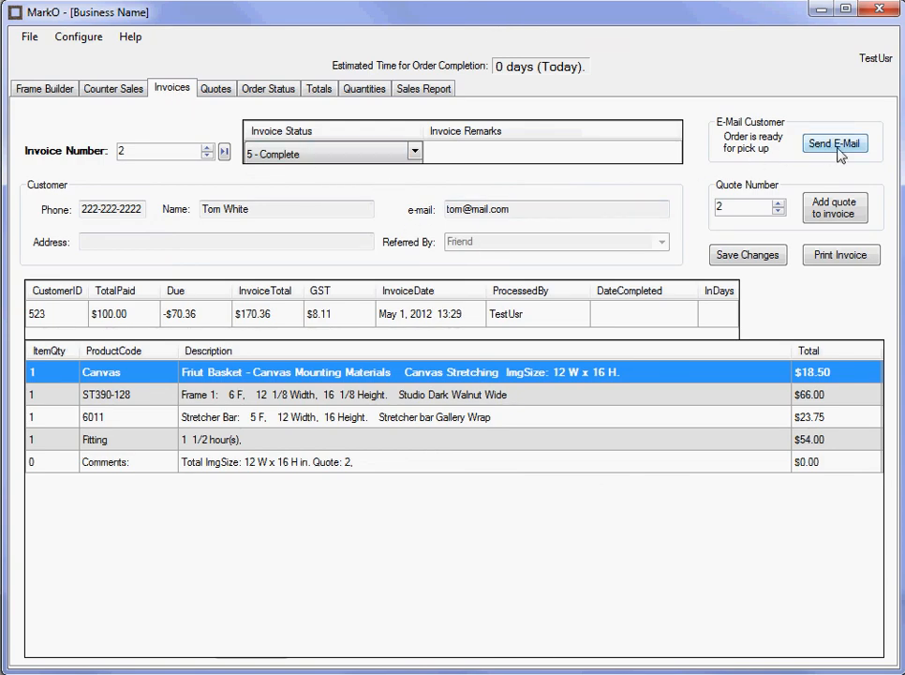
mouse_move(720, 179)
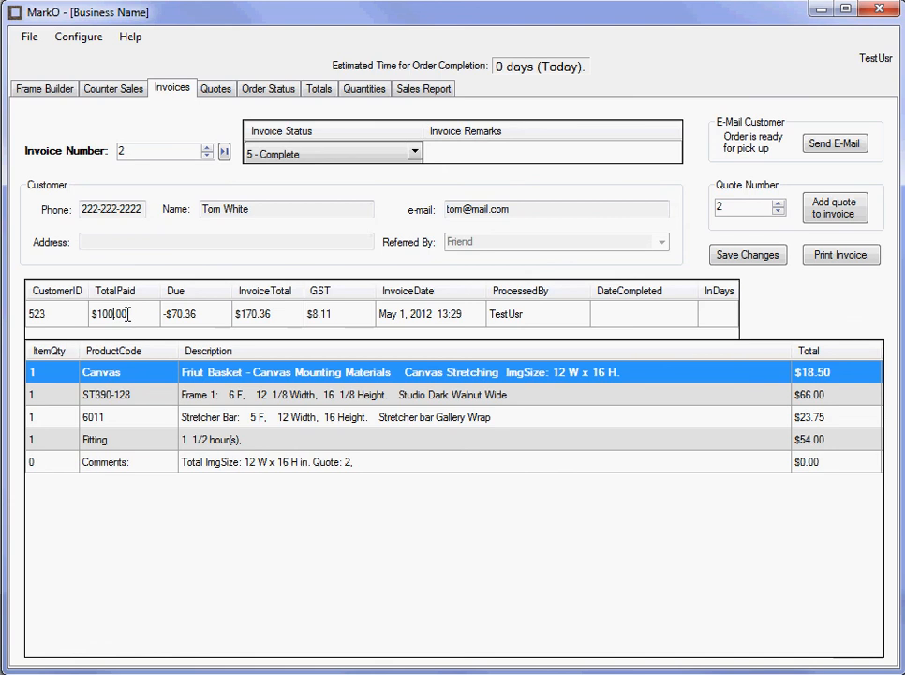
Set invoice 2's TotalPaid to 170.36, save it, and return to the Order Status list.
double_click(108, 314)
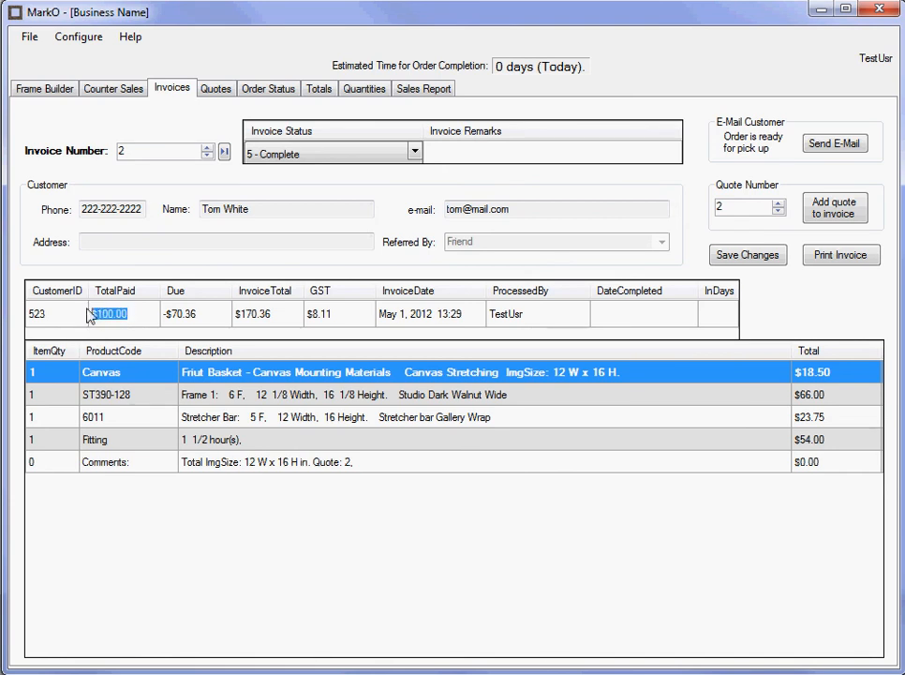
mouse_move(115, 386)
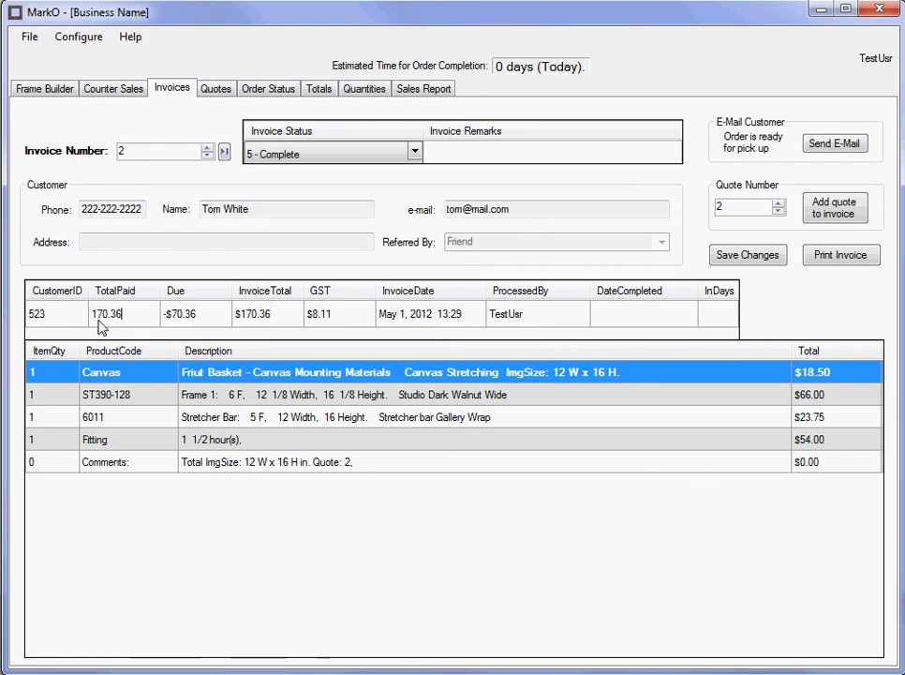
mouse_move(139, 333)
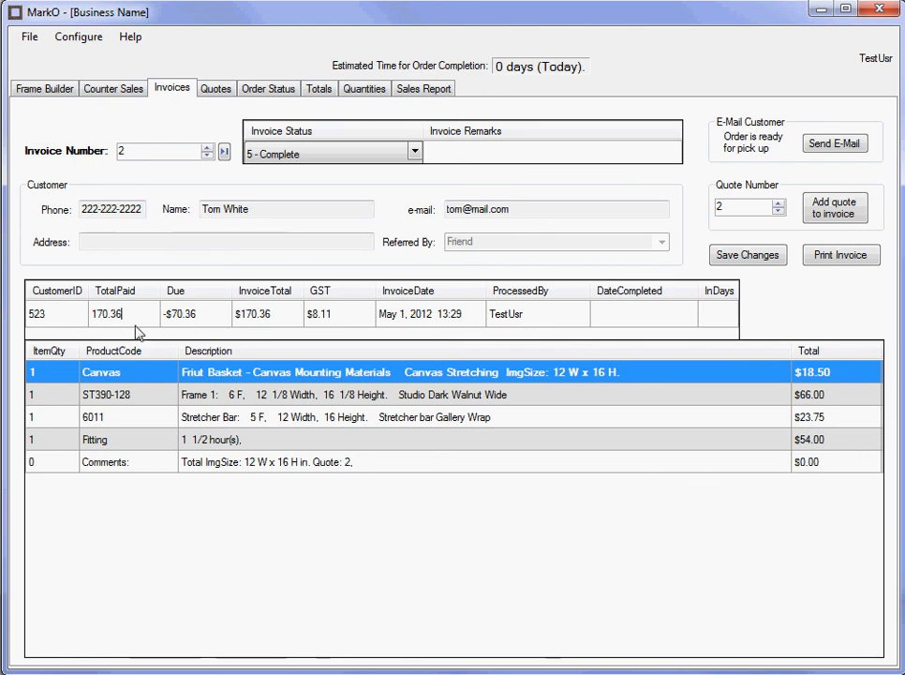
click(746, 255)
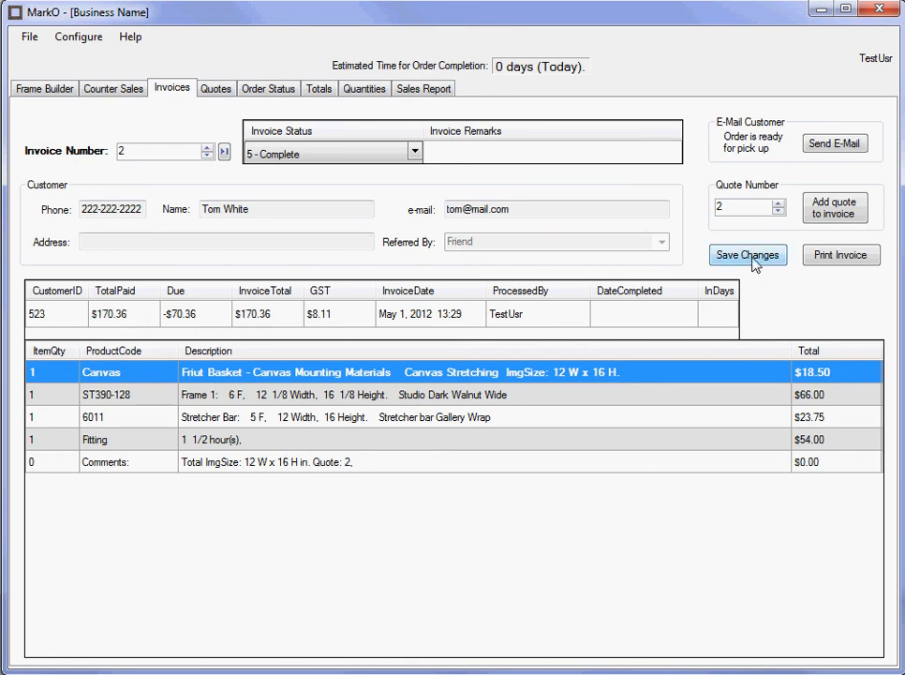
click(746, 255)
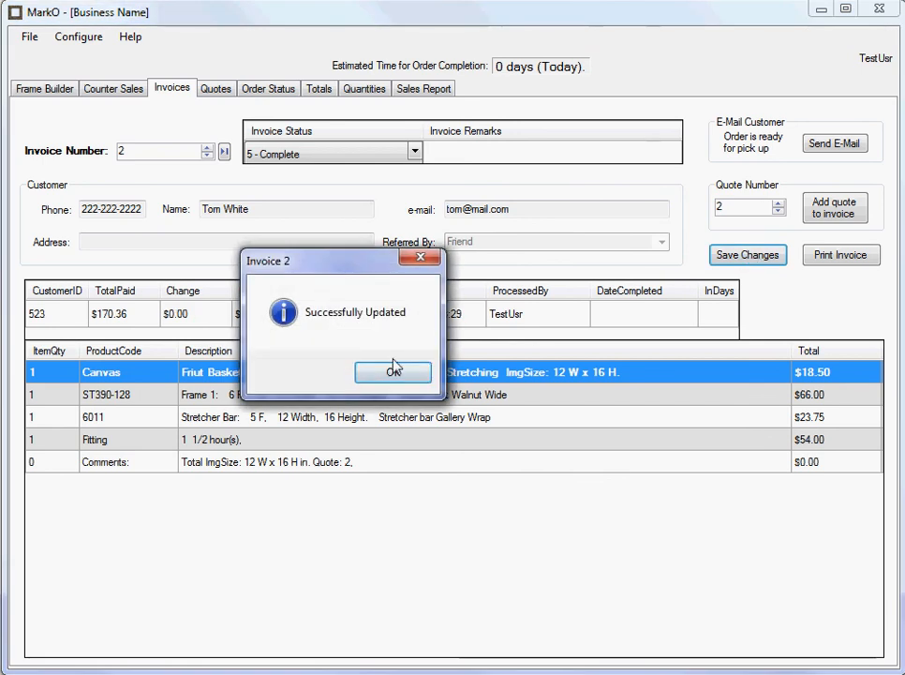
click(394, 371)
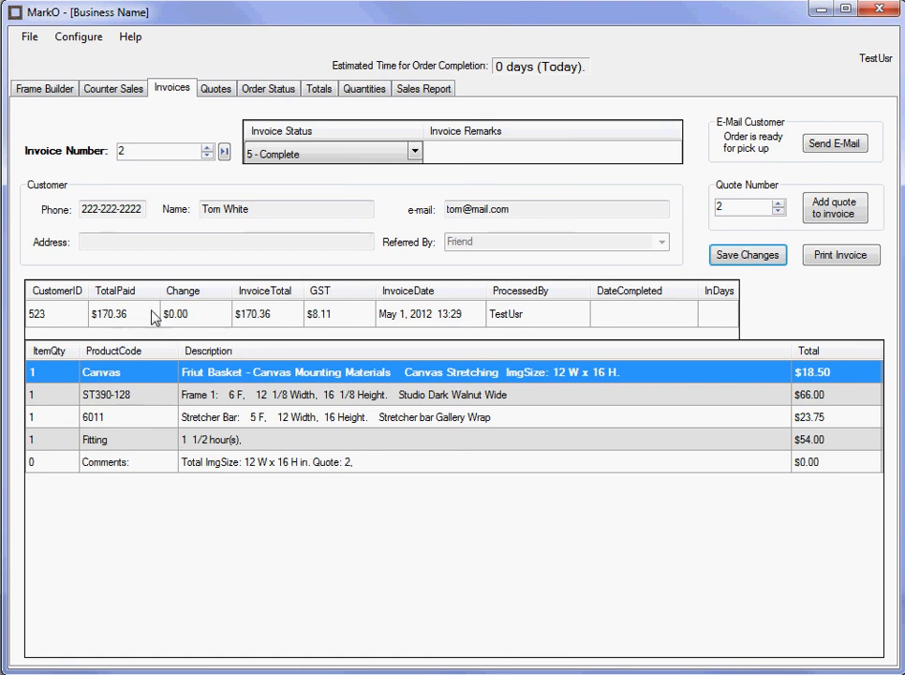
click(268, 88)
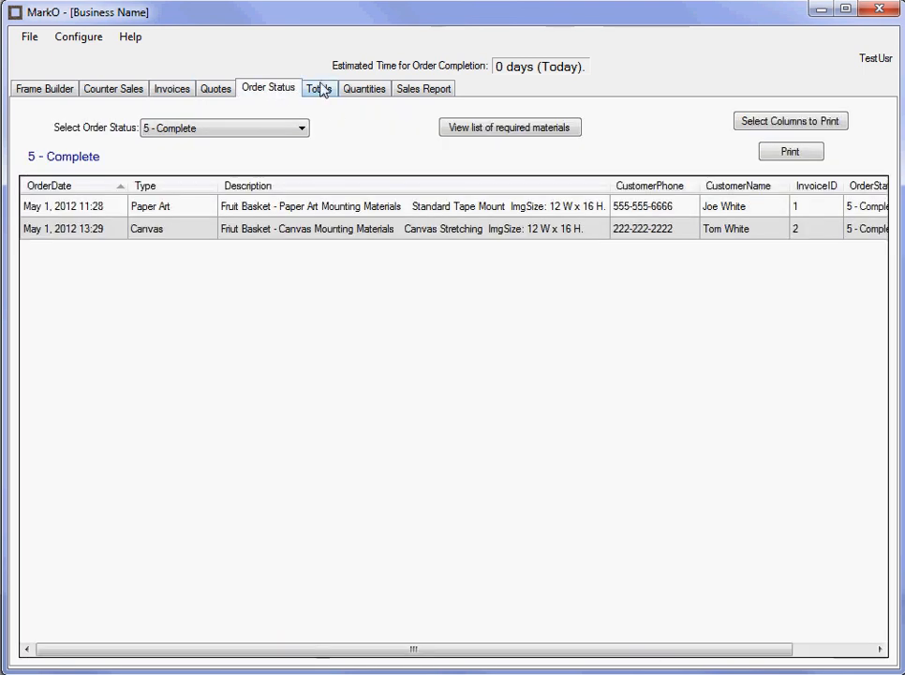
View Totals > Transactions showing invoice 2's $100.00 and $70.36 payments.
click(318, 88)
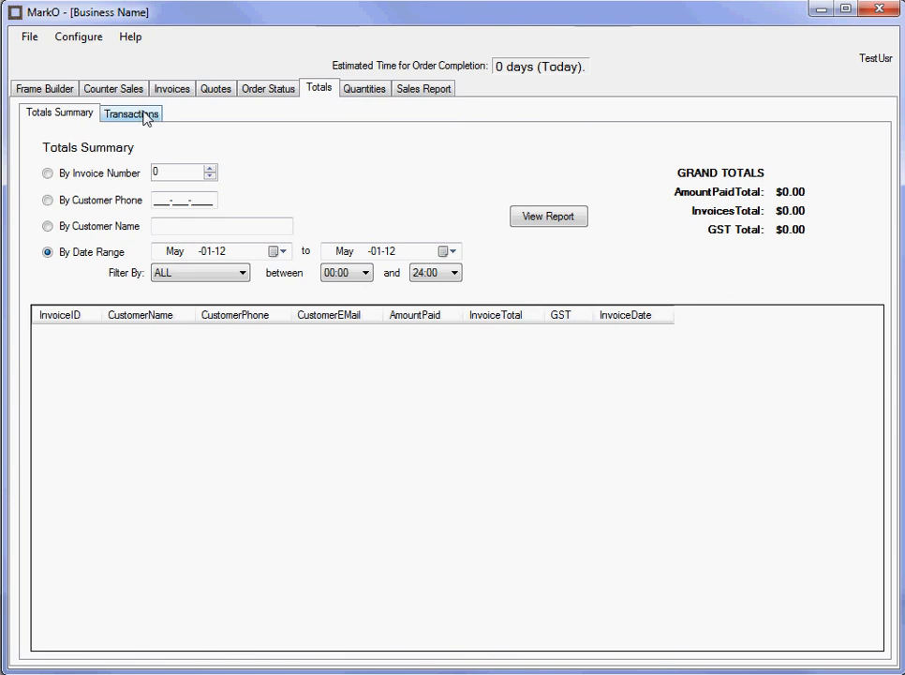
click(131, 112)
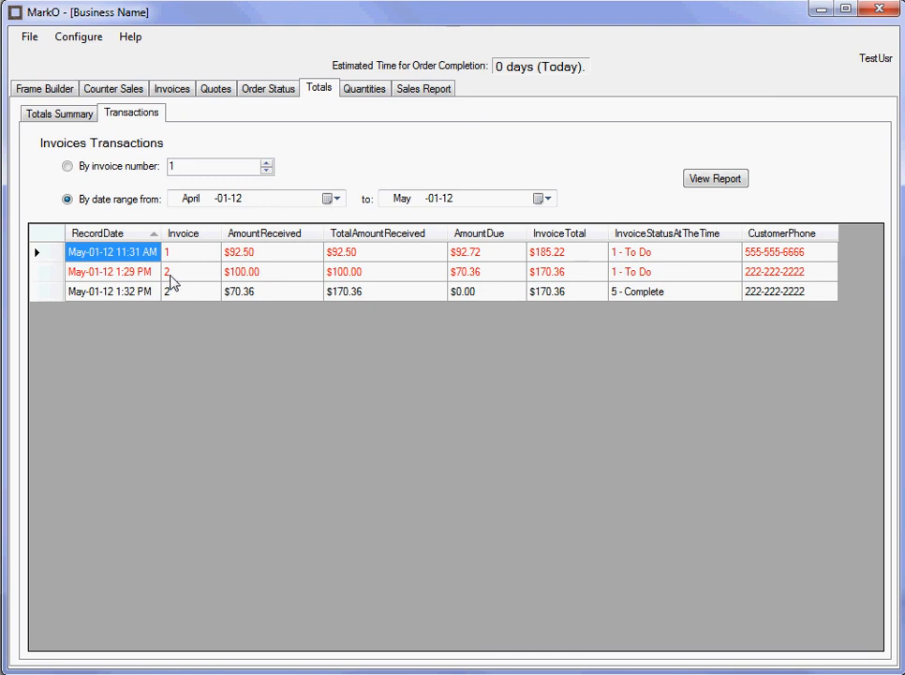
mouse_move(241, 285)
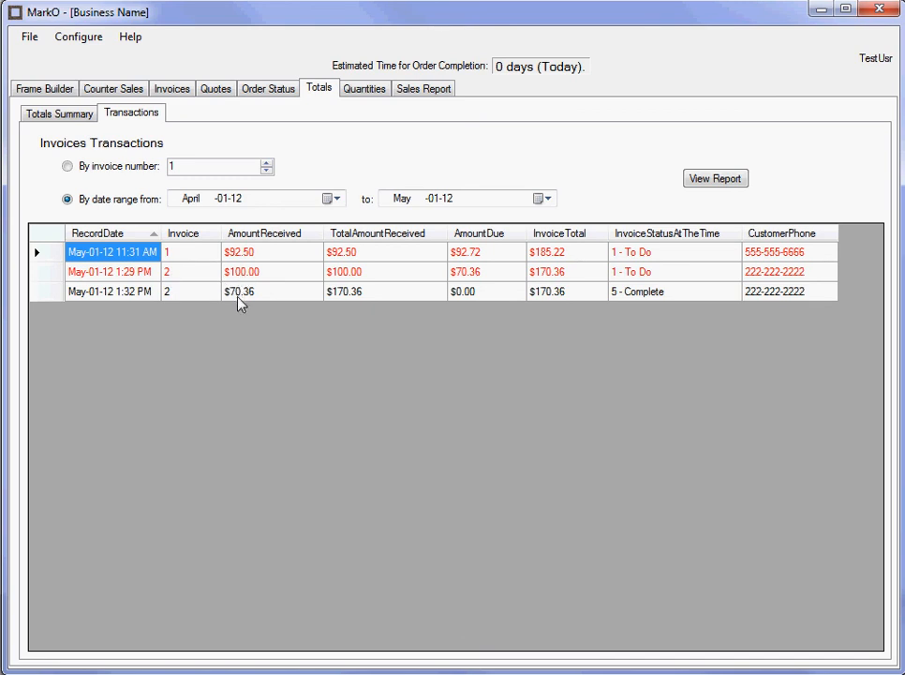
mouse_move(330, 280)
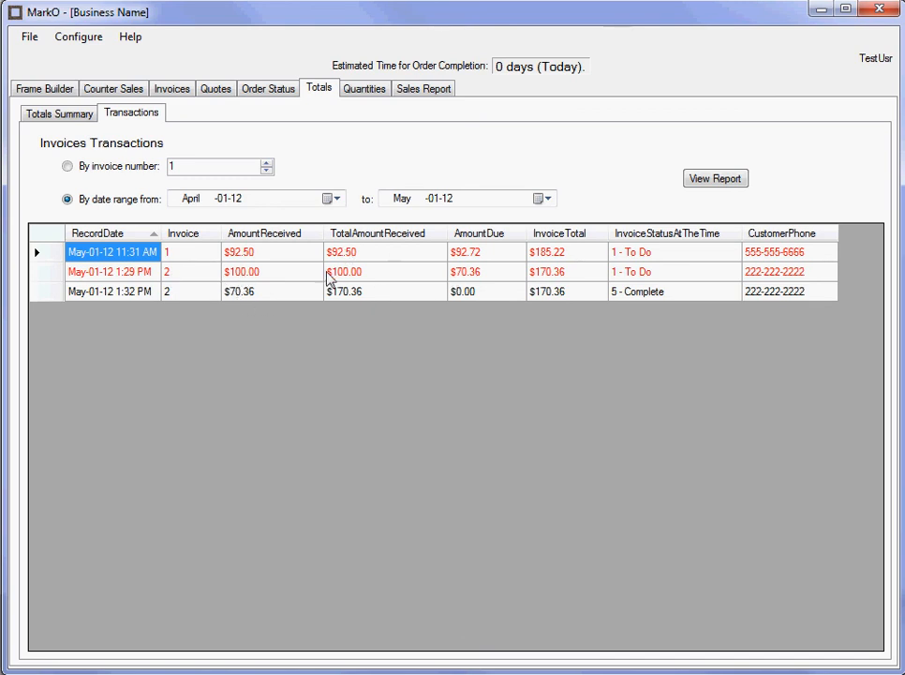
mouse_move(710, 289)
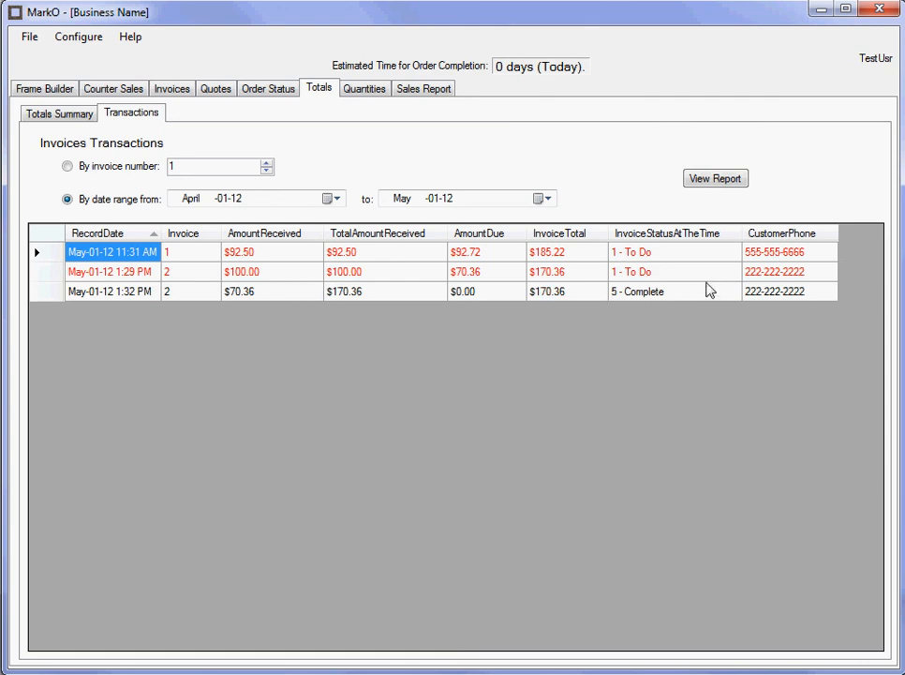
mouse_move(45, 88)
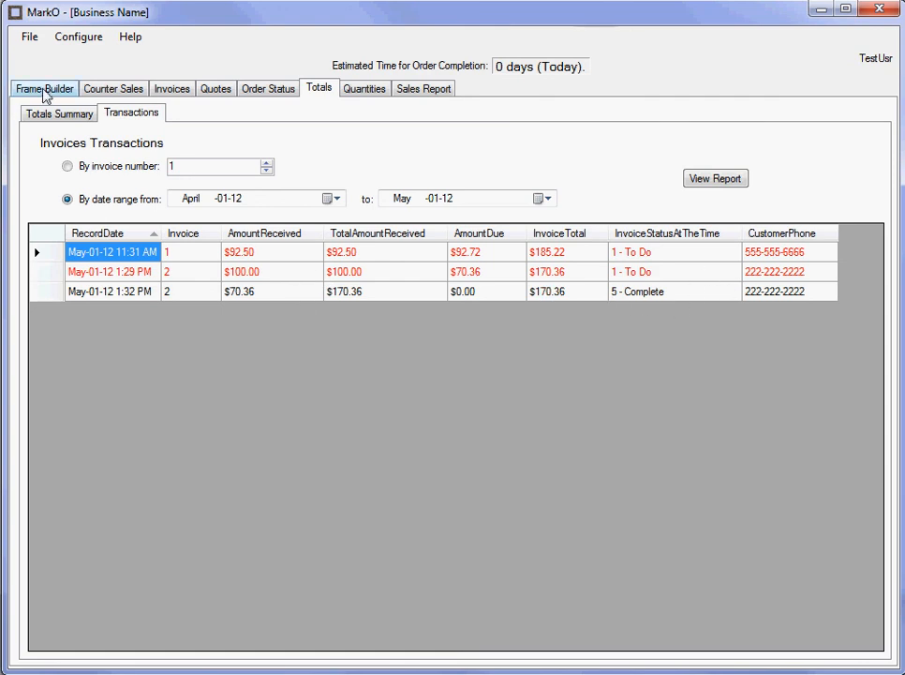
Return to invoice 2 showing $170.36 paid and $0.00 change.
click(172, 88)
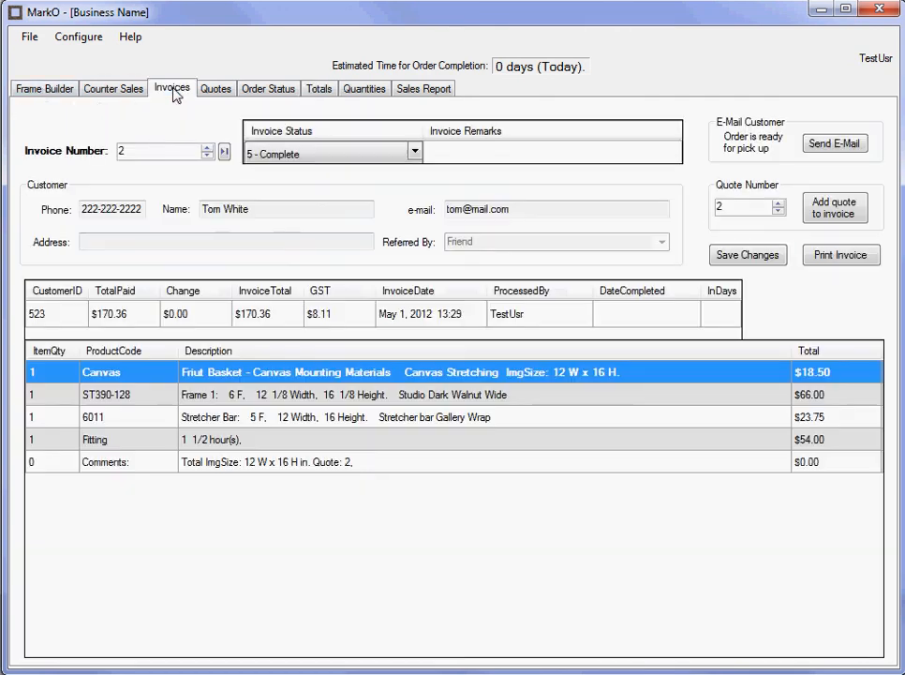
mouse_move(382, 431)
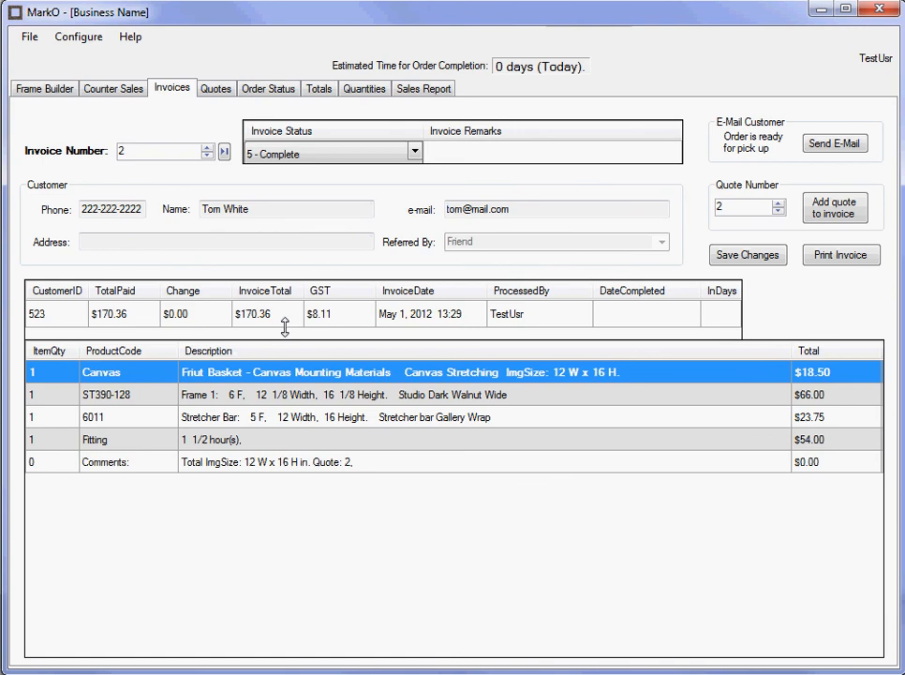
mouse_move(101, 326)
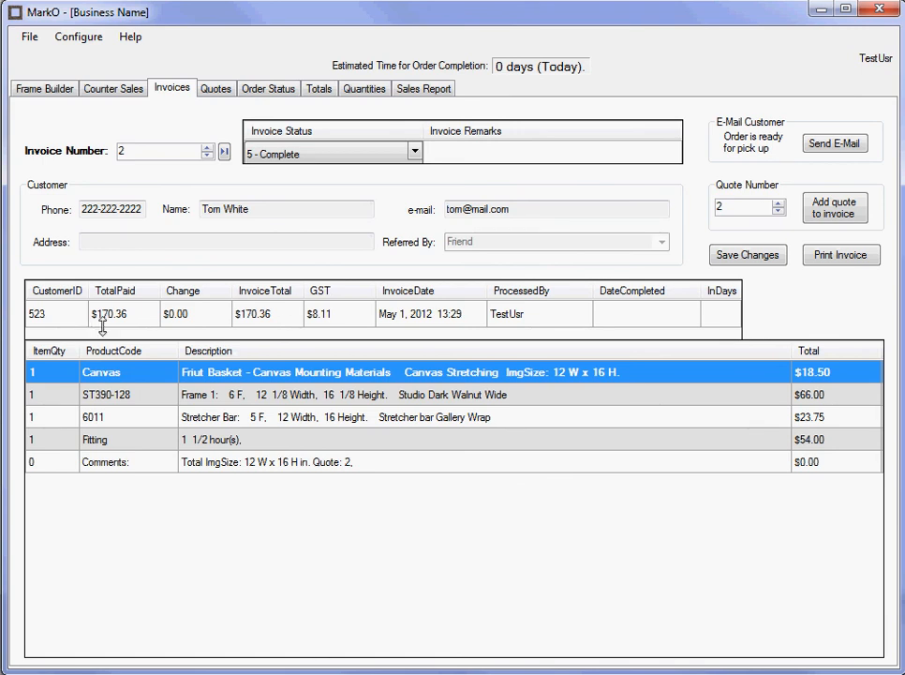